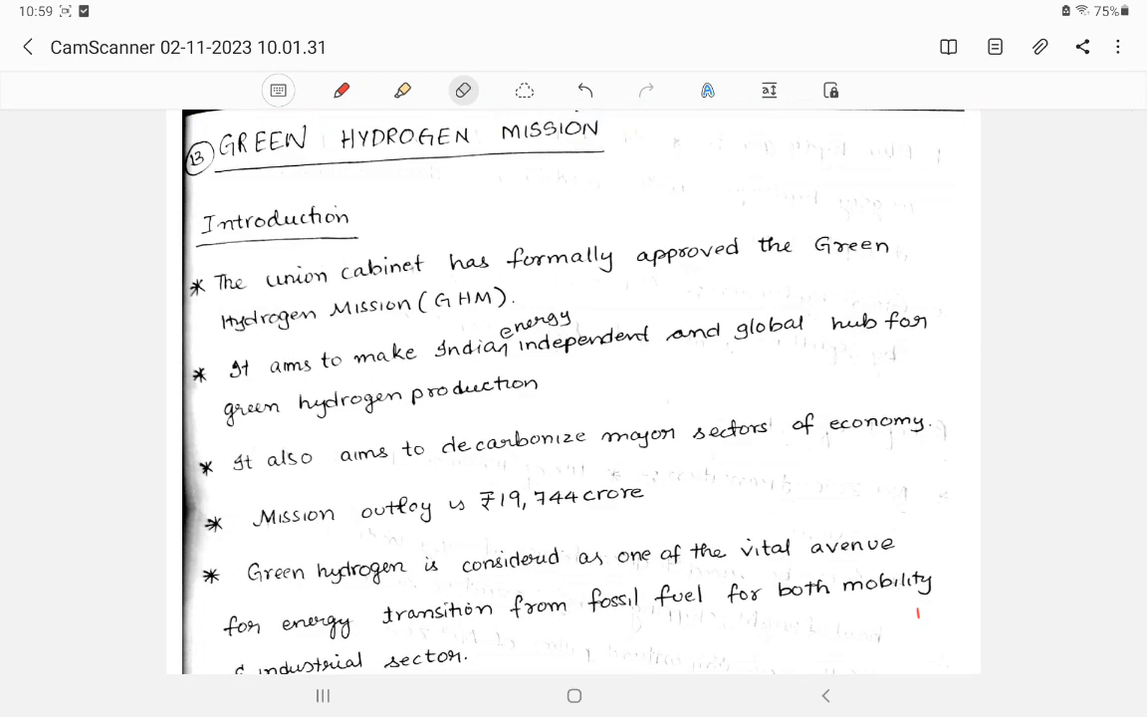
Step: Select the red pen and tick the word GREEN in the heading
left_click(340, 90)
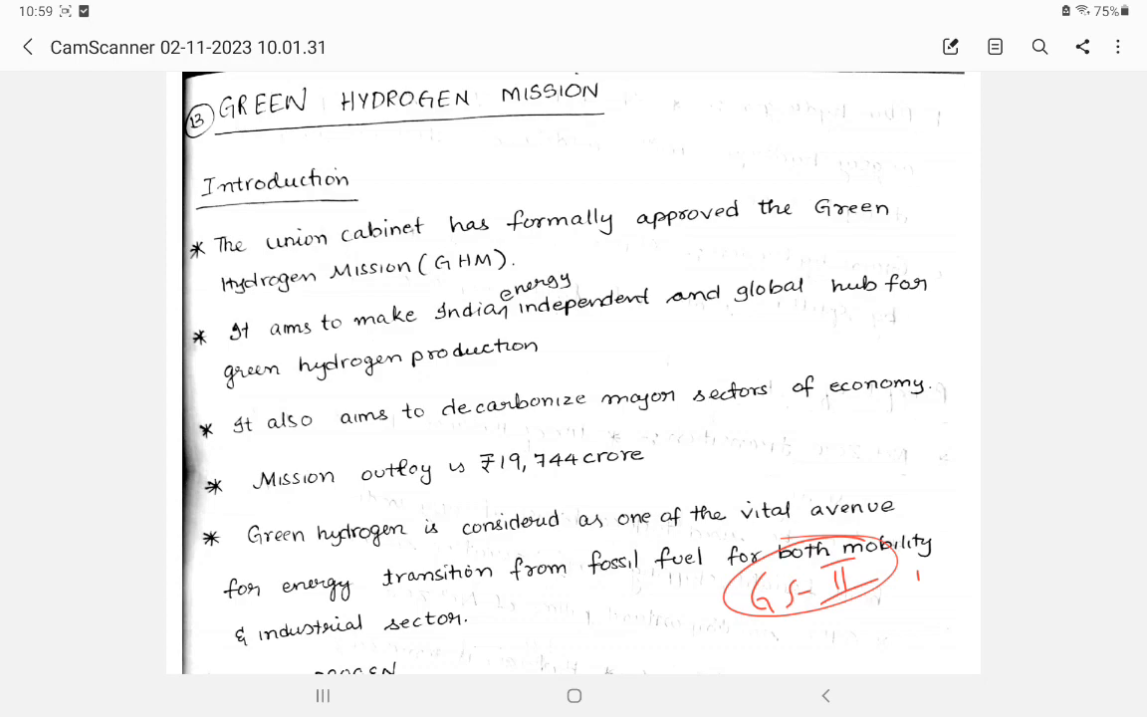
left_click(951, 47)
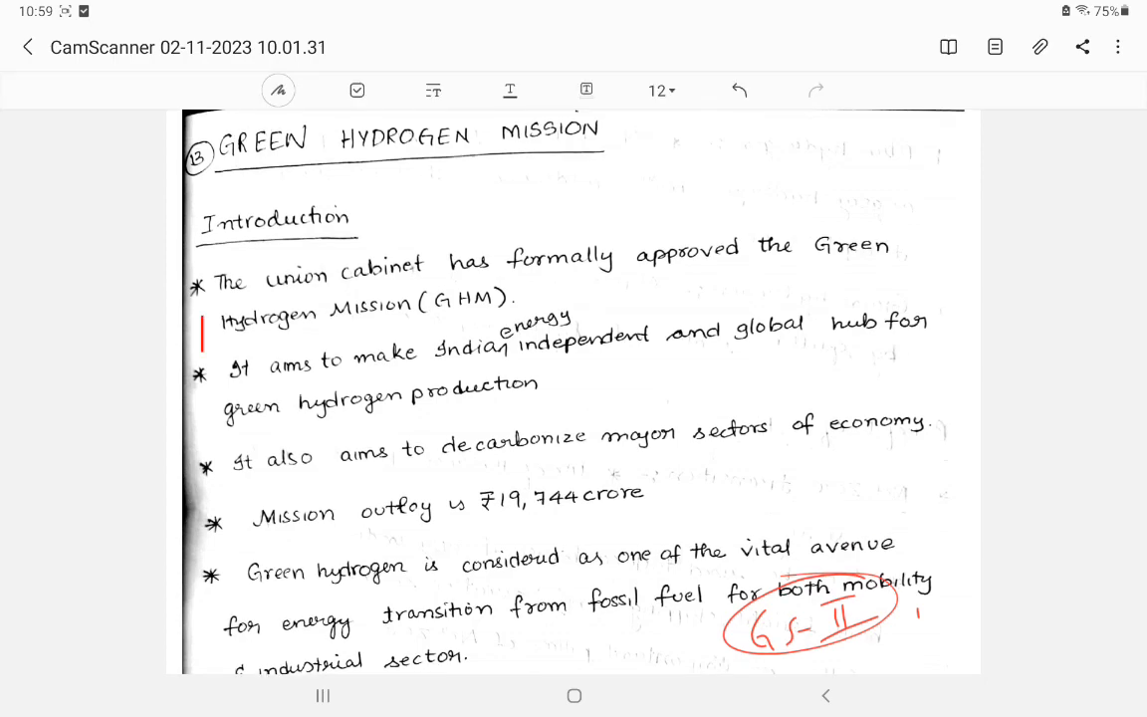
left_click(279, 91)
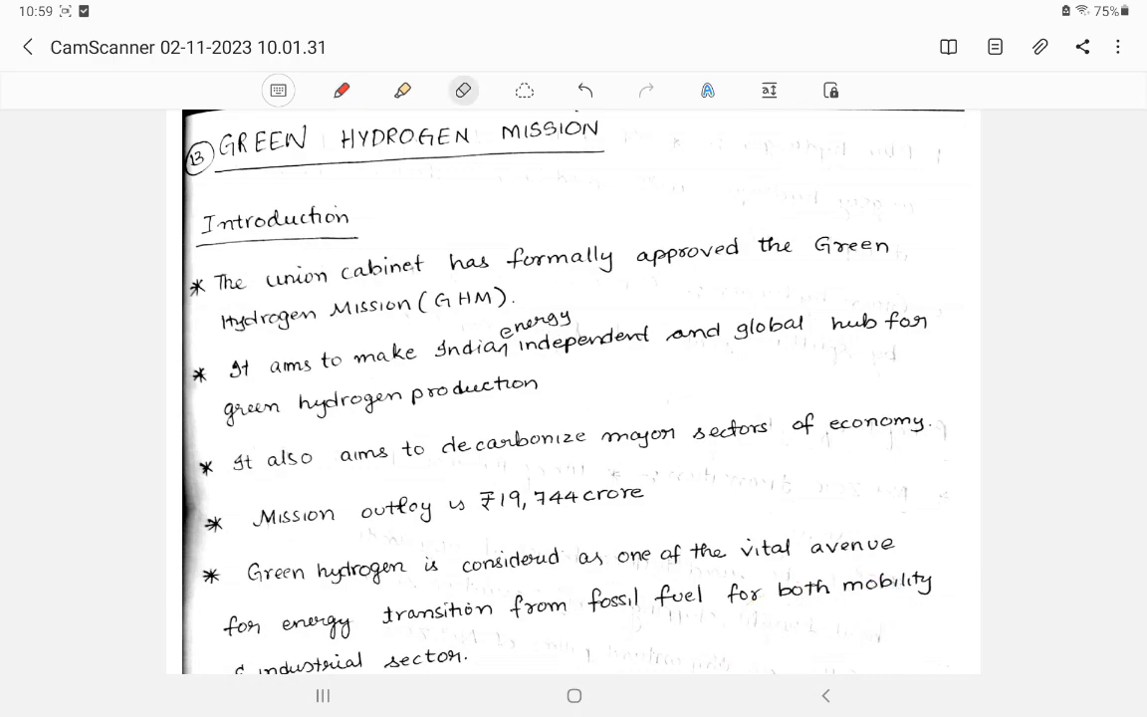
left_click(340, 90)
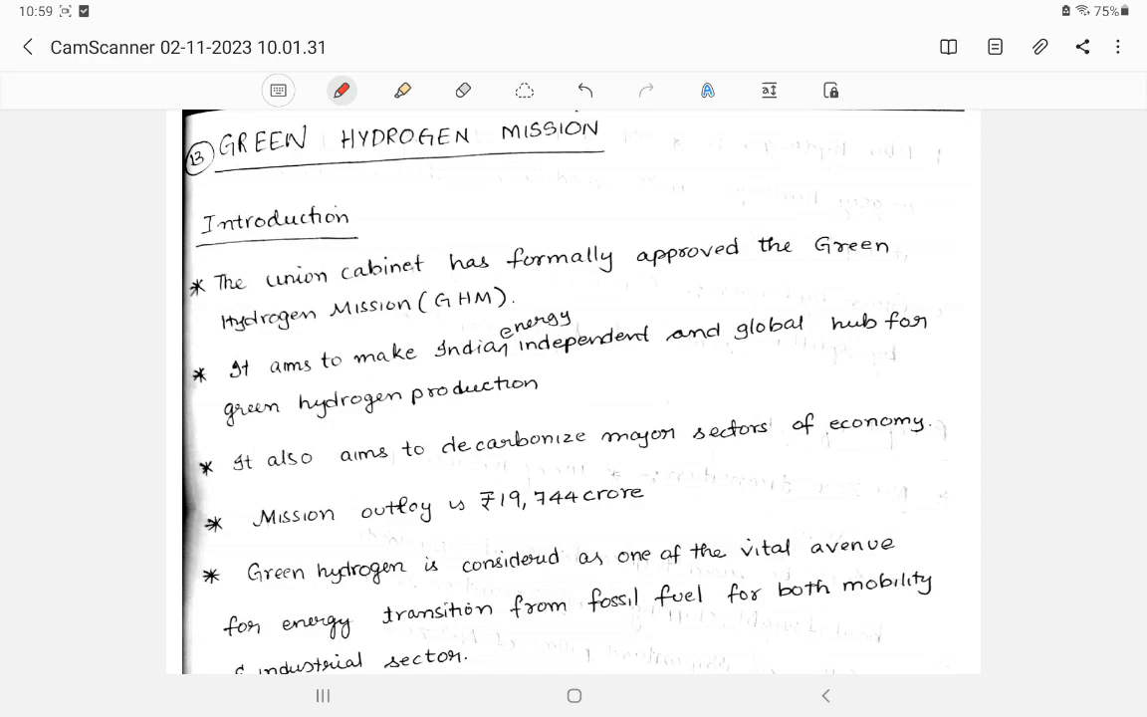
left_click_drag(209, 179, 244, 129)
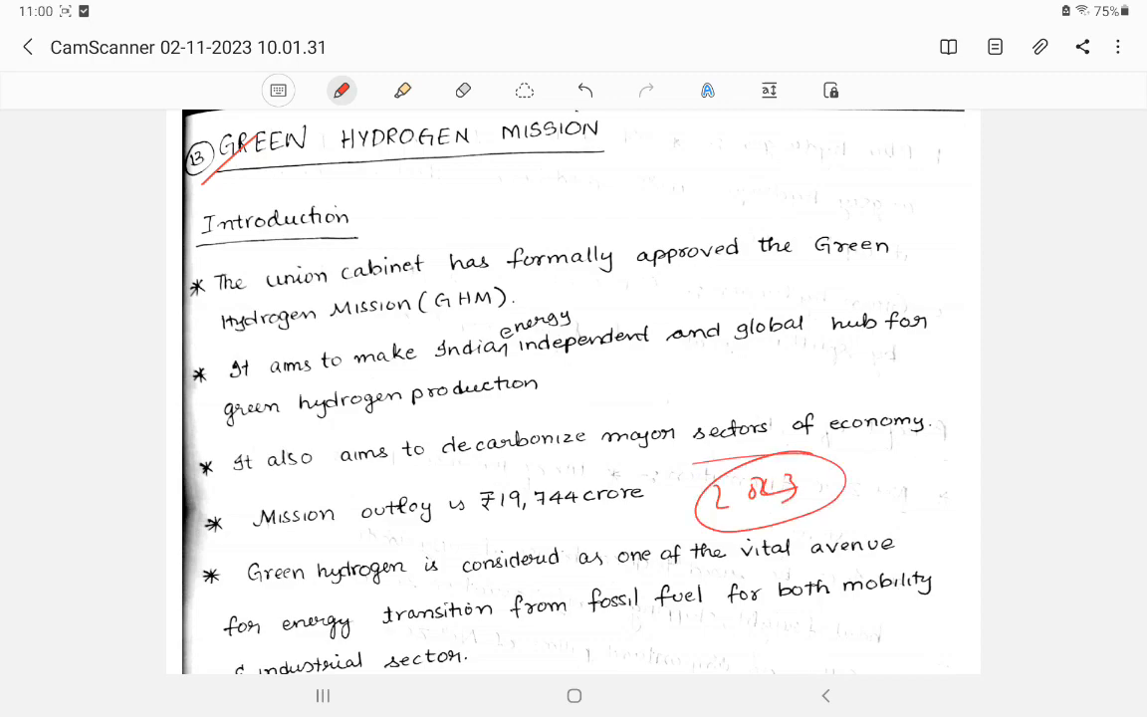
Step: Draw margin notes near mobility, vital avenue and decarbonize, then erase them
left_click_drag(747, 508, 732, 593)
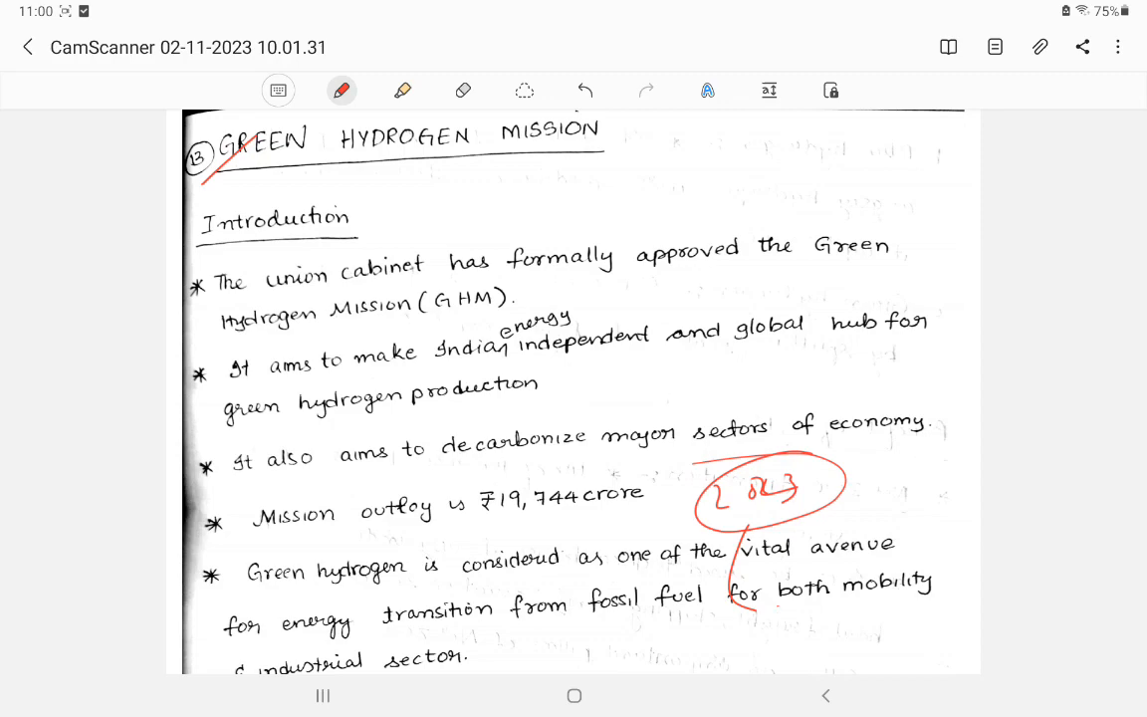
left_click_drag(767, 608, 782, 628)
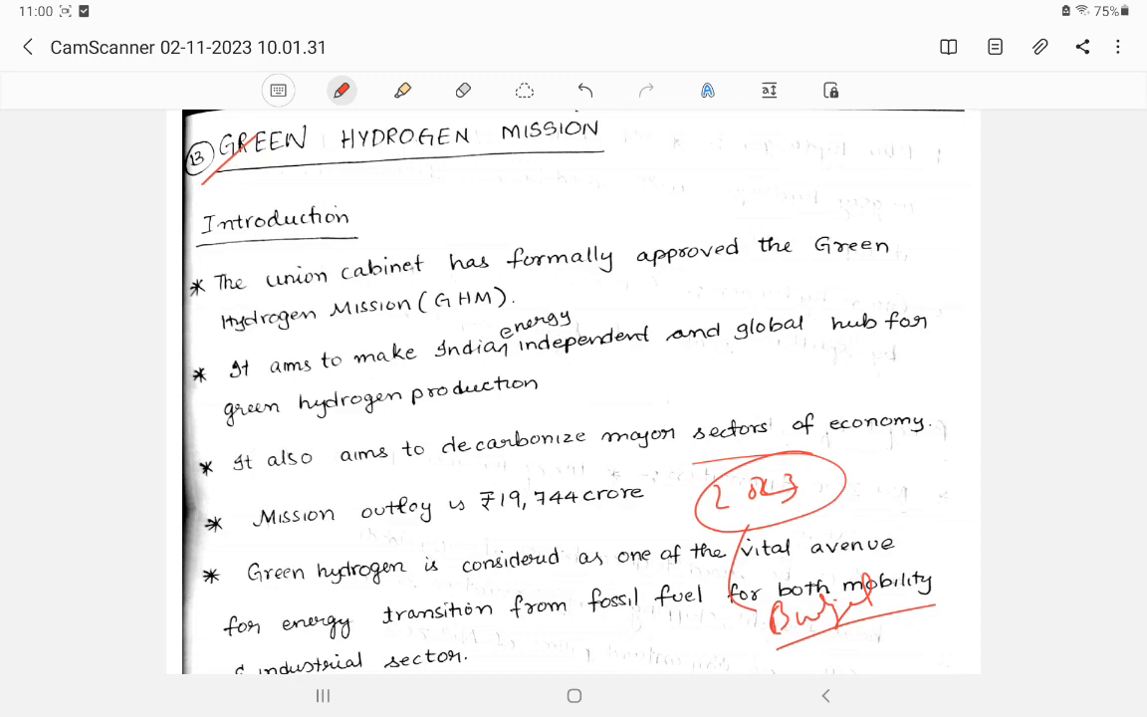
left_click(462, 91)
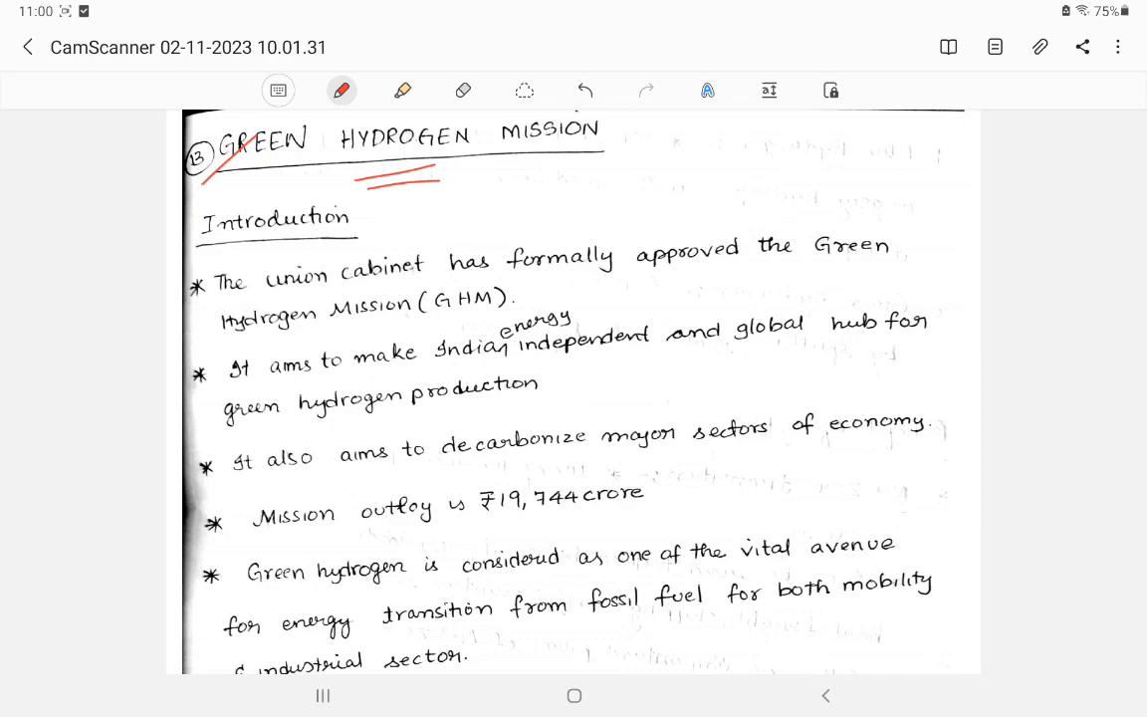
left_click_drag(722, 513, 787, 498)
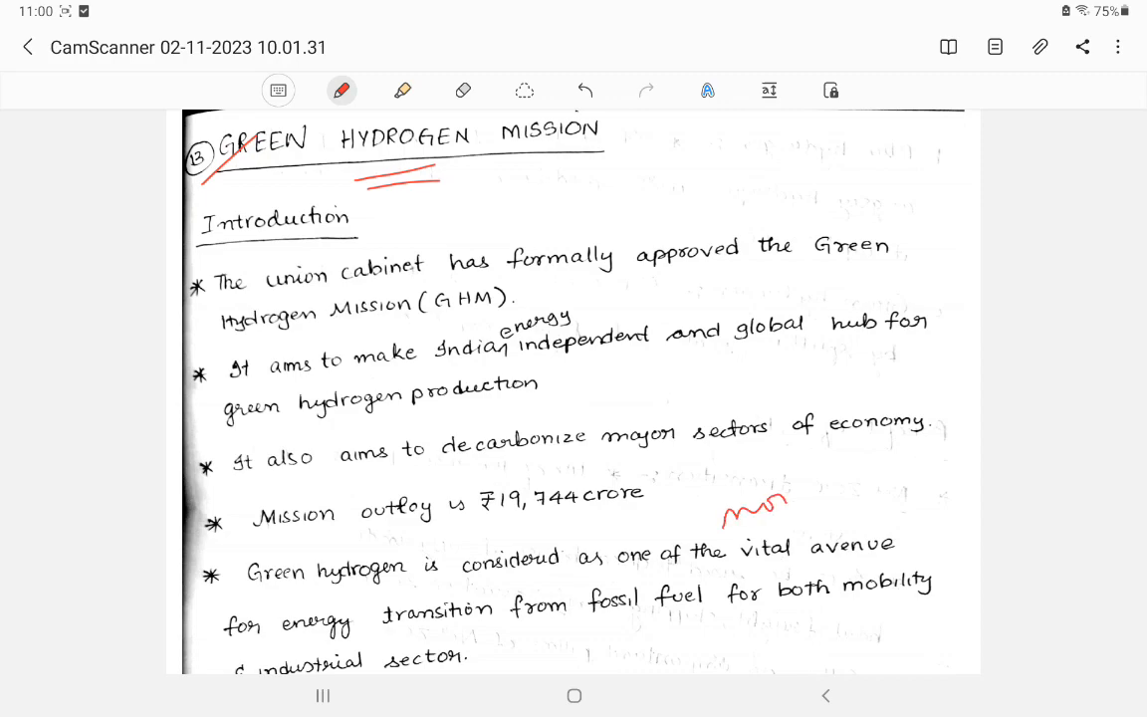
left_click_drag(787, 498, 906, 498)
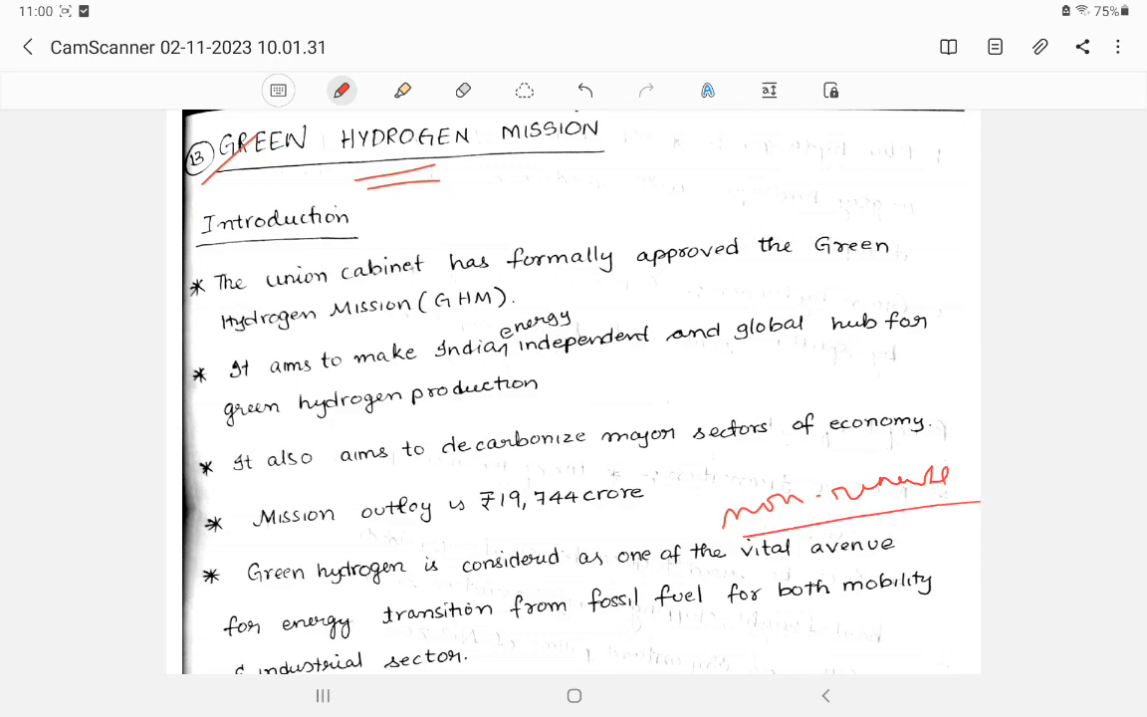
left_click_drag(623, 378, 643, 403)
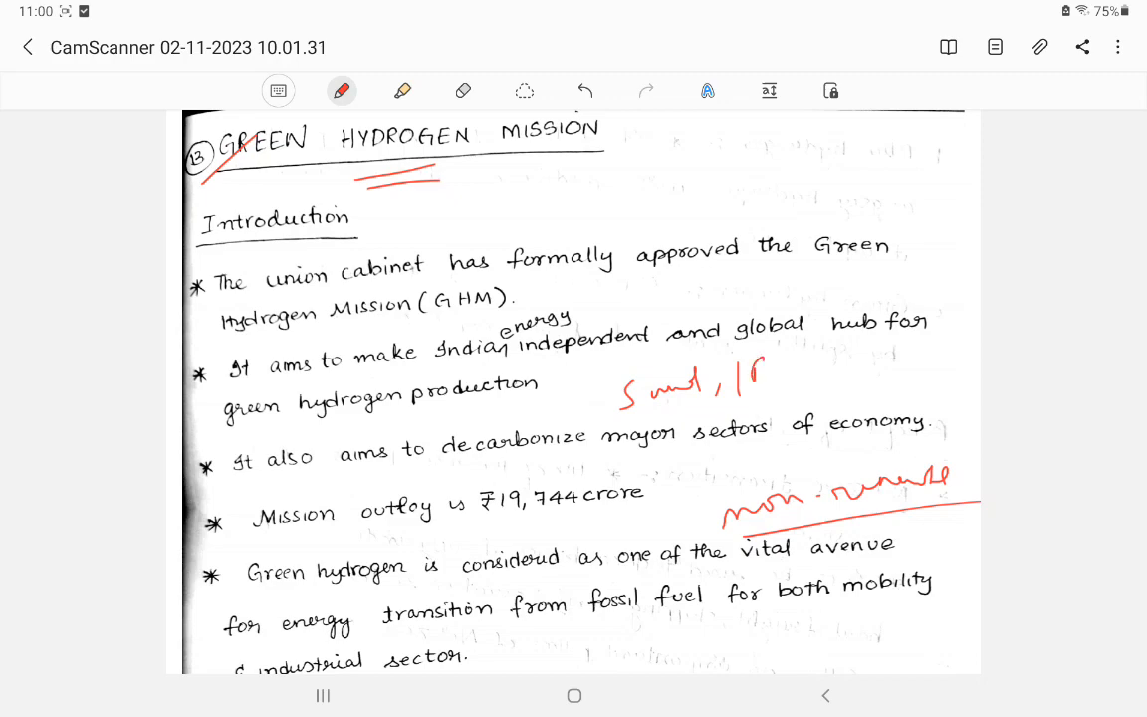
left_click_drag(767, 383, 847, 384)
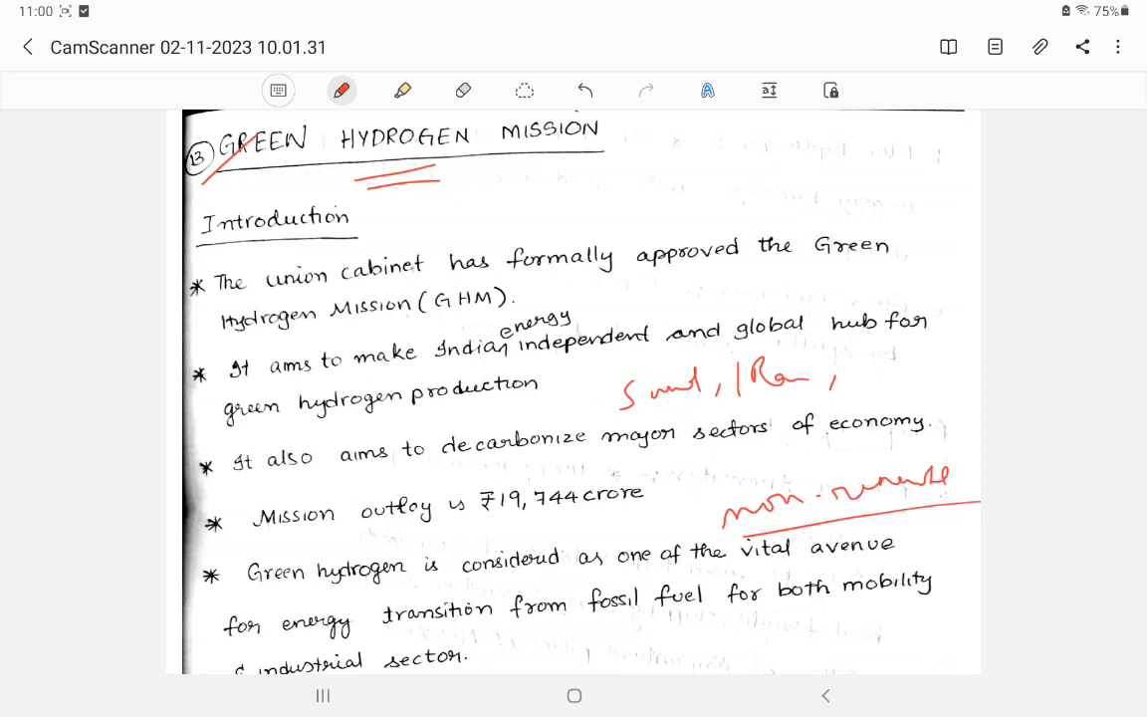
left_click(463, 91)
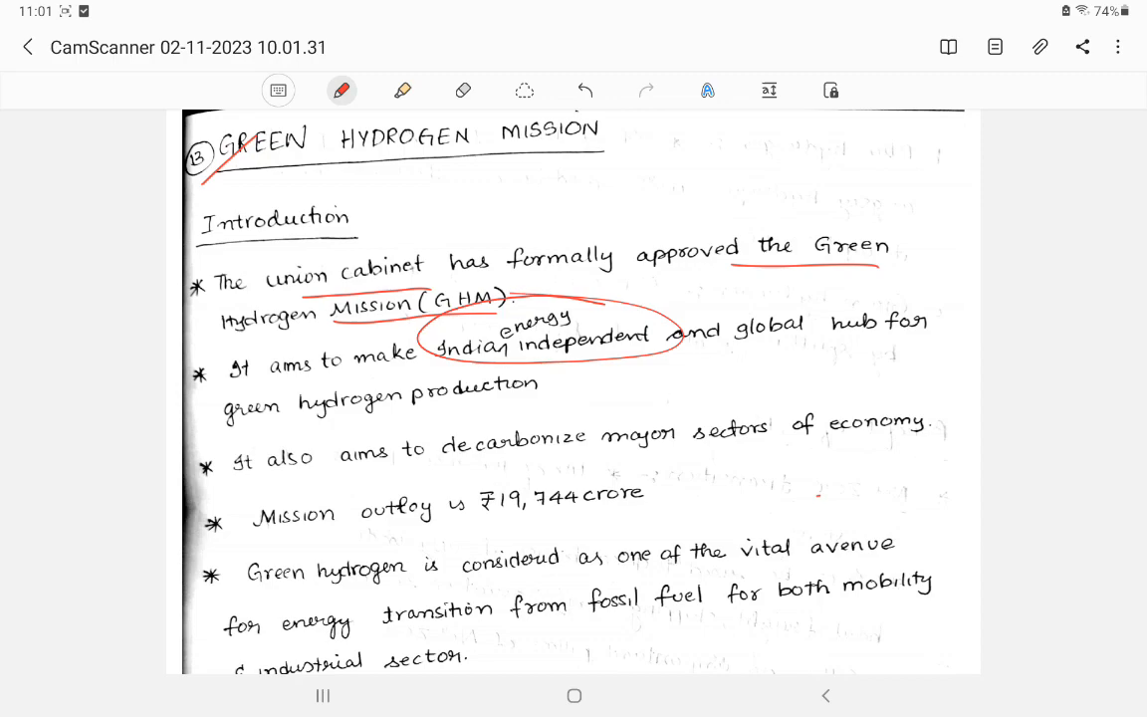
Step: Circle India energy independent and underline green hydrogen production and decarbonize major sectors
left_click_drag(234, 433, 538, 423)
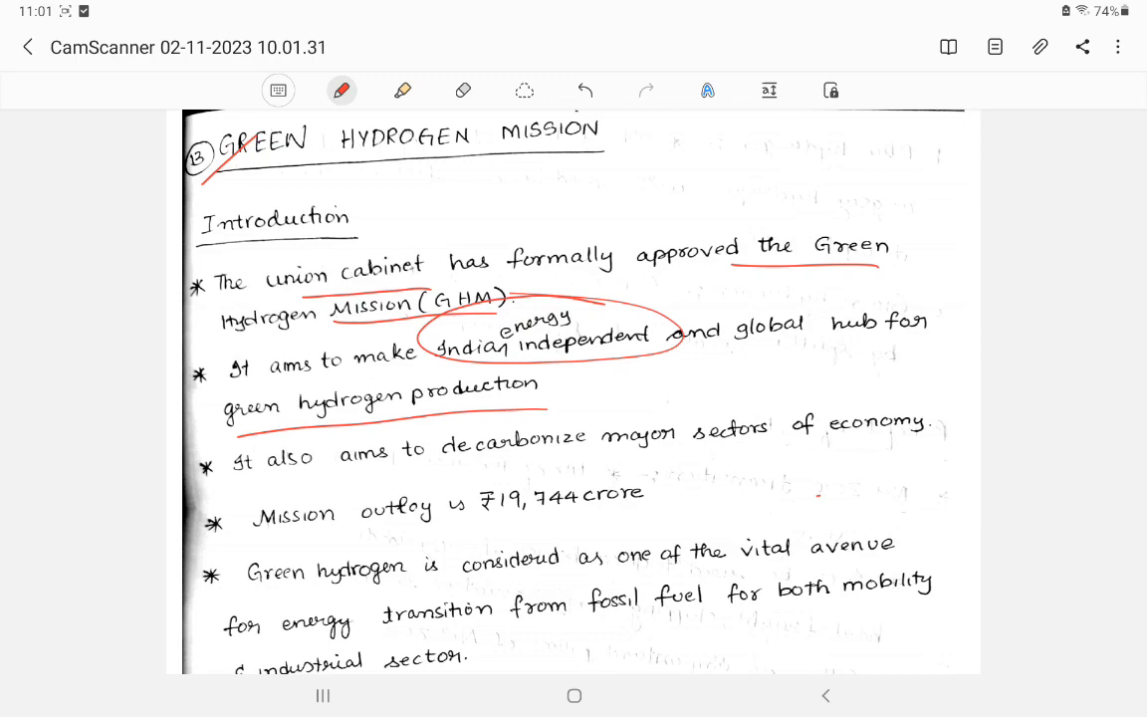
left_click_drag(448, 470, 687, 468)
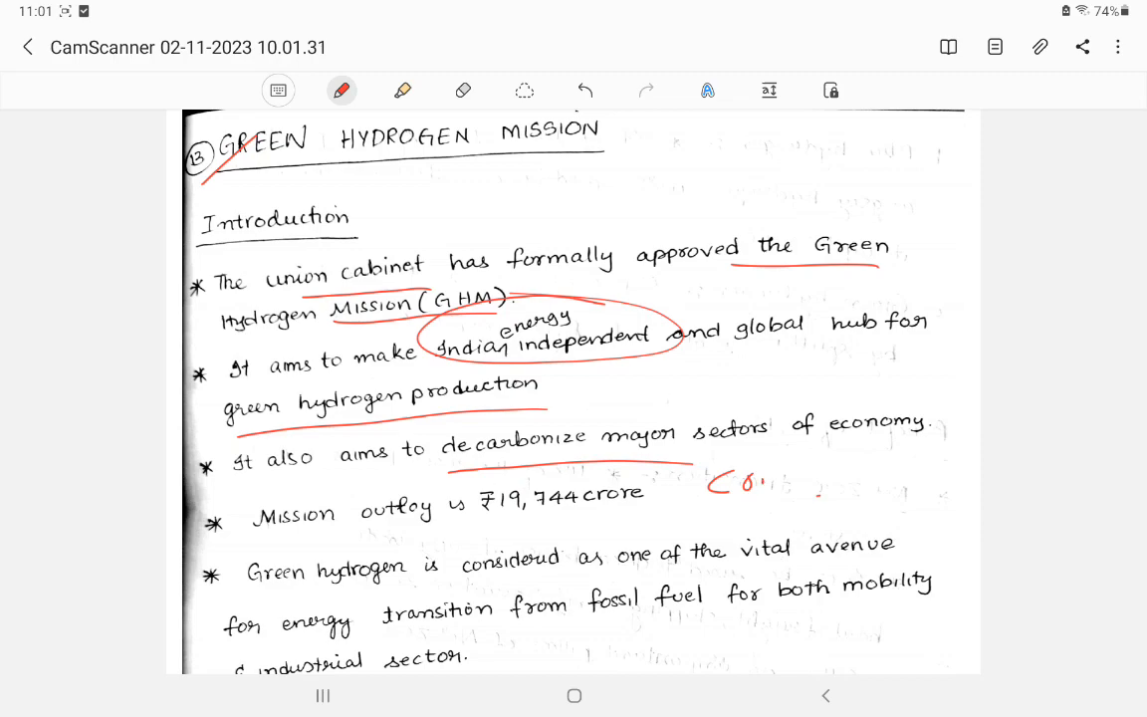
left_click_drag(707, 488, 857, 488)
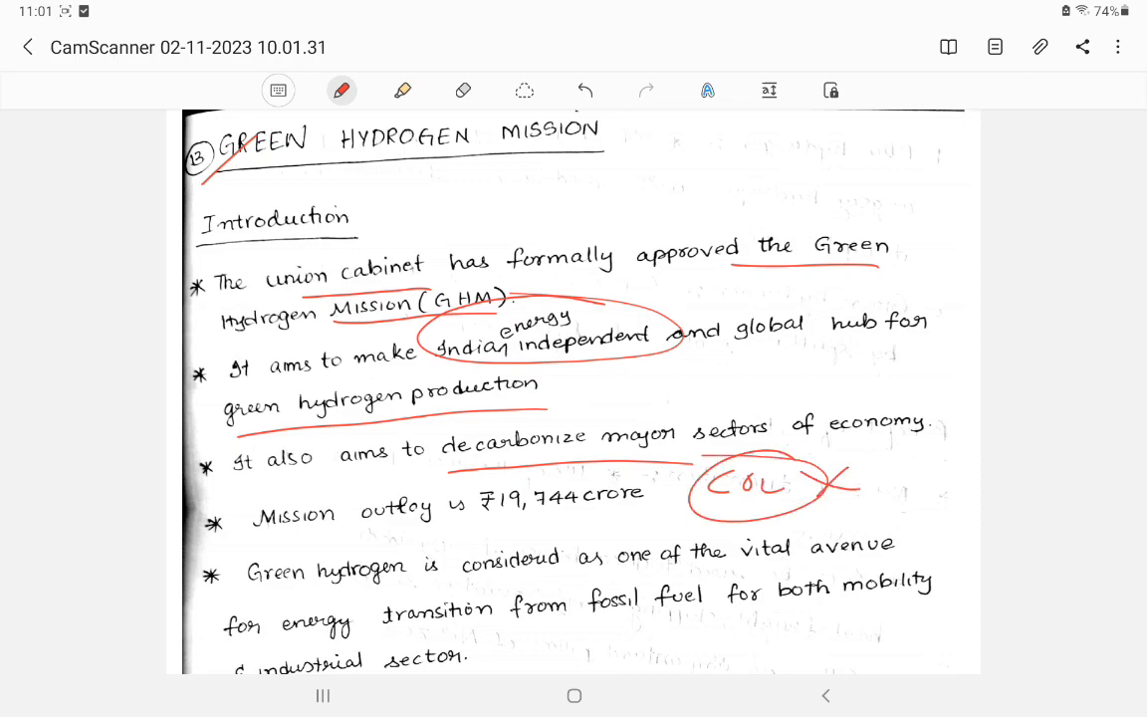
left_click_drag(468, 488, 648, 527)
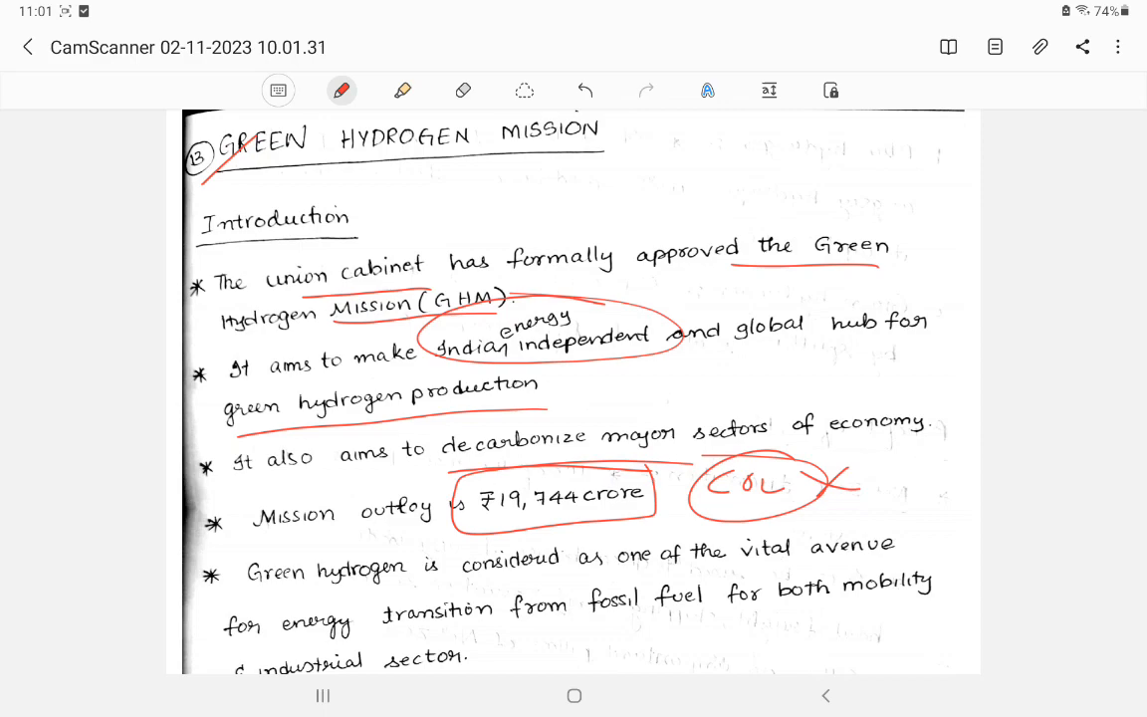
Step: Underline vital avenue and mobility, circle the ₹19,744 crore outlay, and erase the carbon note
scroll("down", 3)
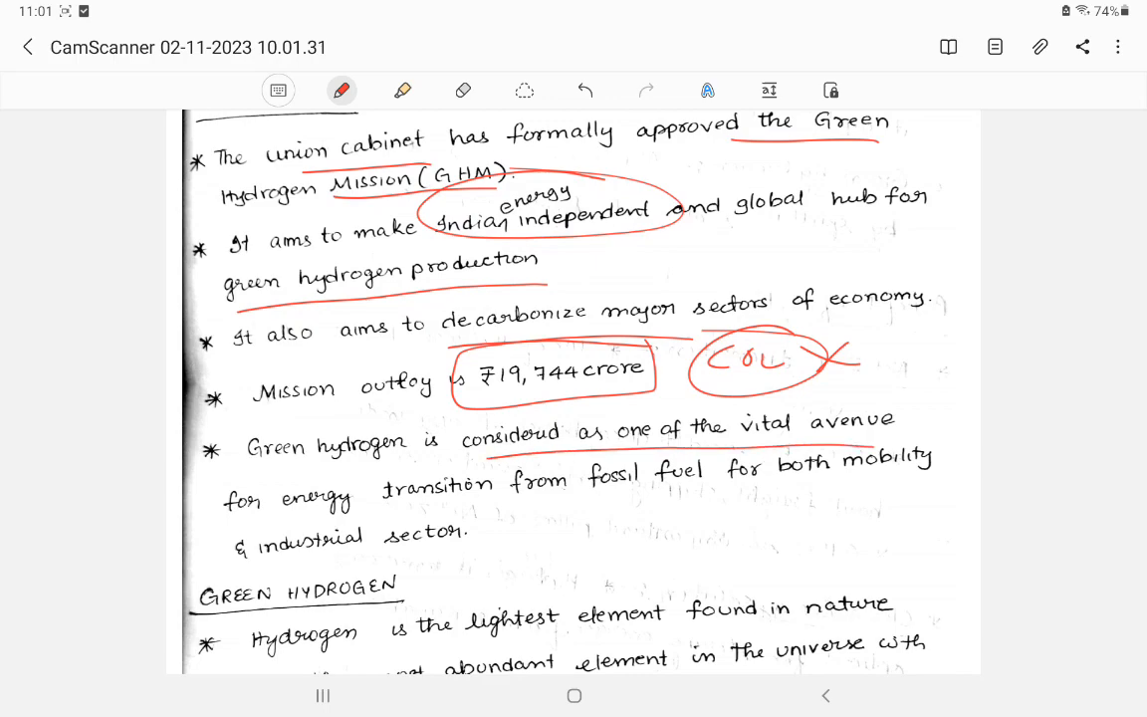
left_click_drag(284, 510, 468, 510)
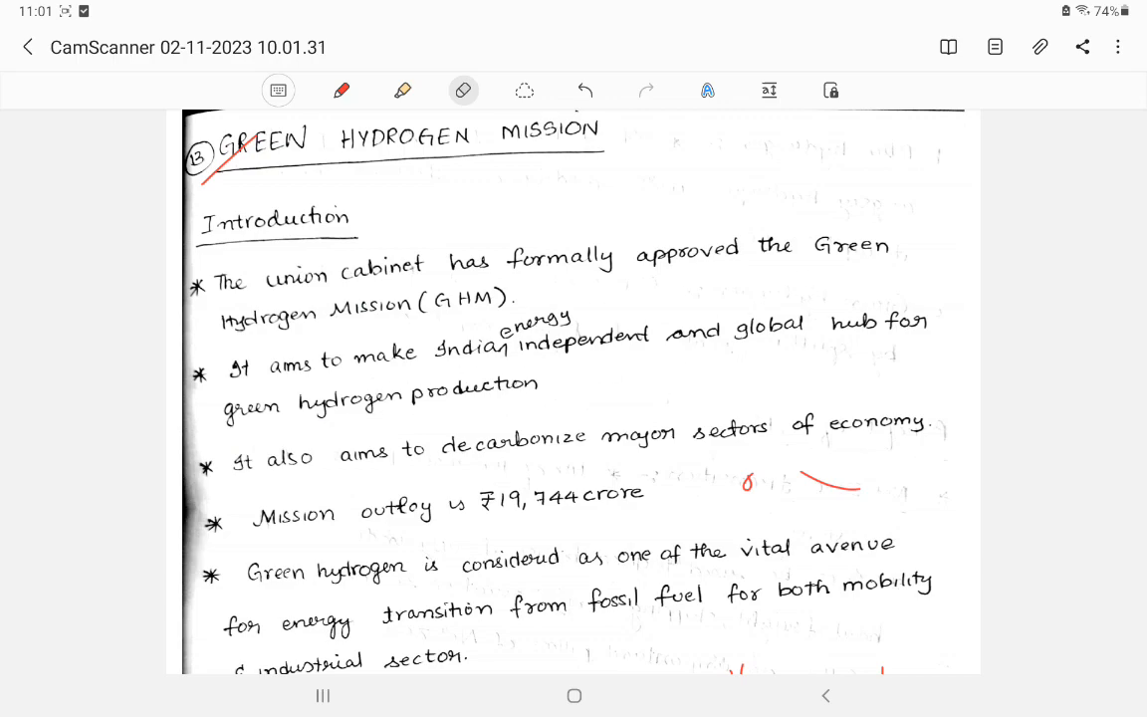
left_click_drag(485, 363, 618, 353)
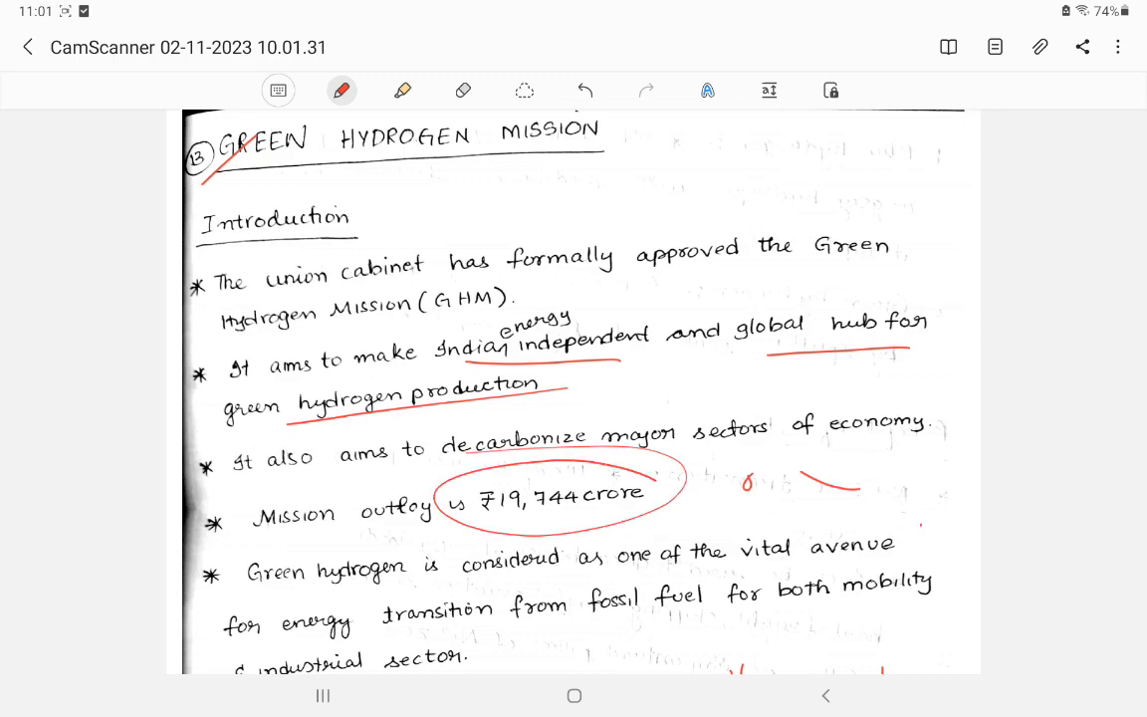
scroll("down", 3)
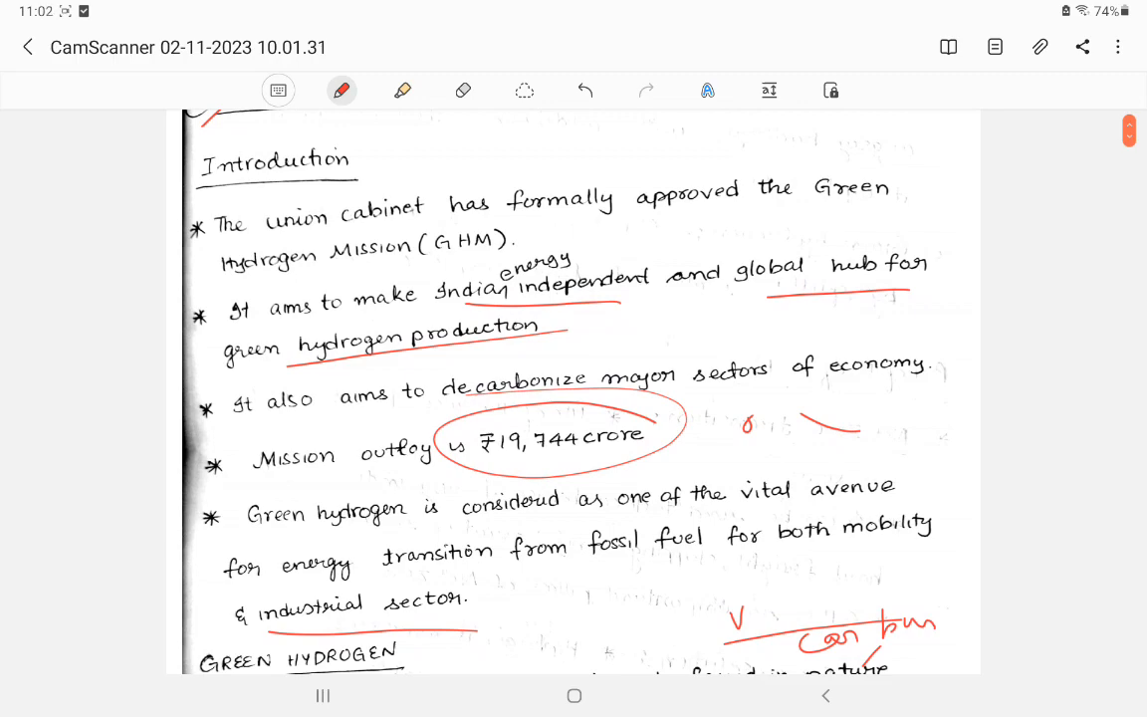
left_click_drag(762, 548, 931, 543)
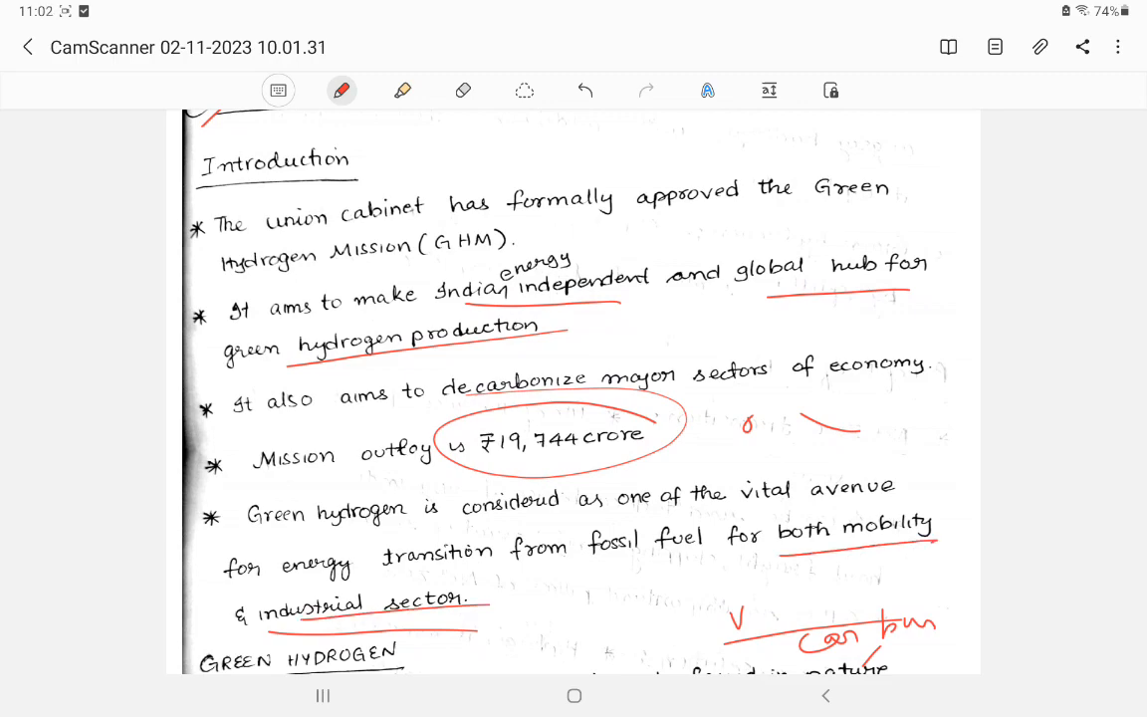
left_click(463, 90)
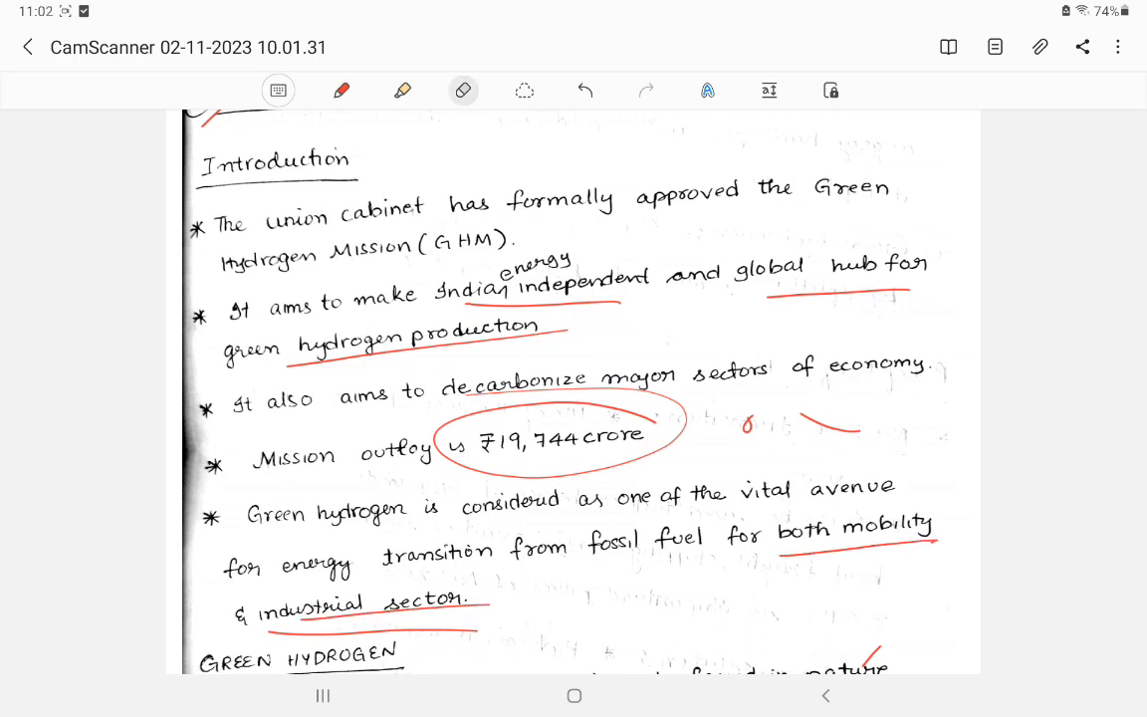
Step: Underline lightest element, 75% of normal matter and produced from coal; circle CO2 & H2
scroll("down", 3)
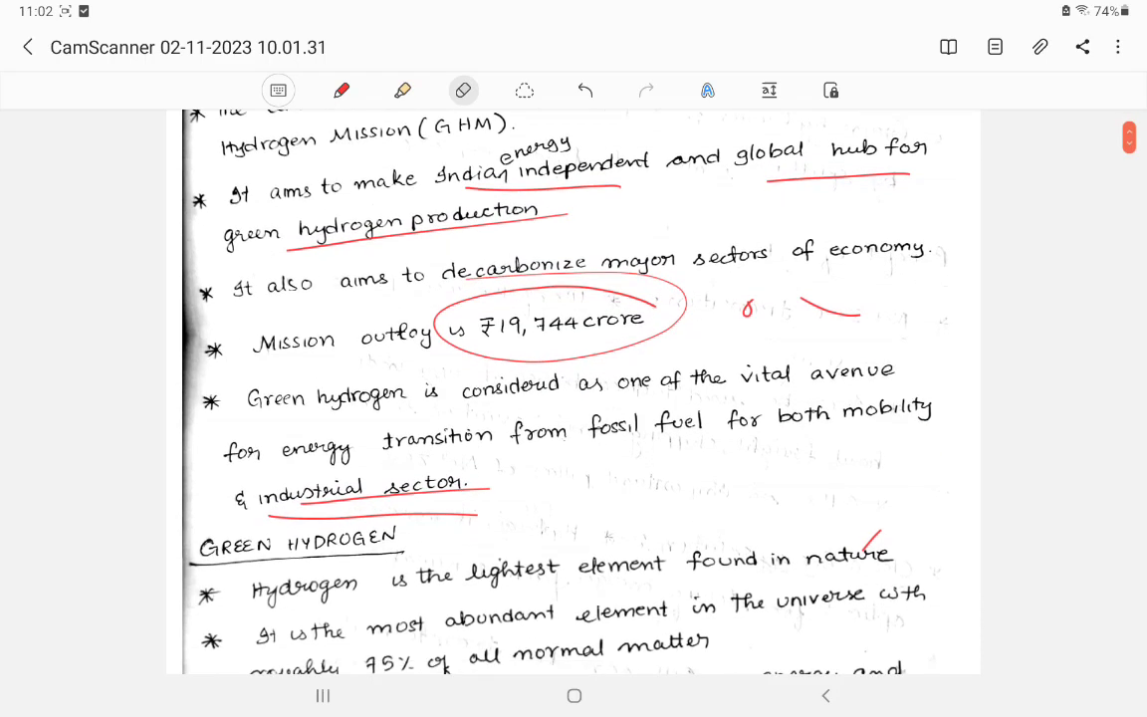
scroll("down", 3)
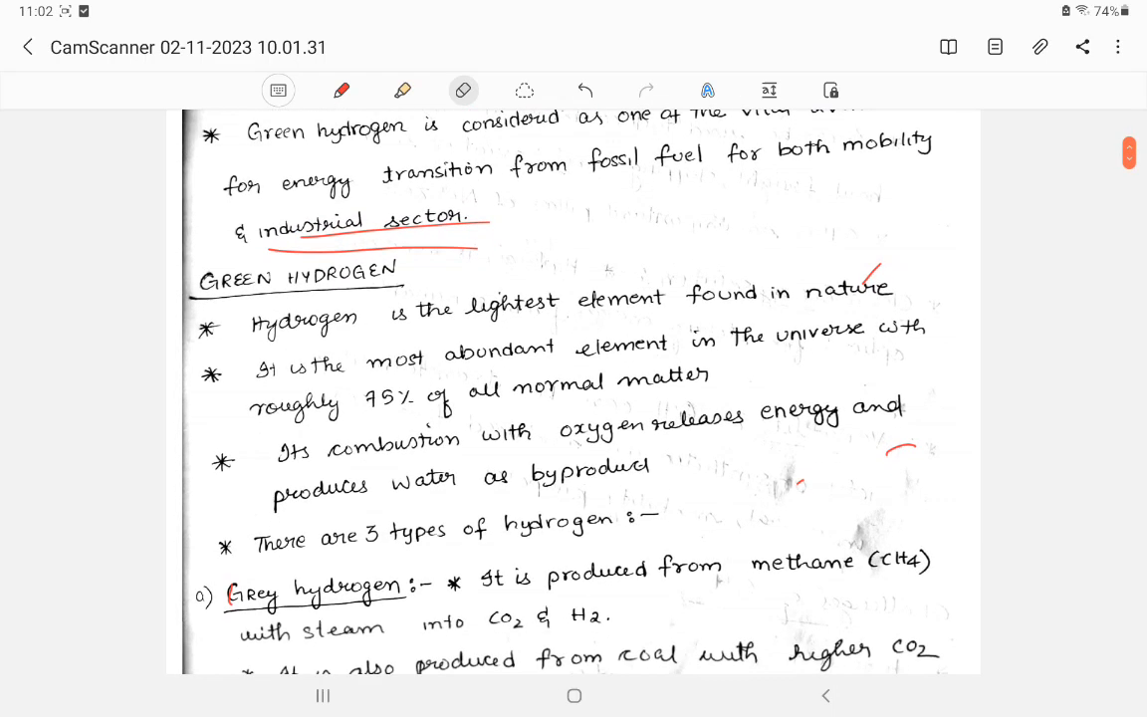
left_click(340, 90)
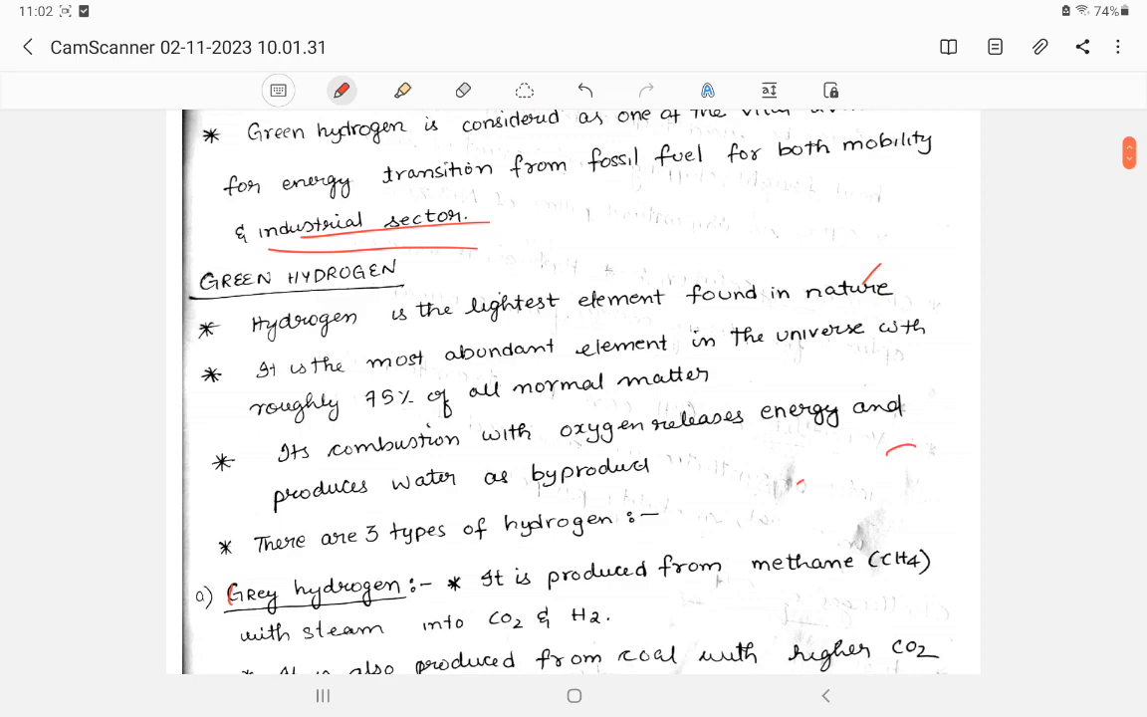
left_click_drag(443, 319, 647, 314)
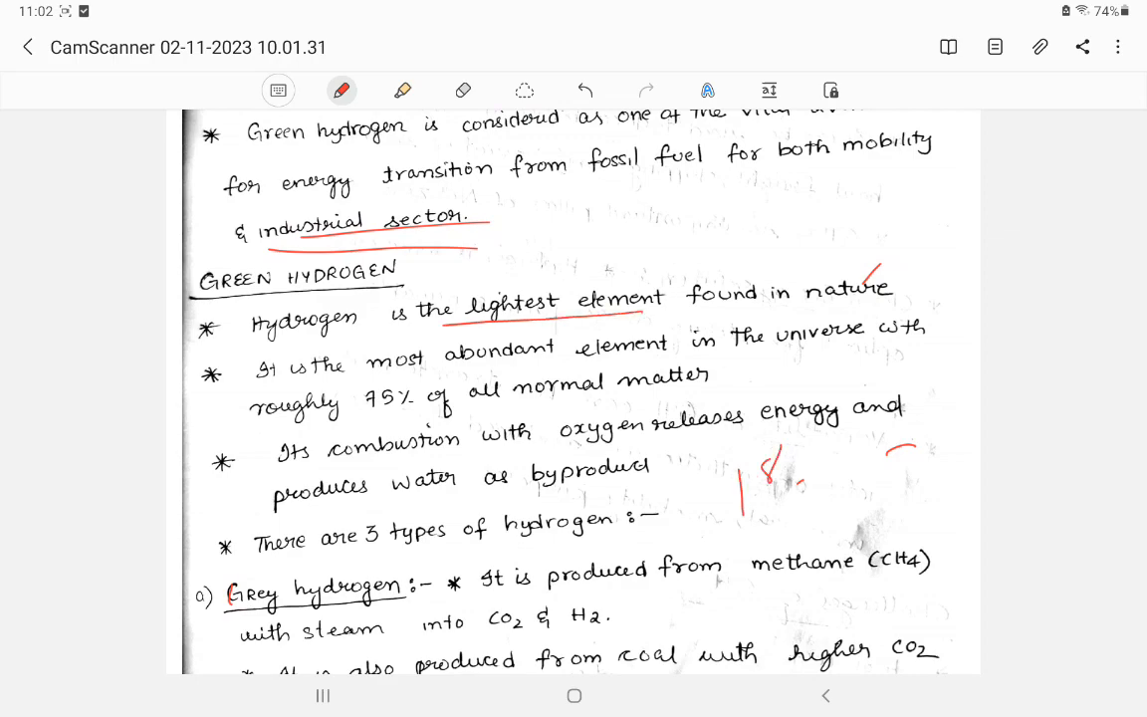
left_click_drag(787, 469, 866, 498)
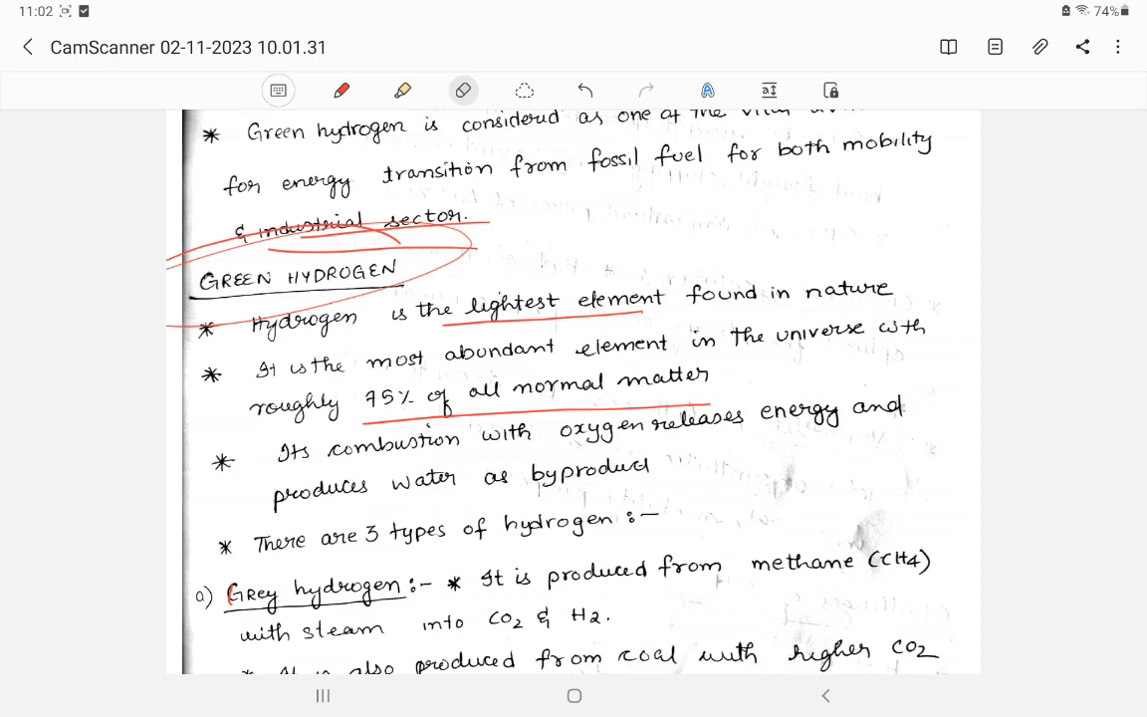
left_click(341, 89)
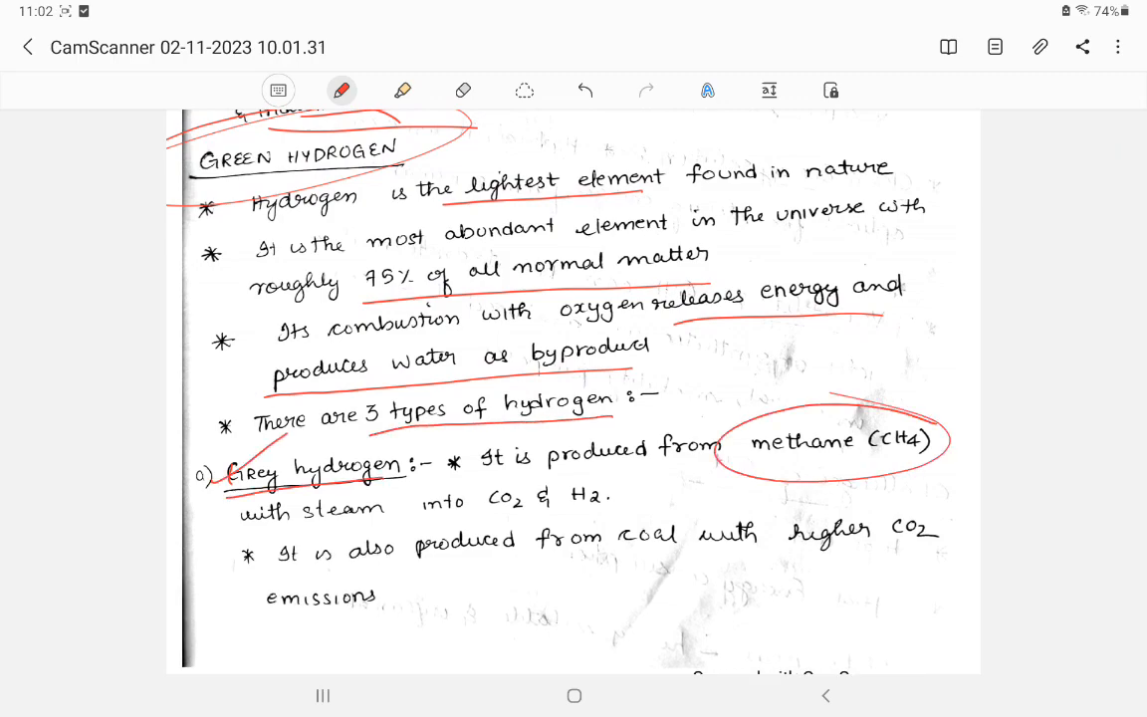
left_click_drag(468, 488, 617, 508)
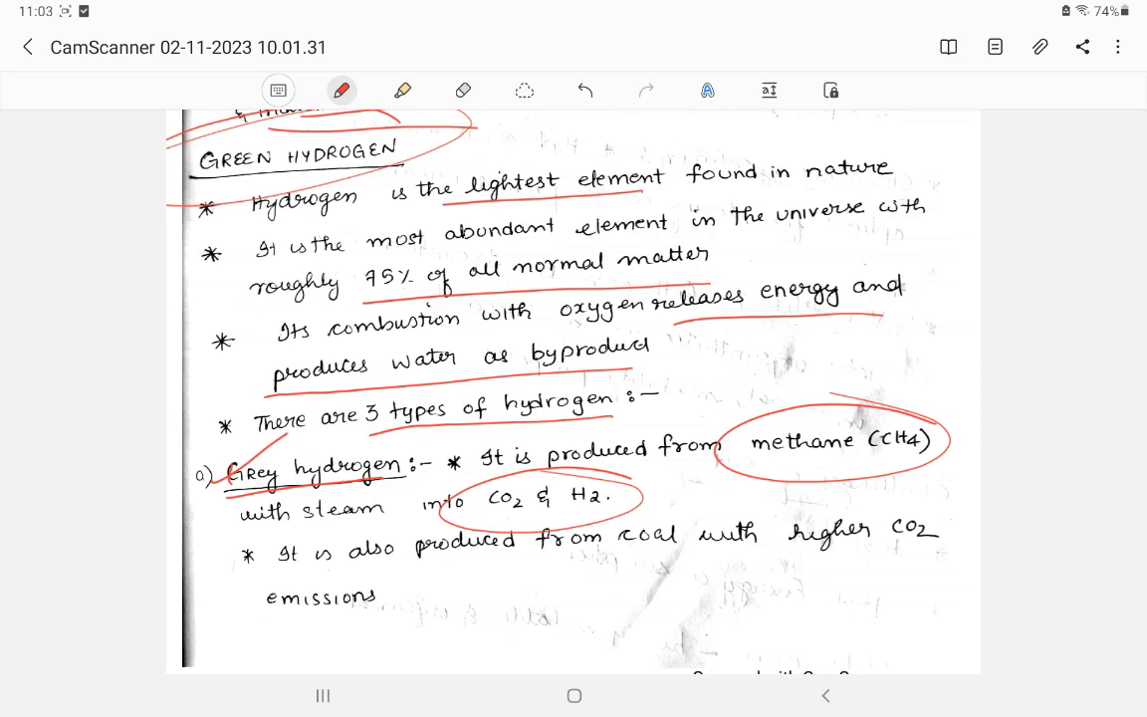
left_click_drag(418, 563, 712, 566)
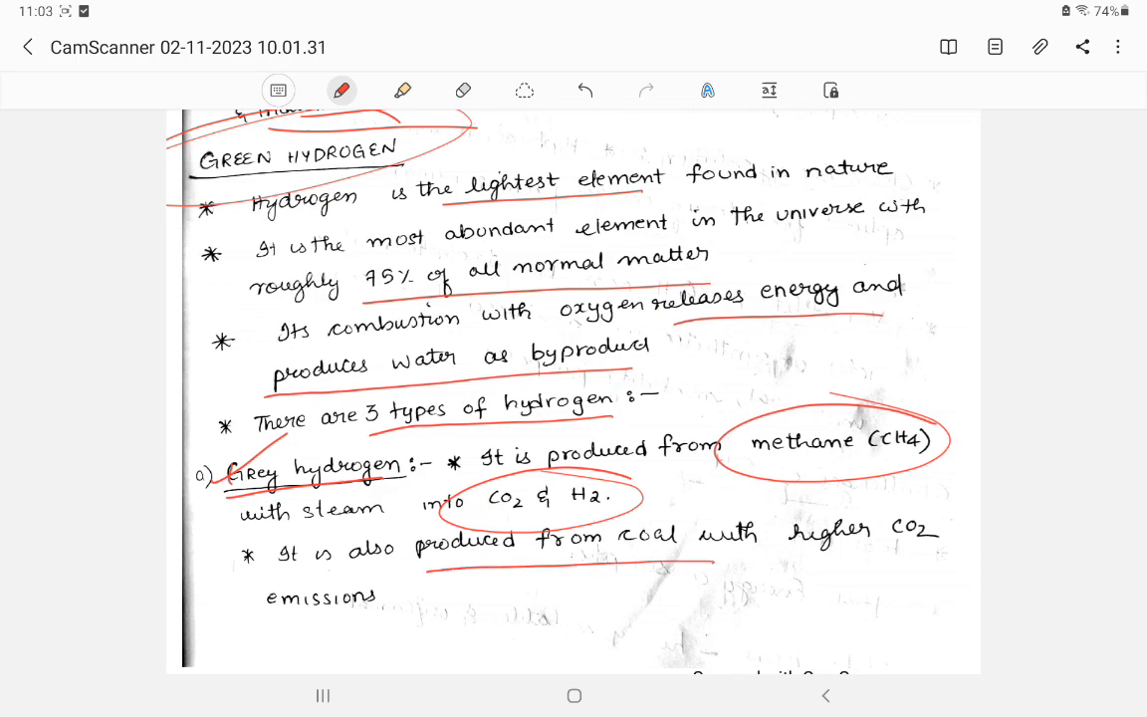
Step: Tick Blue hydrogen, circle the Green hydrogen heading, and underline its definition
scroll("down", 3)
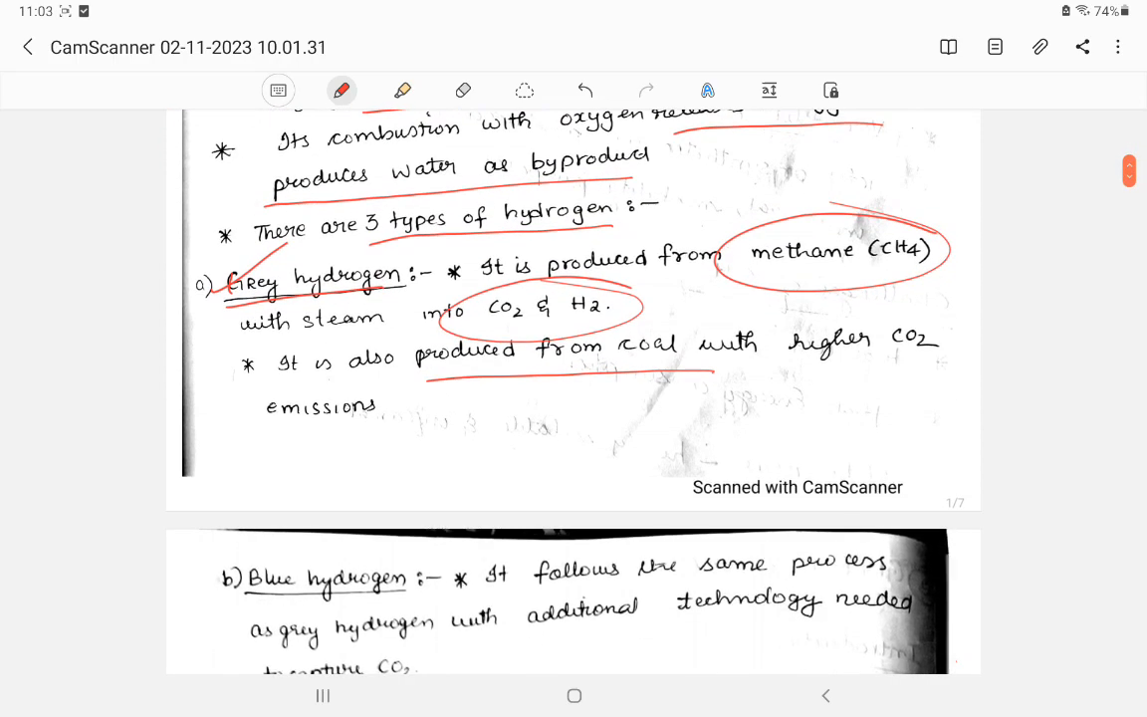
left_click_drag(200, 274, 224, 294)
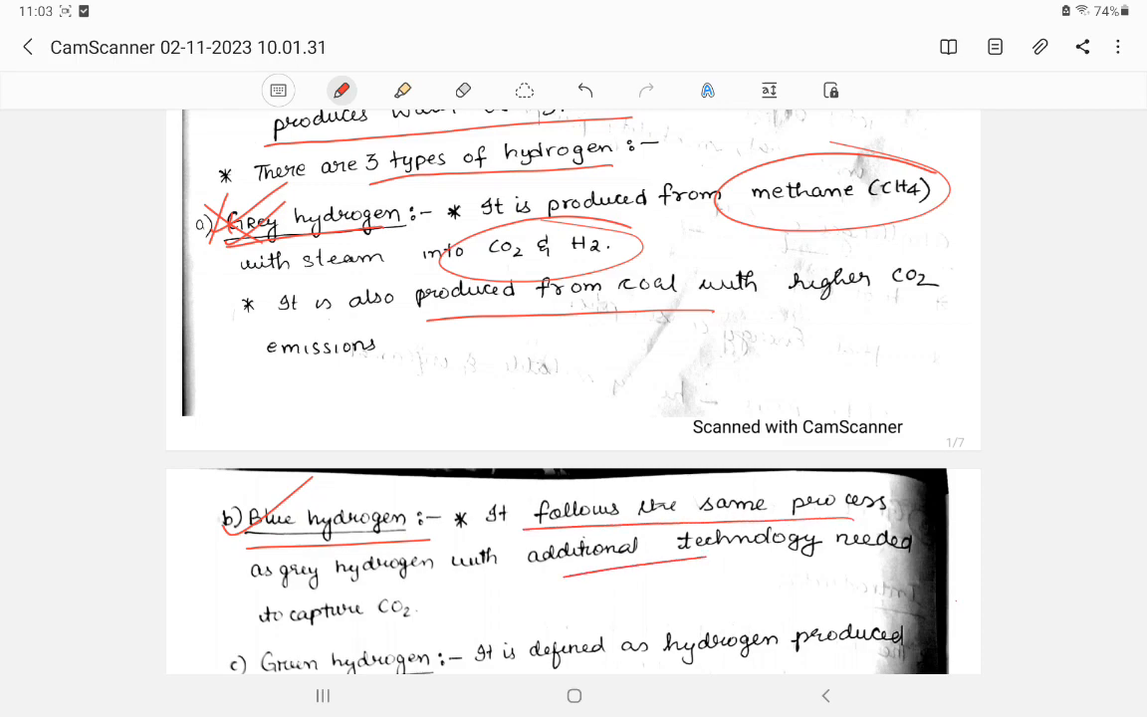
scroll("down", 3)
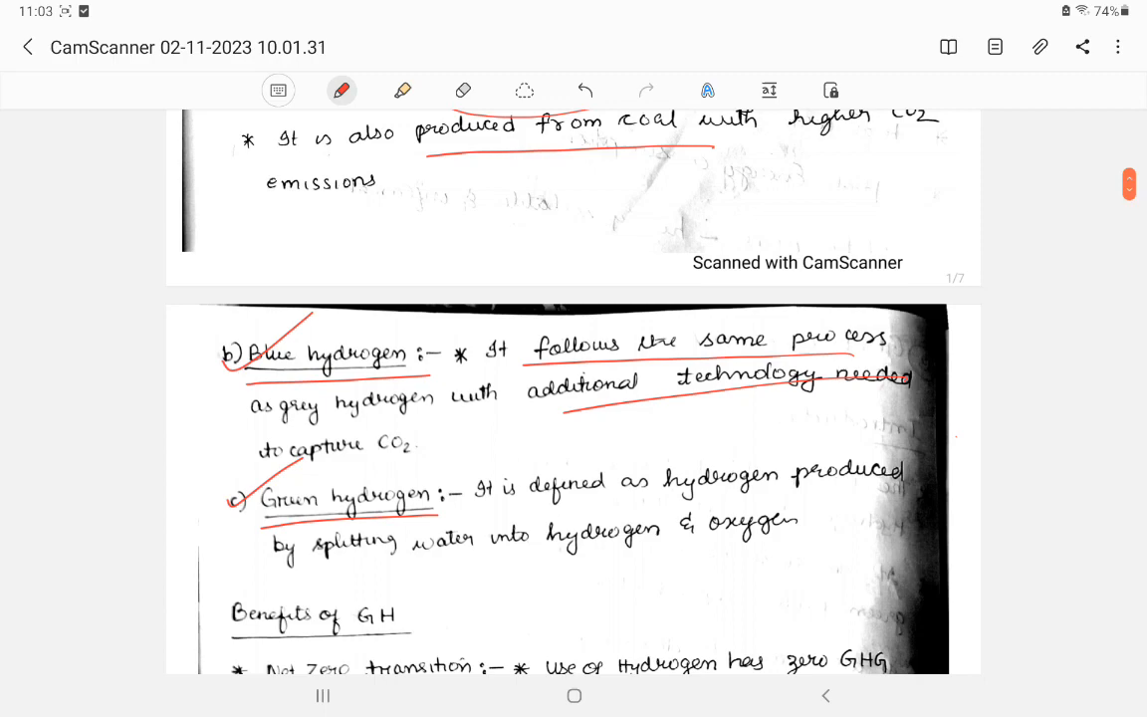
left_click_drag(429, 478, 558, 428)
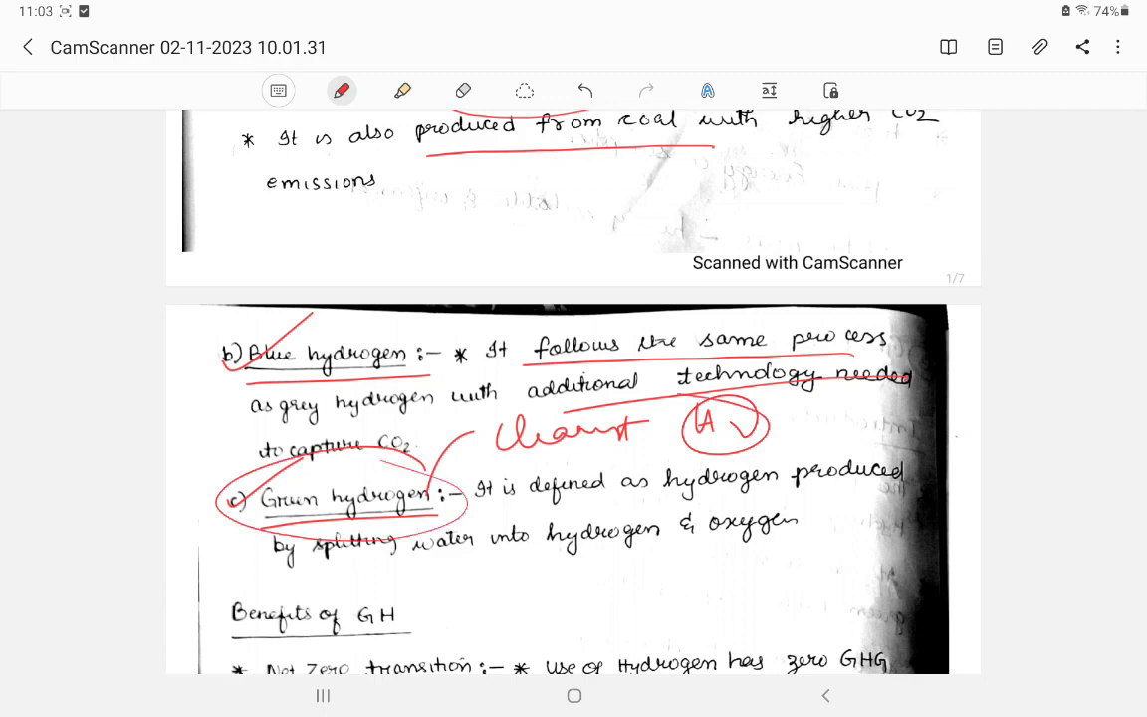
left_click_drag(662, 488, 901, 489)
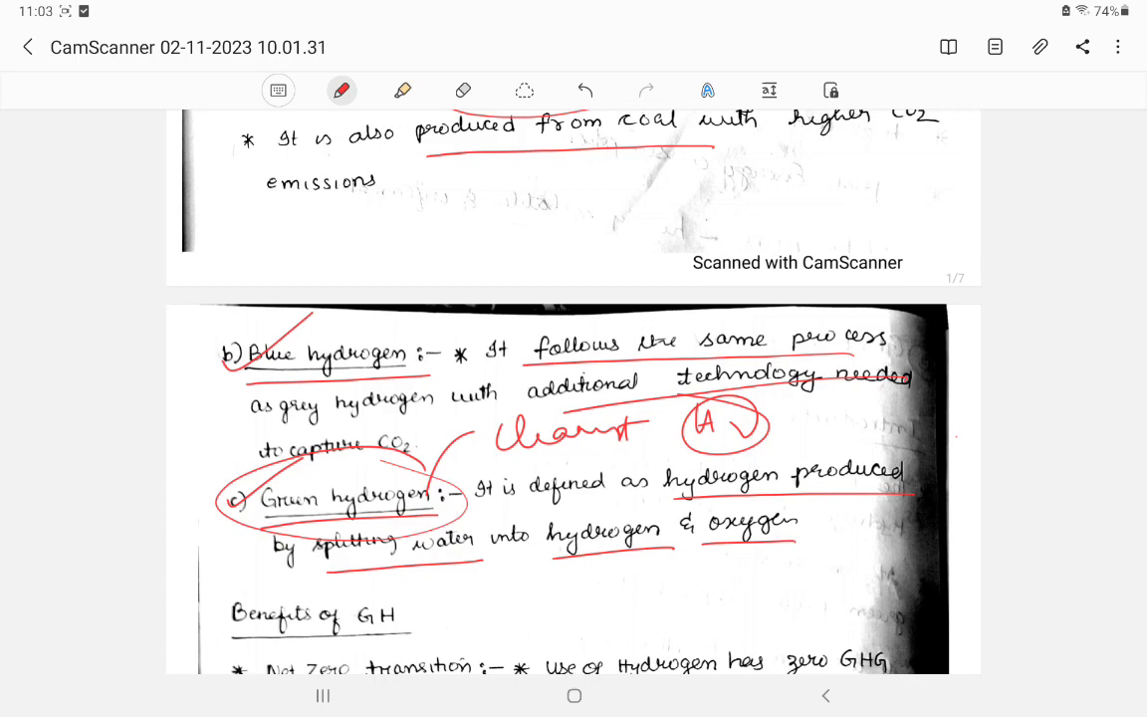
Step: Sketch the 2H2O → H2 + O2 water-splitting formula with the products circled
left_click_drag(548, 598, 617, 627)
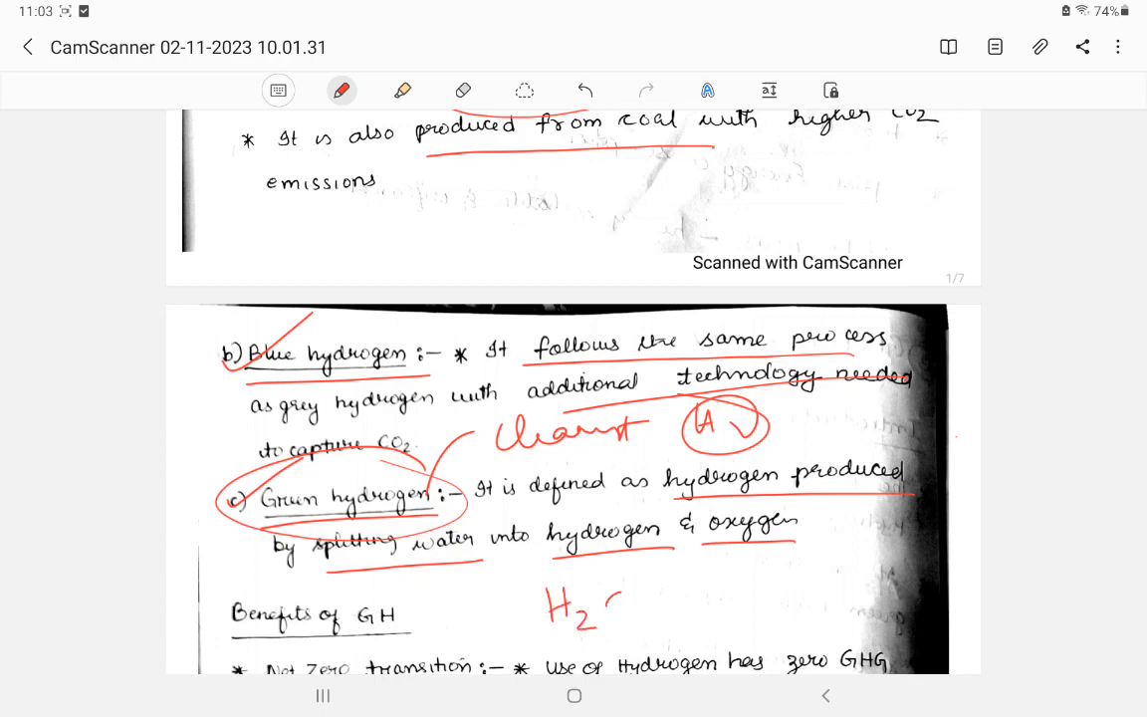
left_click_drag(613, 603, 687, 573)
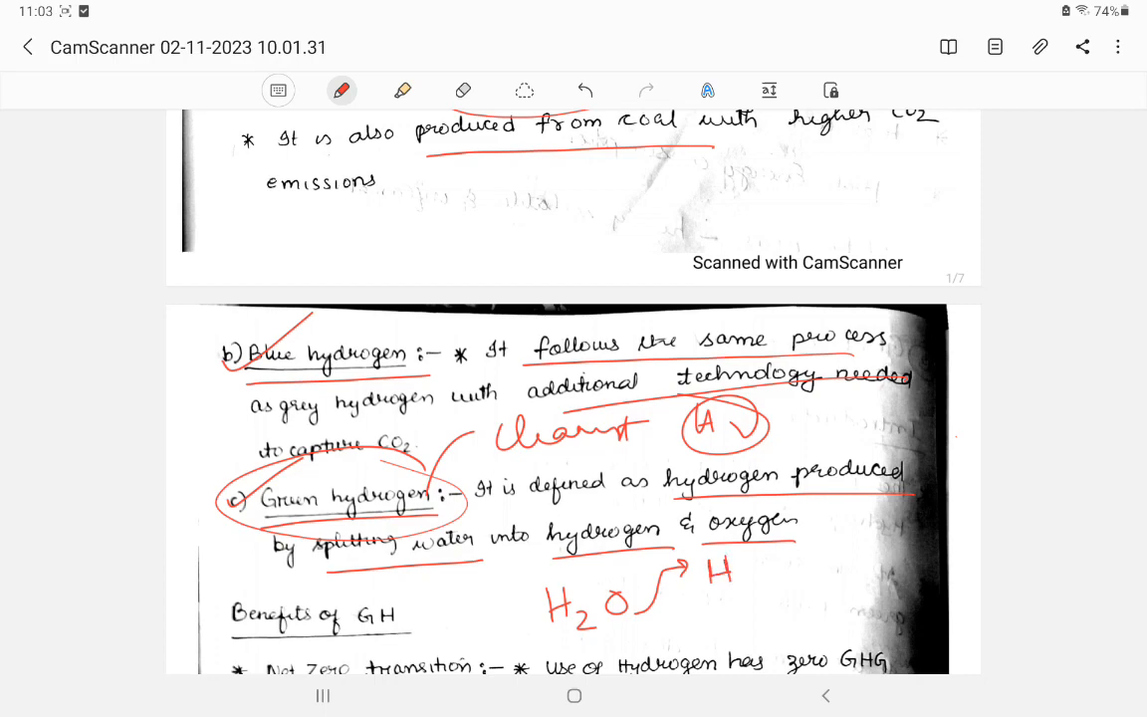
type("2")
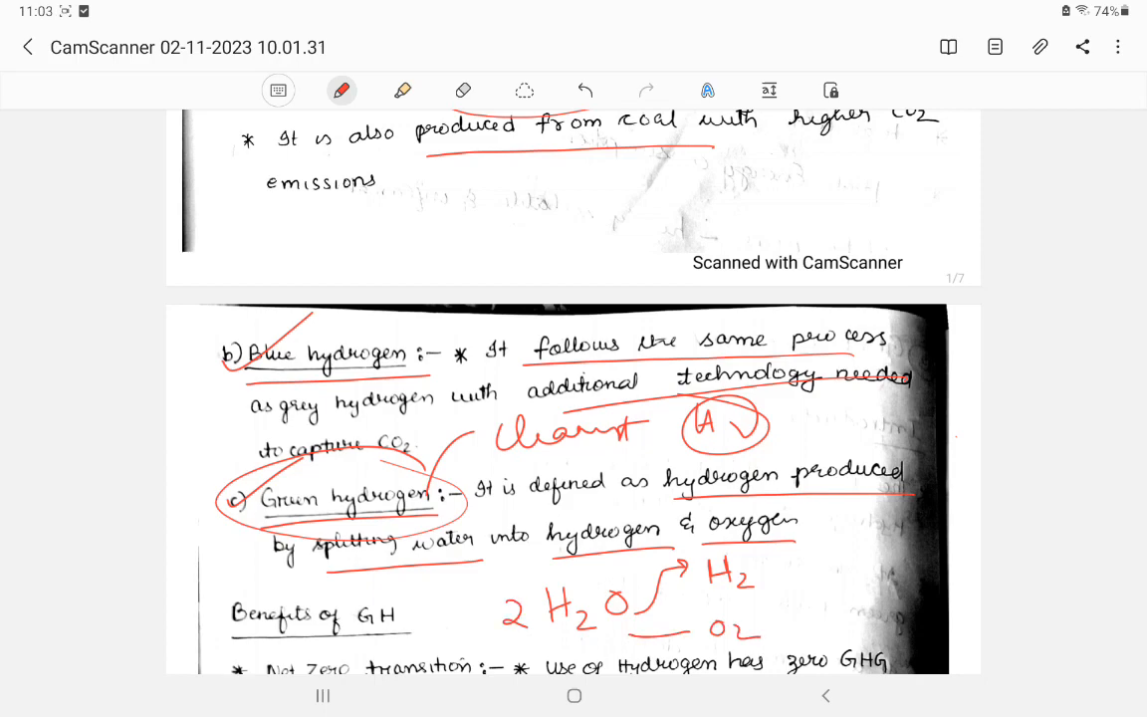
left_click_drag(697, 617, 777, 633)
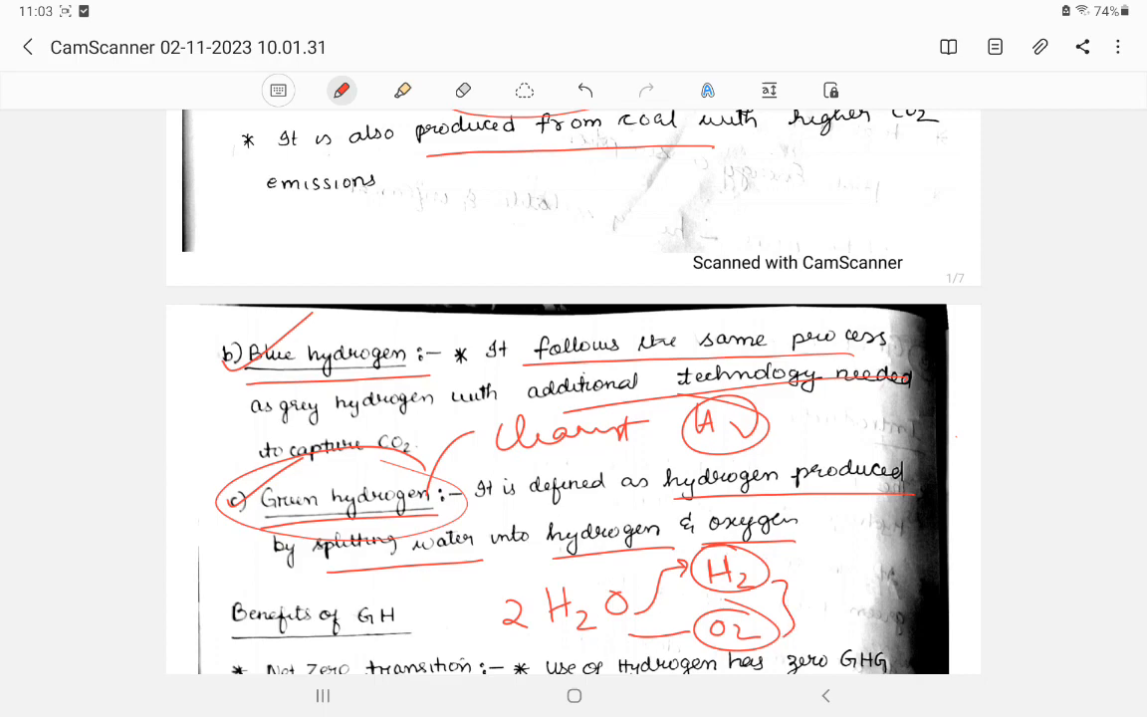
left_click(462, 91)
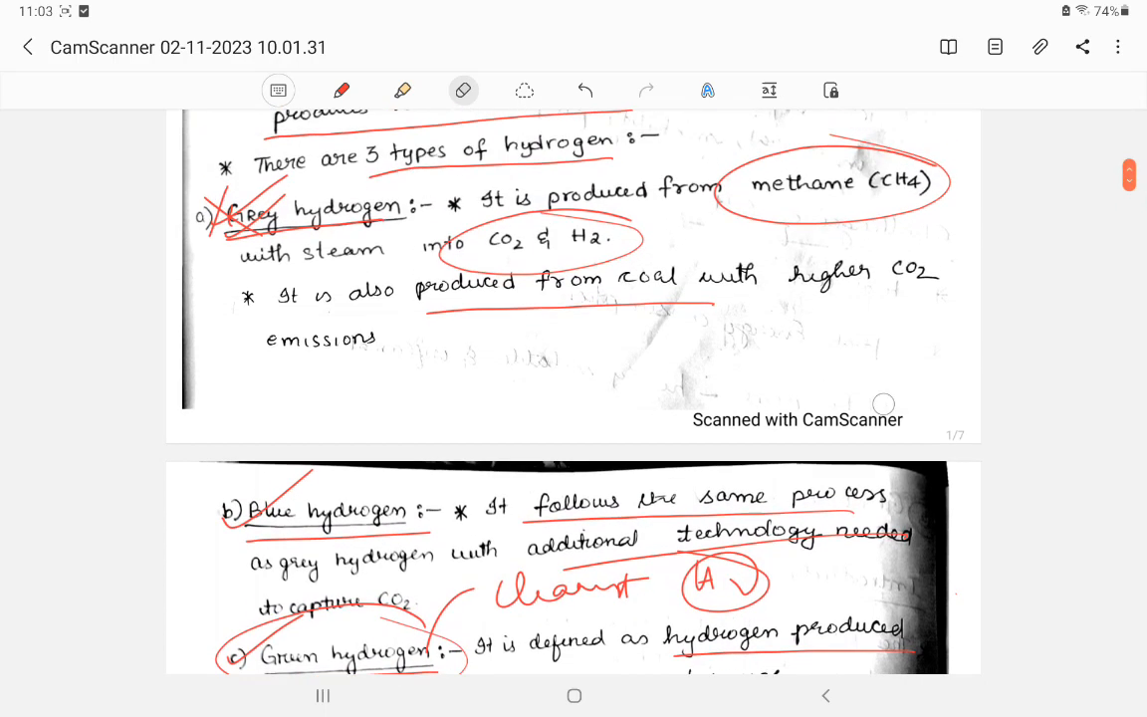
Step: Circle the Net Zero Transition heading and underline freight, shipping and aviation sector
scroll("down", 3)
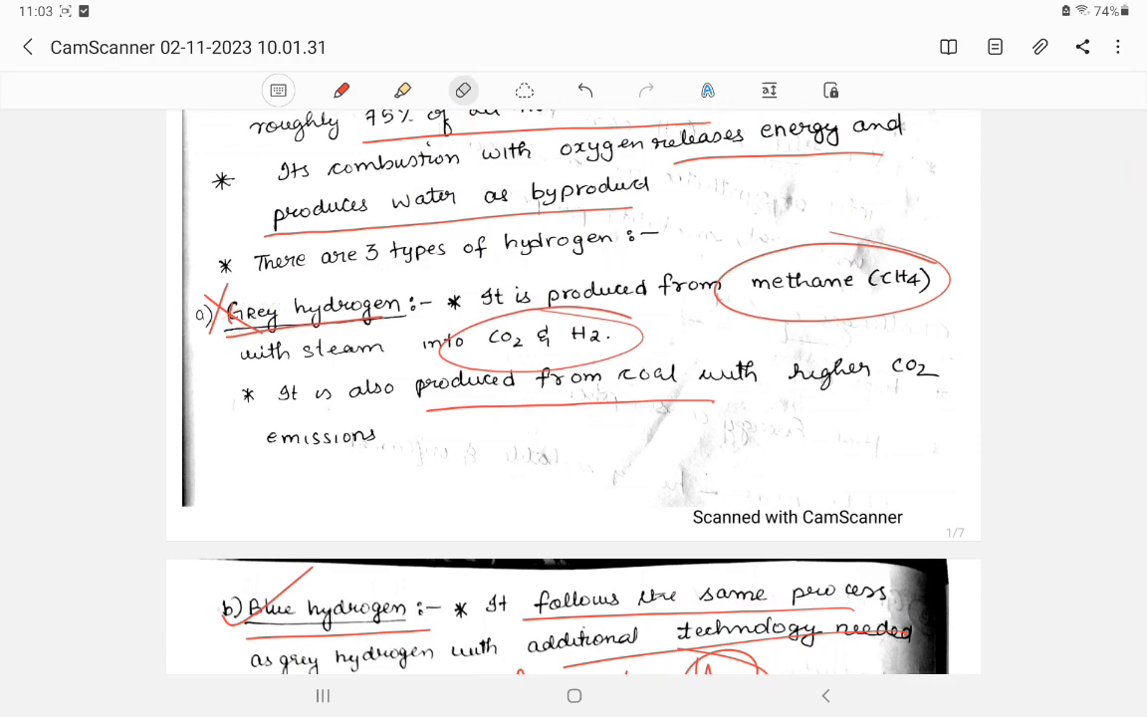
left_click(342, 89)
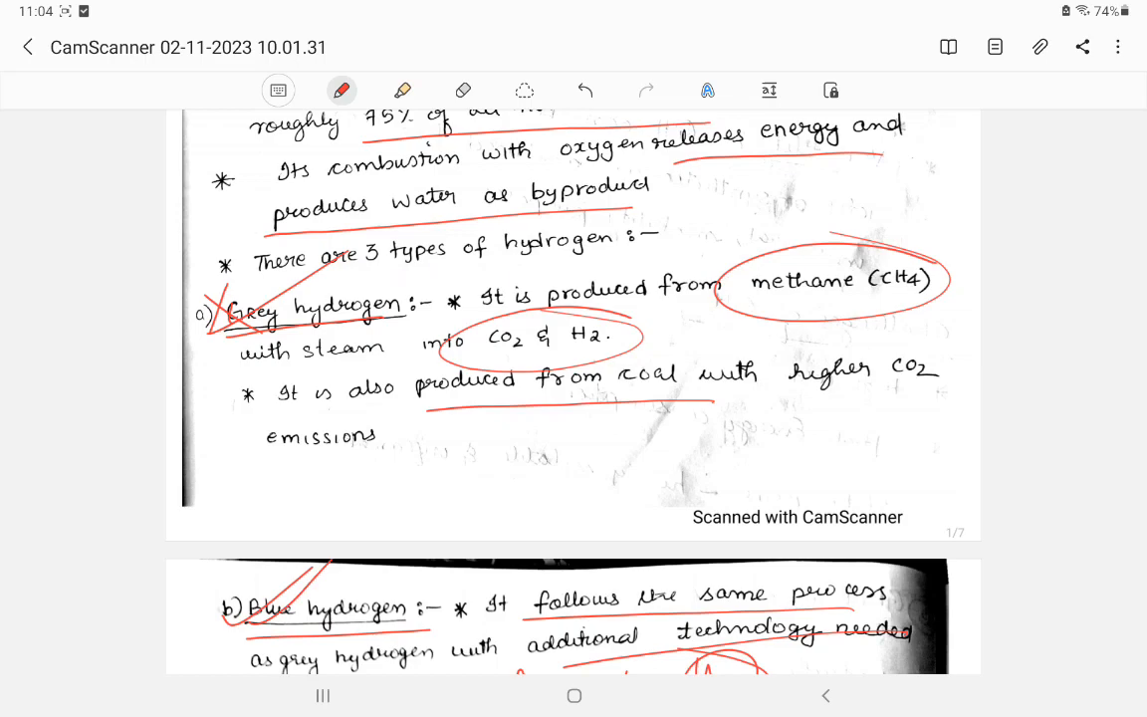
scroll("down", 3)
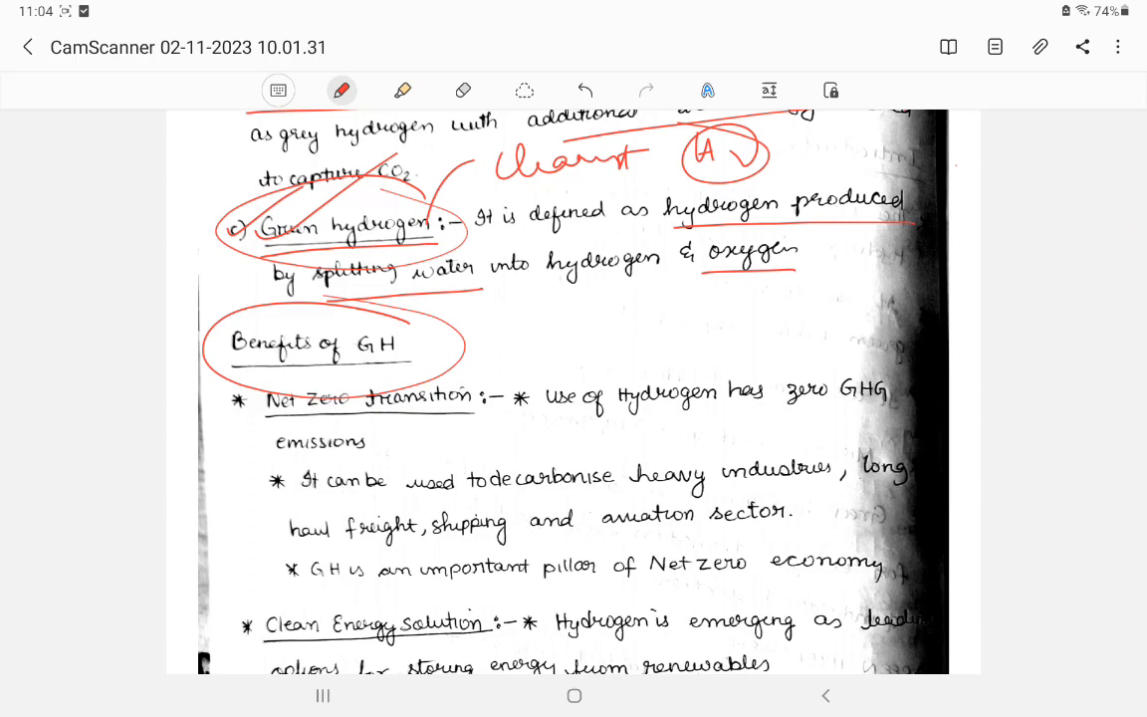
left_click_drag(210, 398, 498, 418)
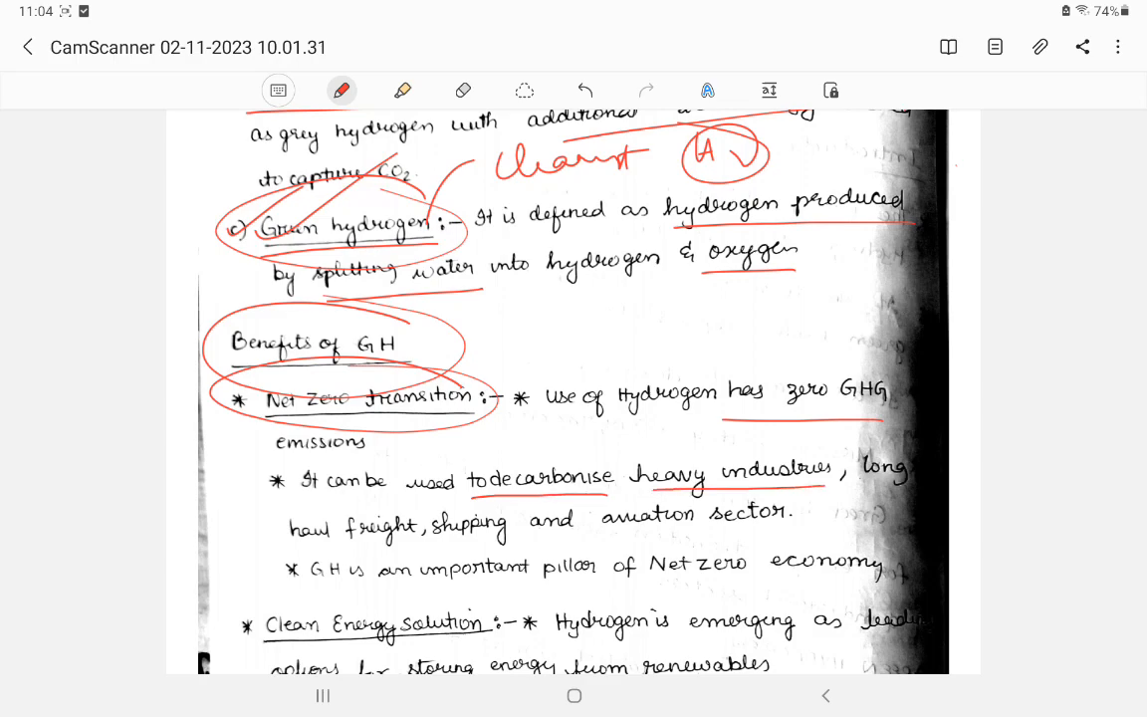
left_click_drag(347, 543, 397, 542)
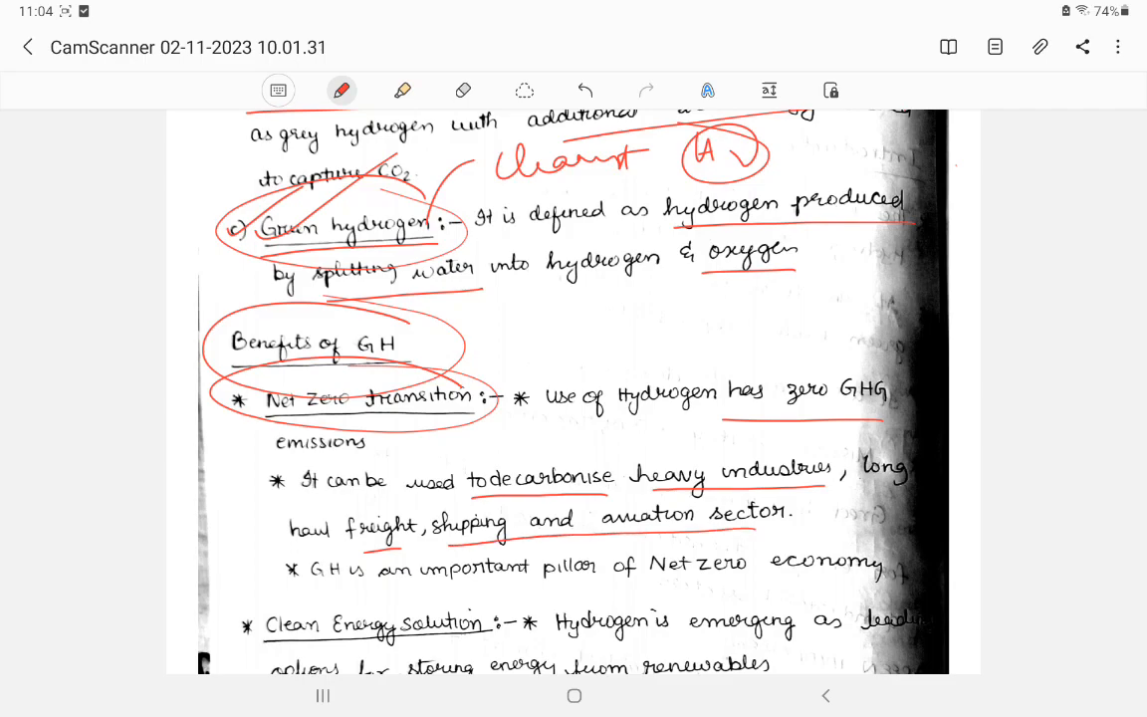
Step: Add a circled 200 million CO2 note, sketch smoke clouds, and tick Clean Energy Solution
scroll("down", 3)
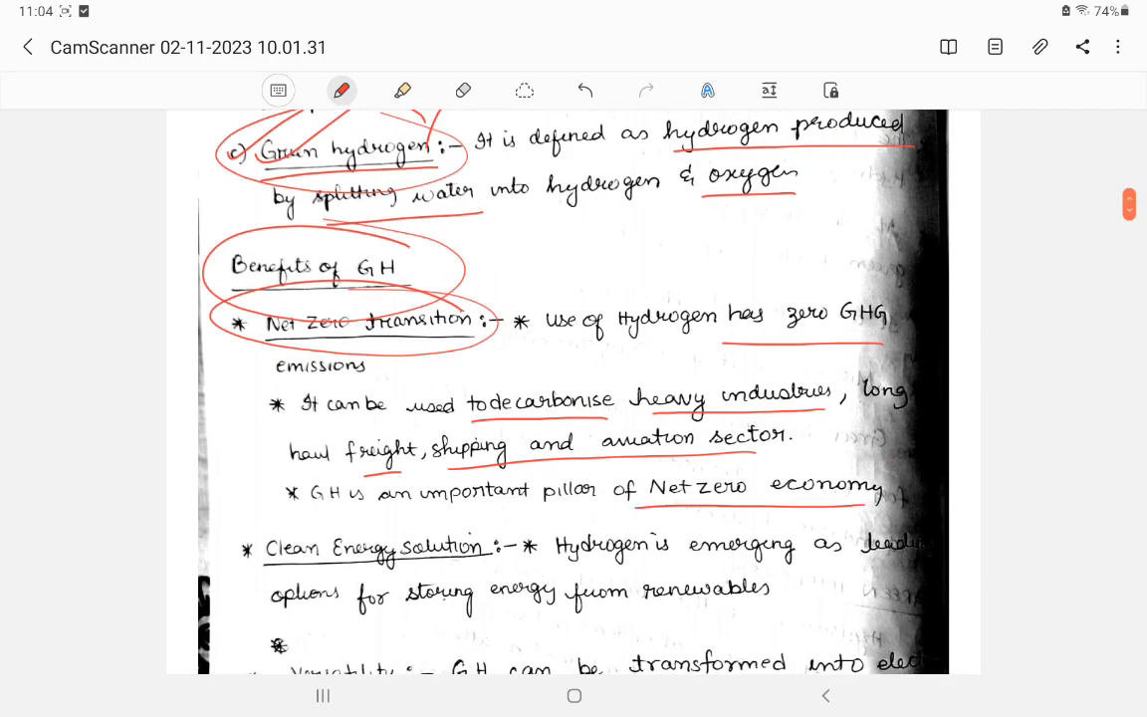
scroll("down", 3)
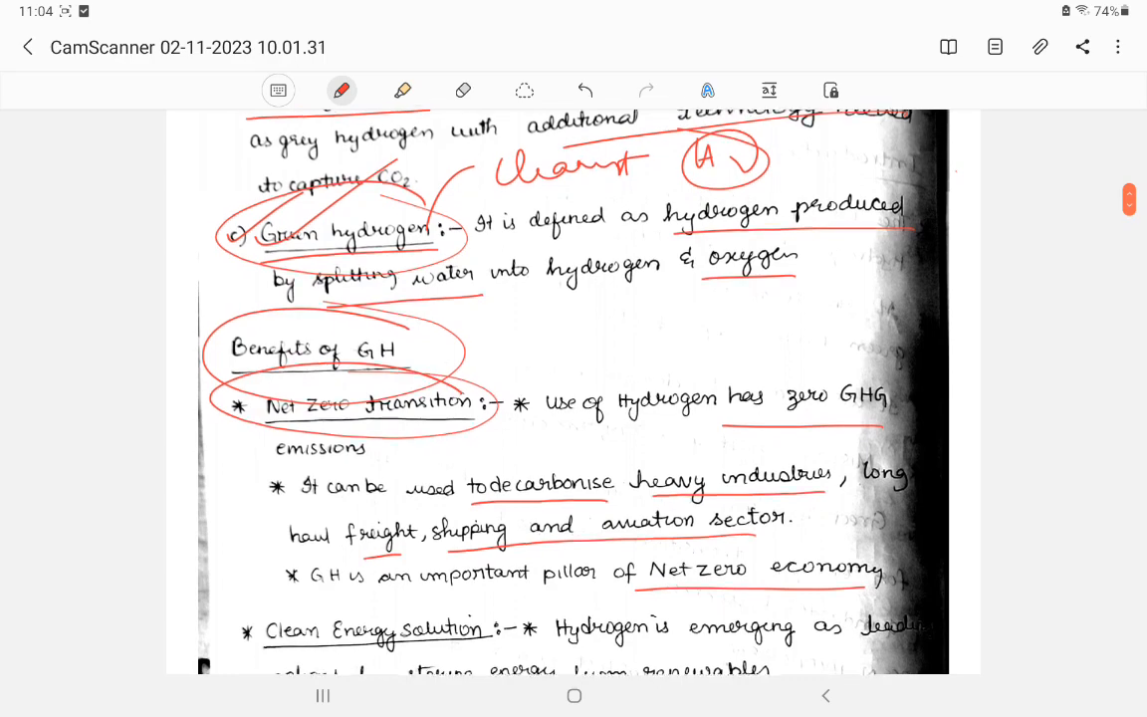
scroll("down", 3)
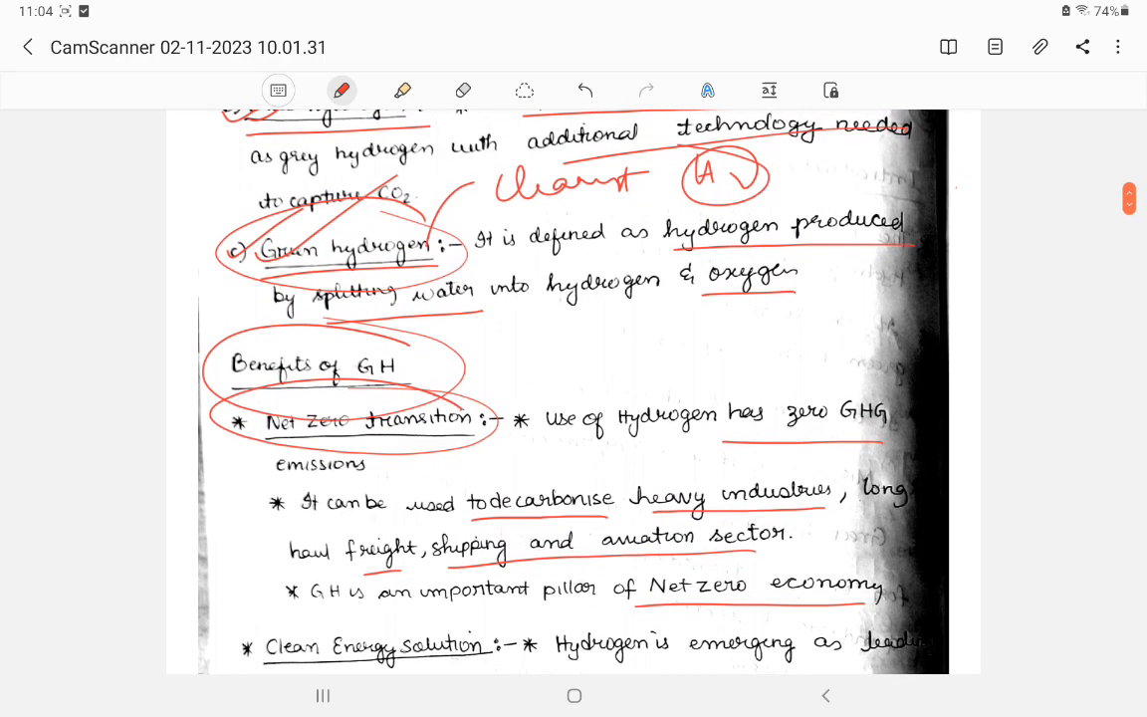
left_click_drag(547, 358, 608, 348)
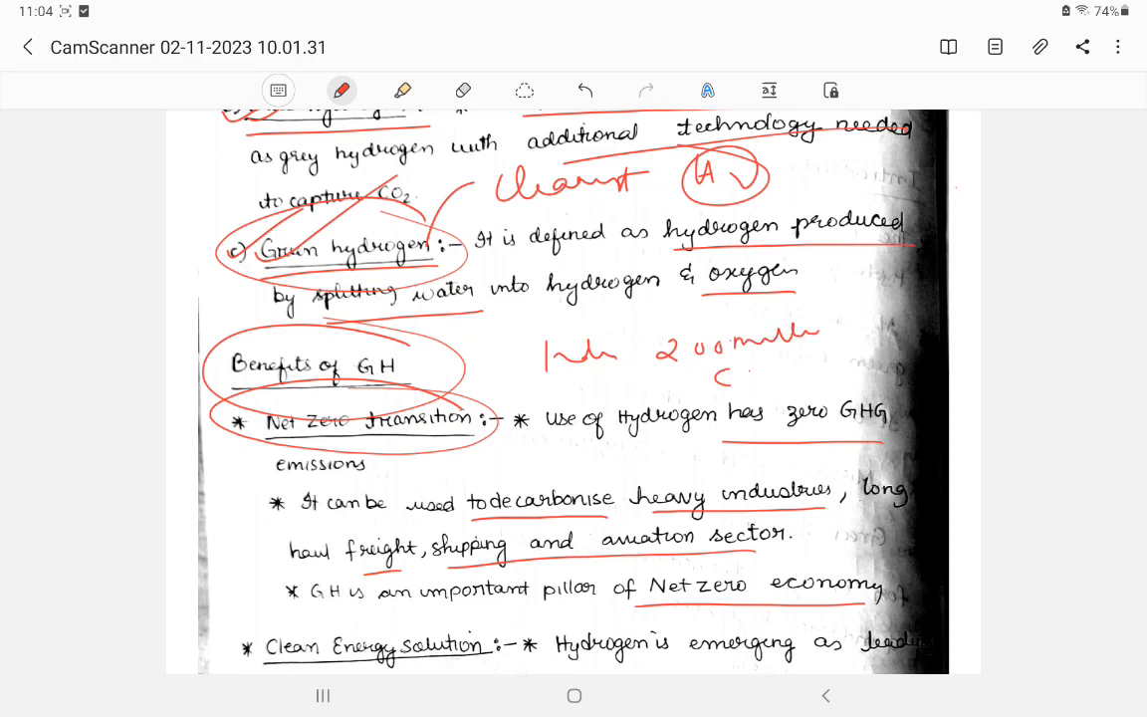
left_click_drag(648, 319, 847, 389)
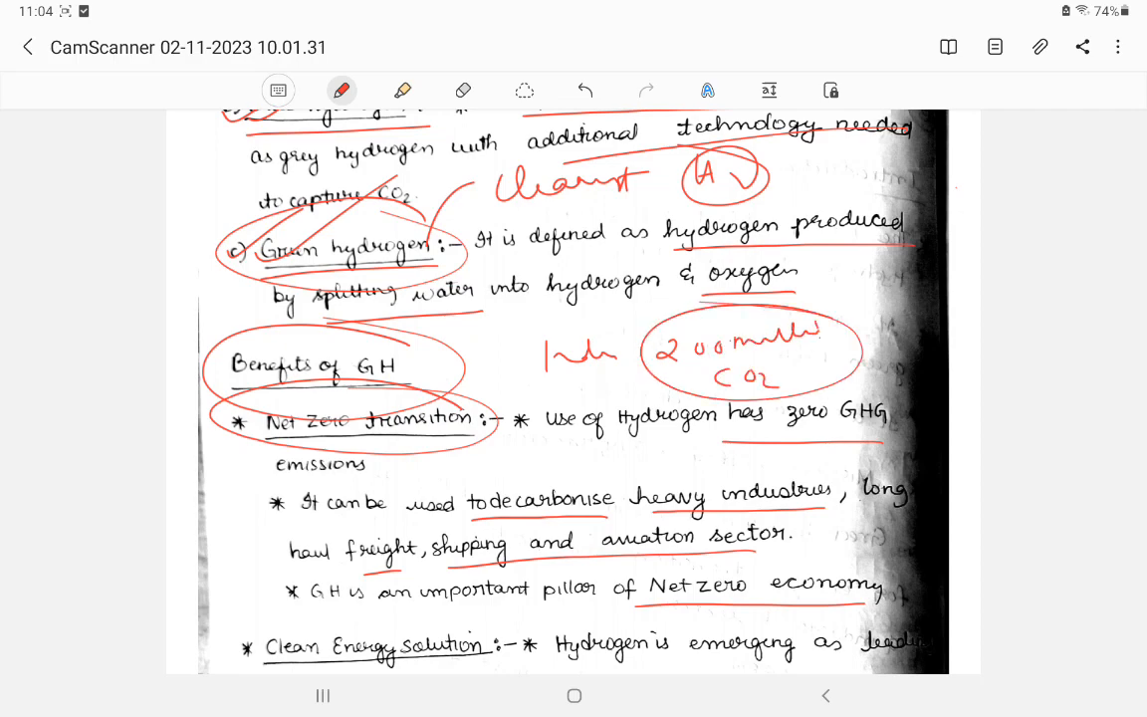
left_click_drag(558, 443, 593, 473)
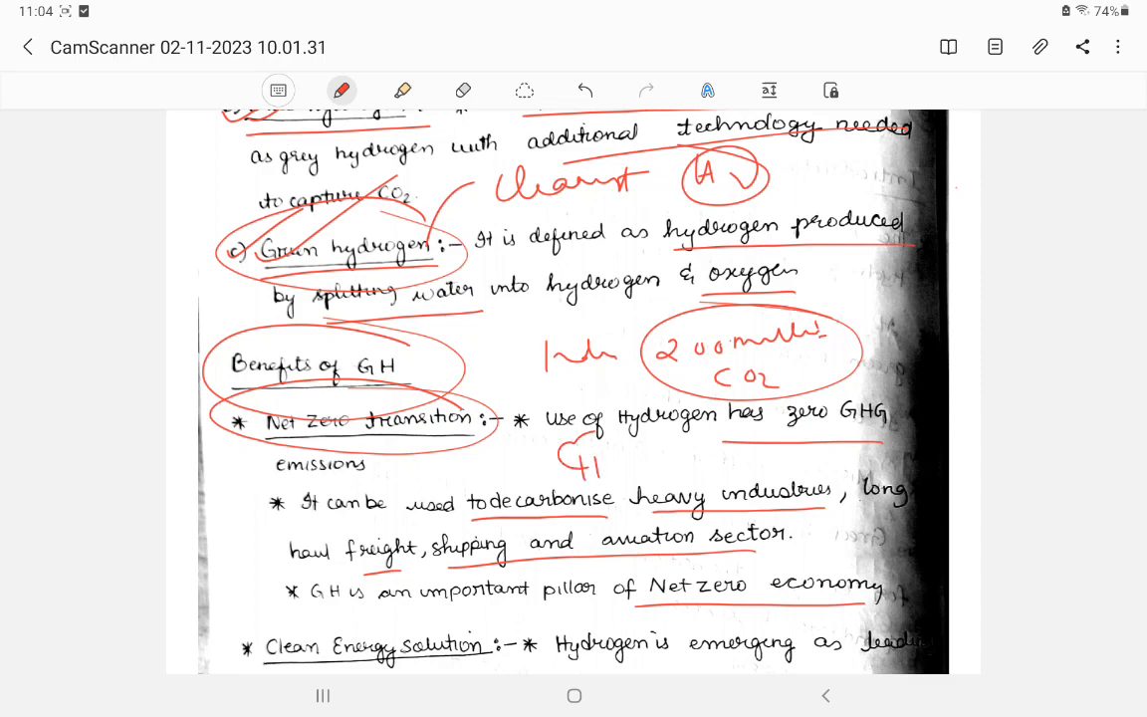
left_click_drag(598, 443, 677, 469)
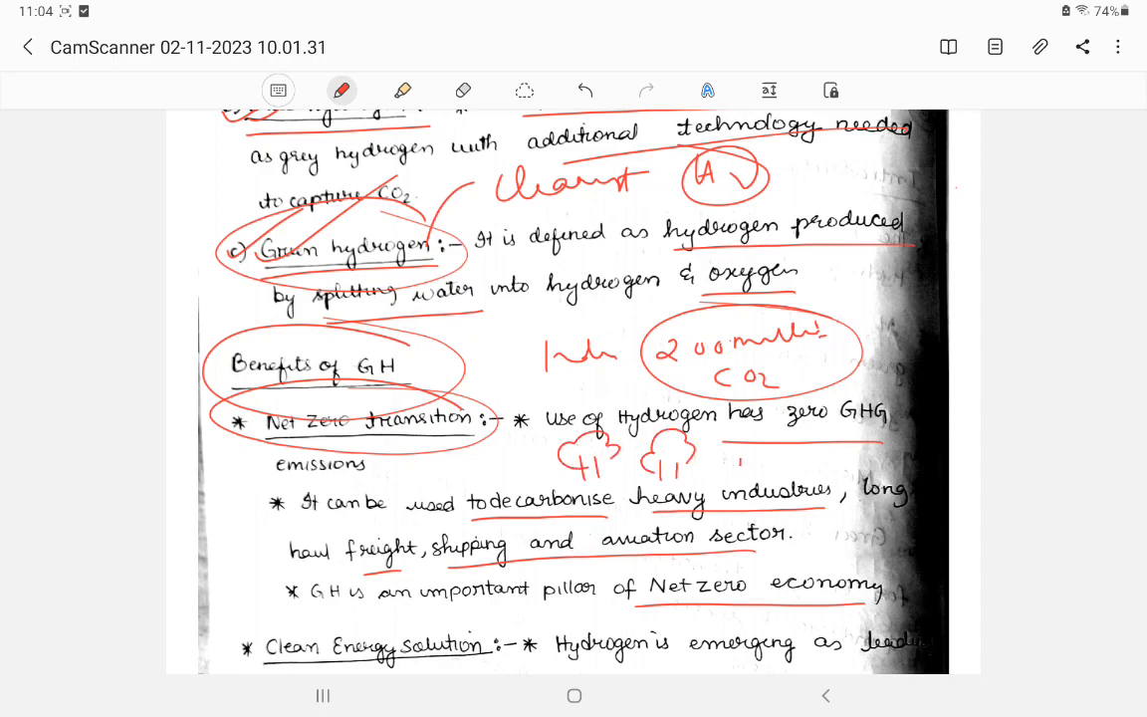
left_click_drag(727, 438, 817, 468)
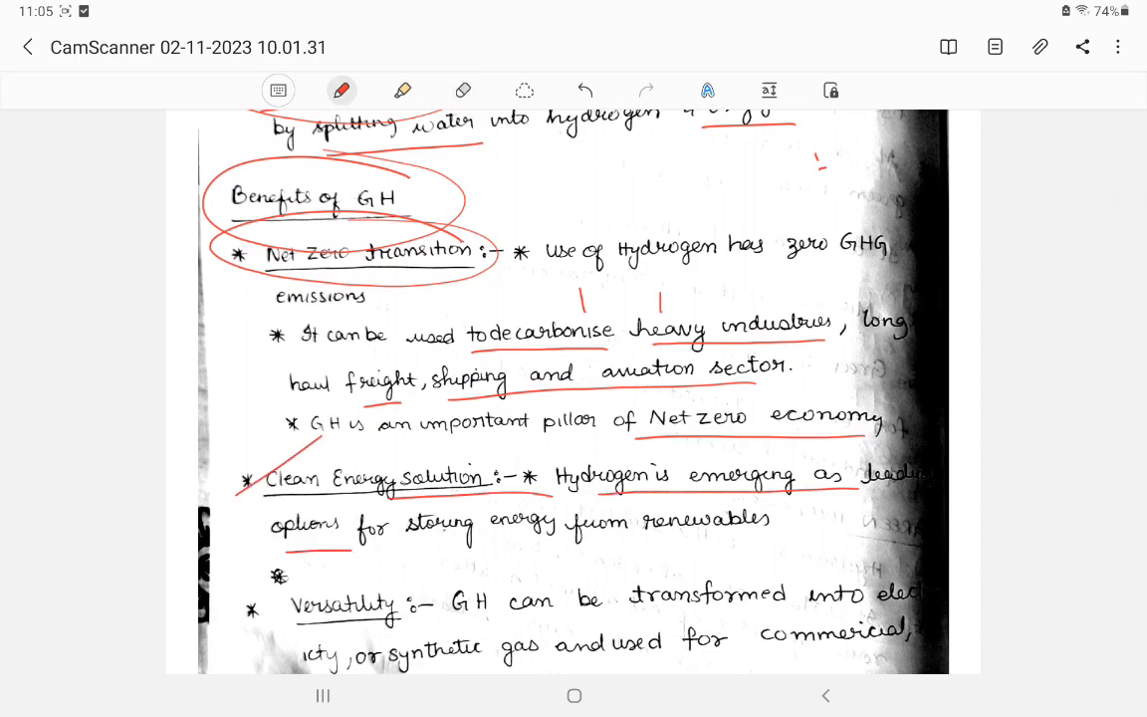
Step: Underline High cost and safety issues, tick safety, and add circled electricity and warning notes
scroll("down", 3)
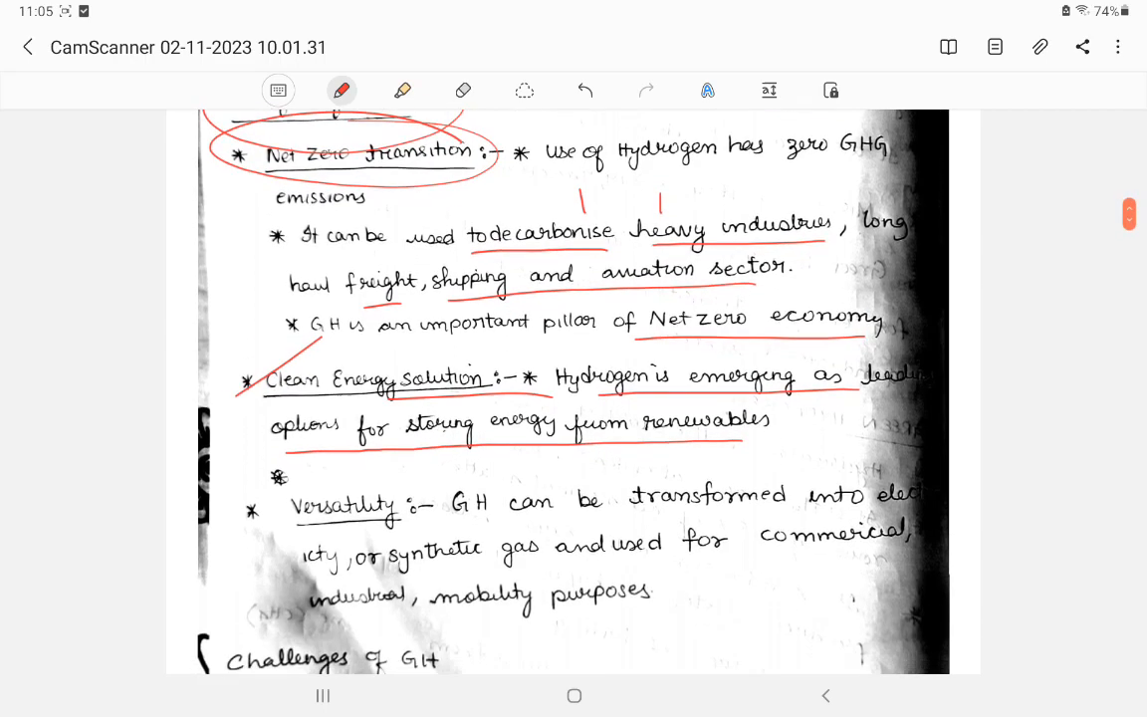
scroll("down", 3)
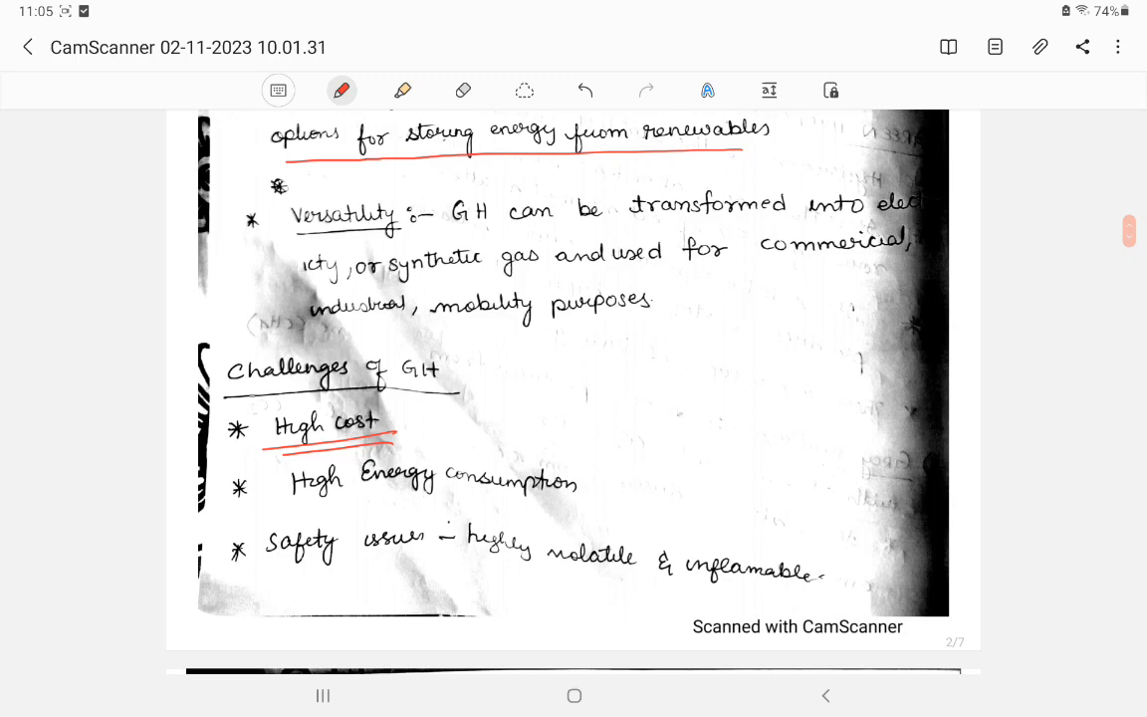
left_click_drag(429, 423, 538, 383)
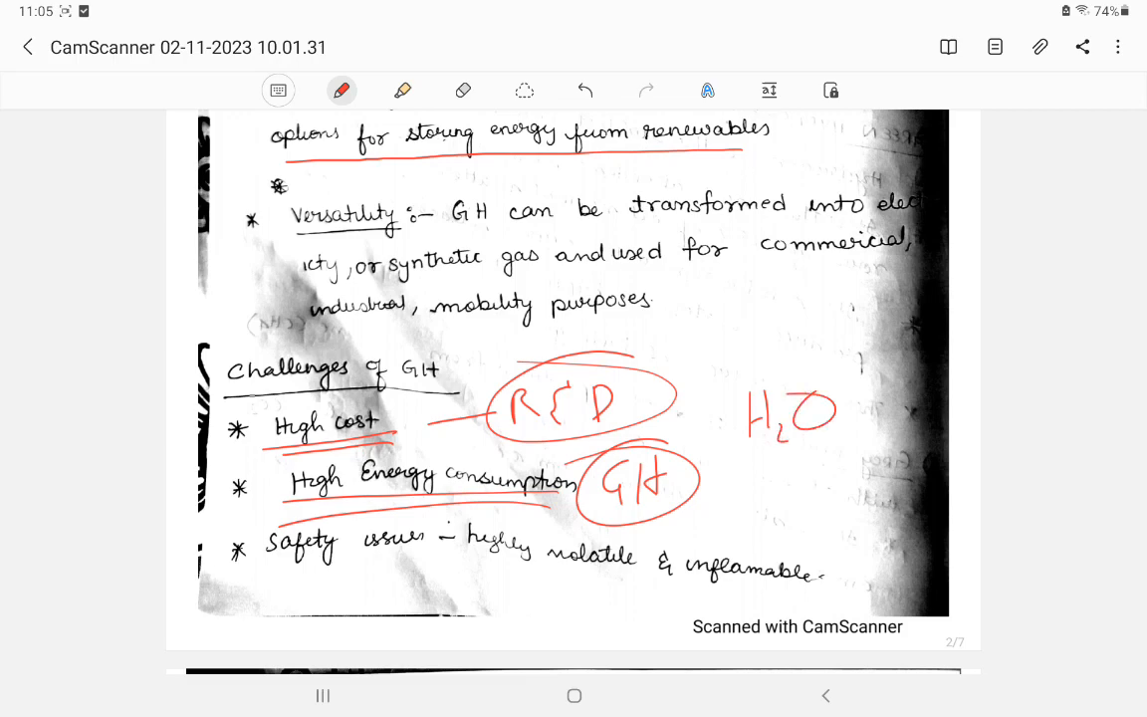
left_click_drag(727, 488, 807, 498)
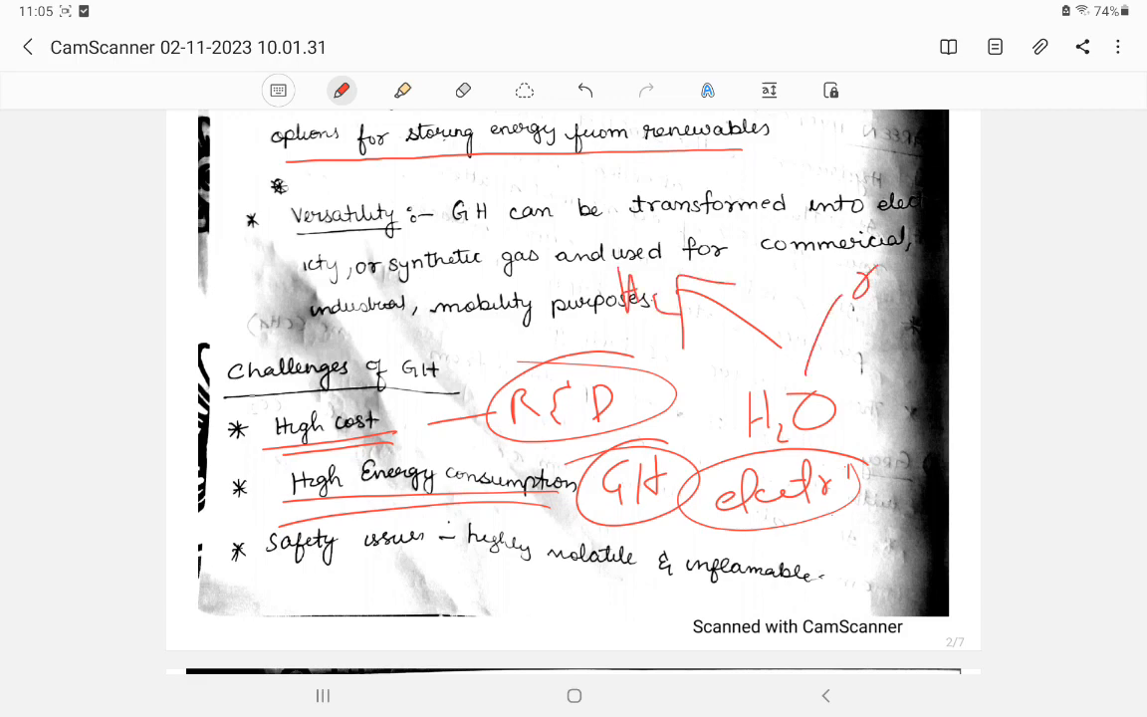
left_click_drag(851, 429, 866, 488)
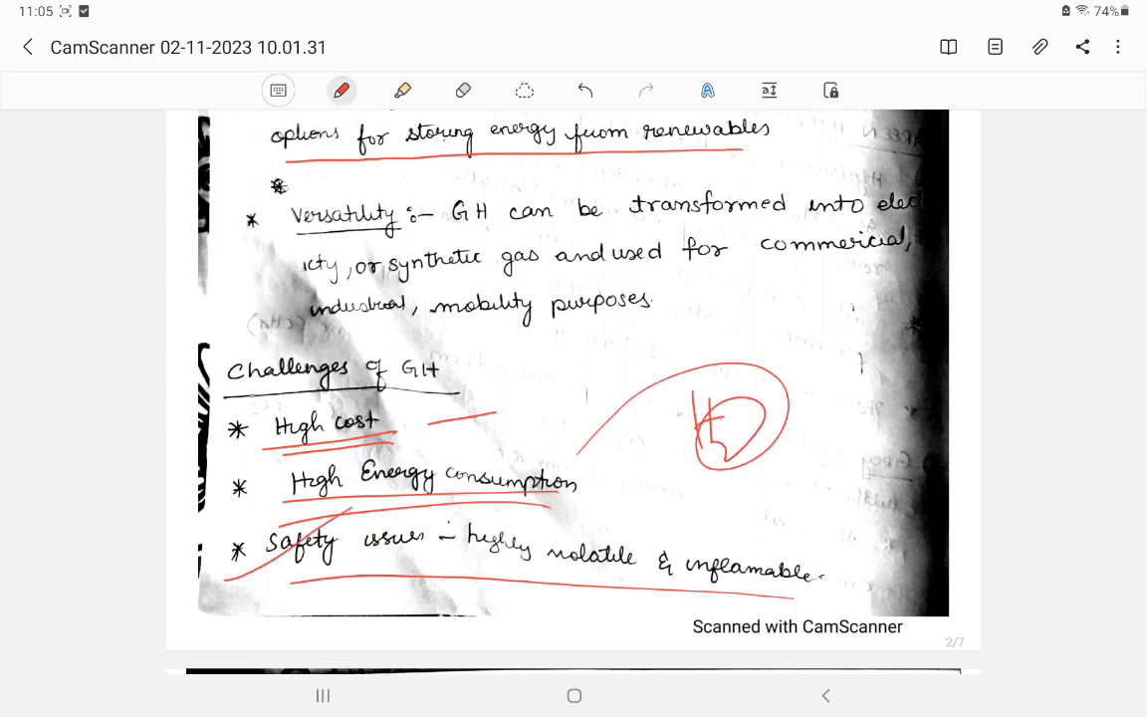
left_click_drag(687, 503, 747, 503)
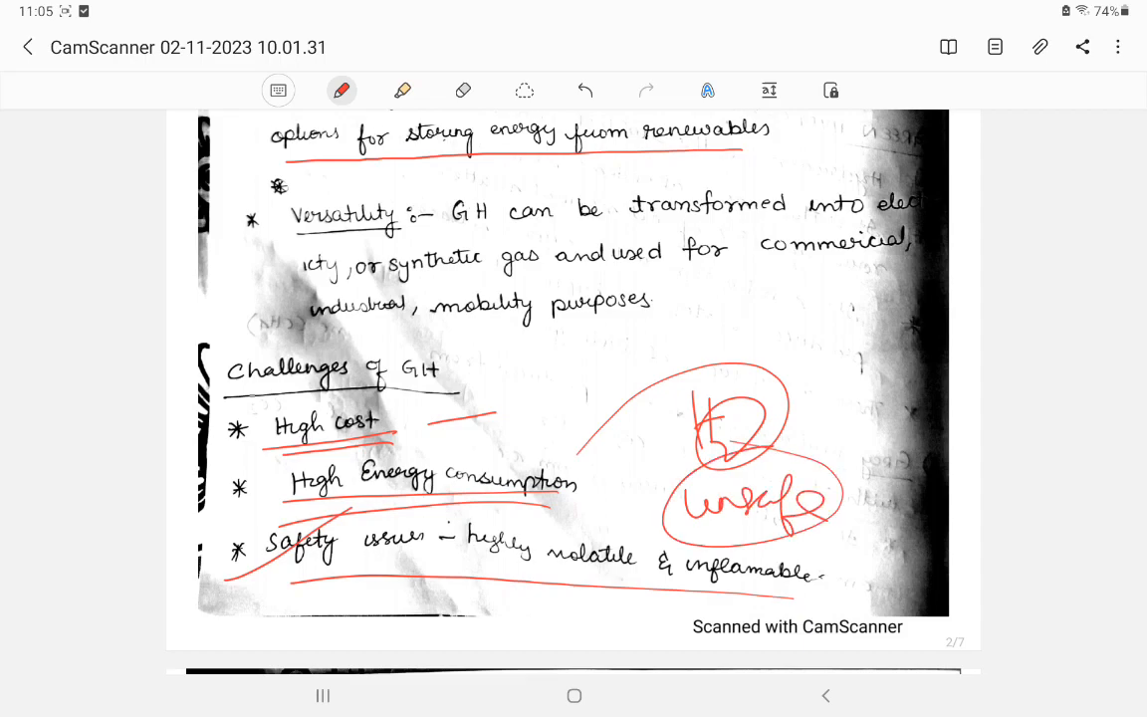
Step: Circle the National Green Hydrogen Mission heading and erase the scribbled numbers
scroll("down", 3)
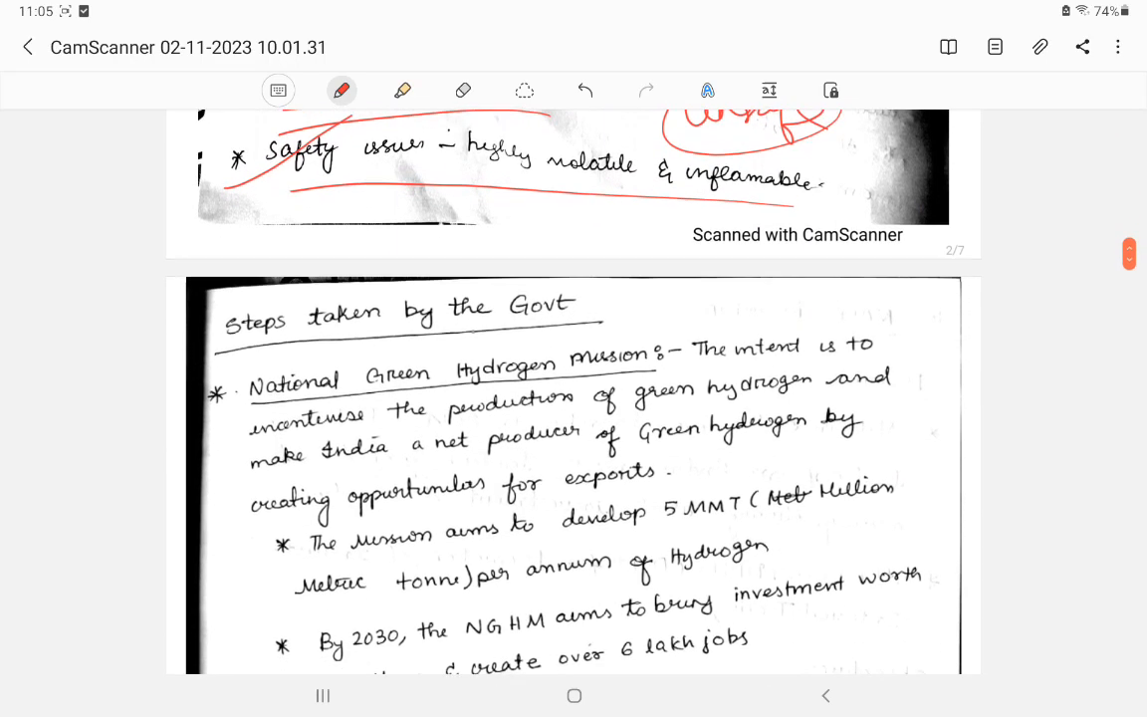
scroll("down", 3)
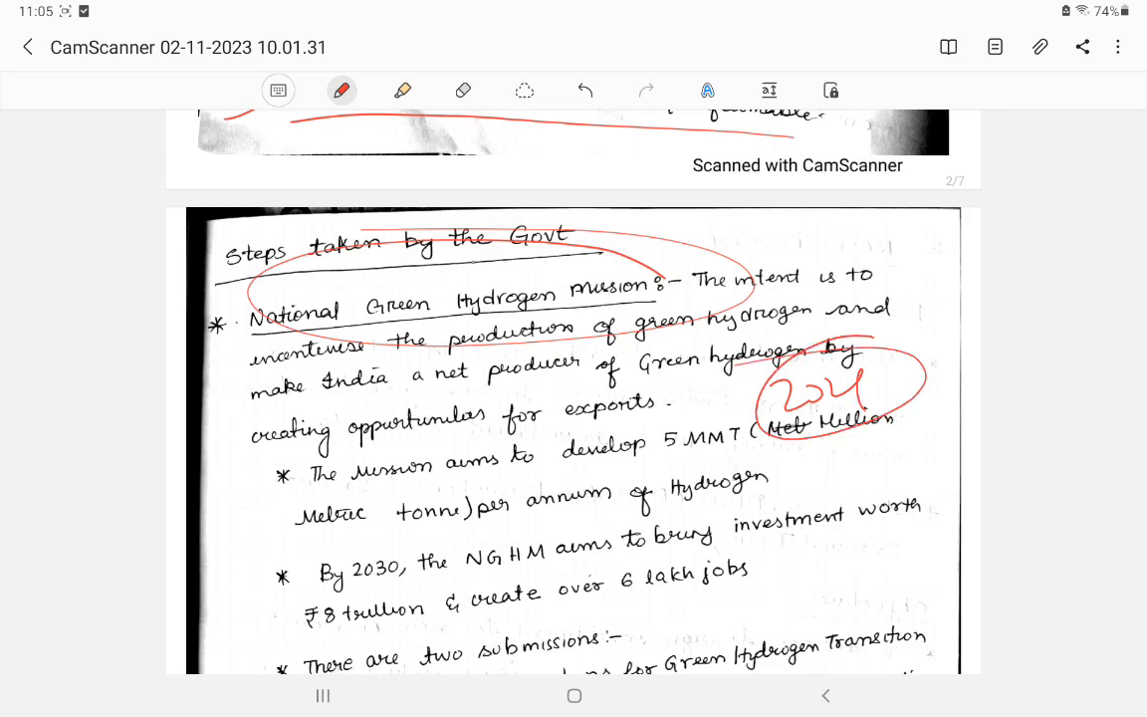
left_click_drag(787, 552, 782, 612)
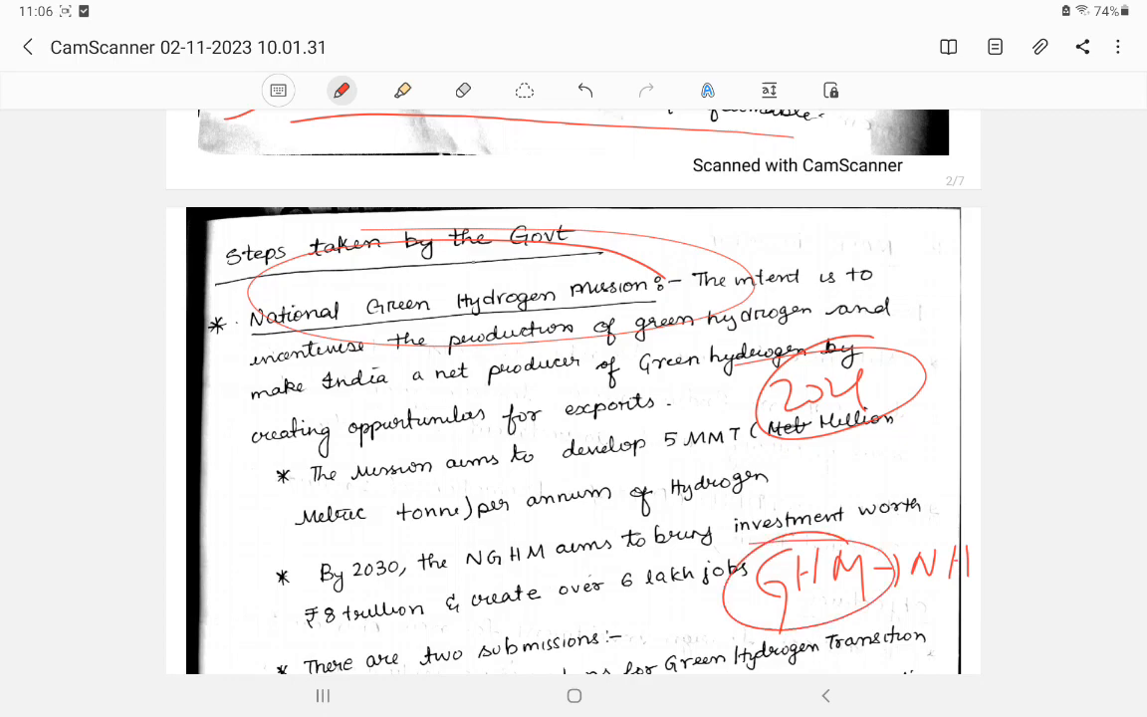
left_click_drag(772, 488, 851, 498)
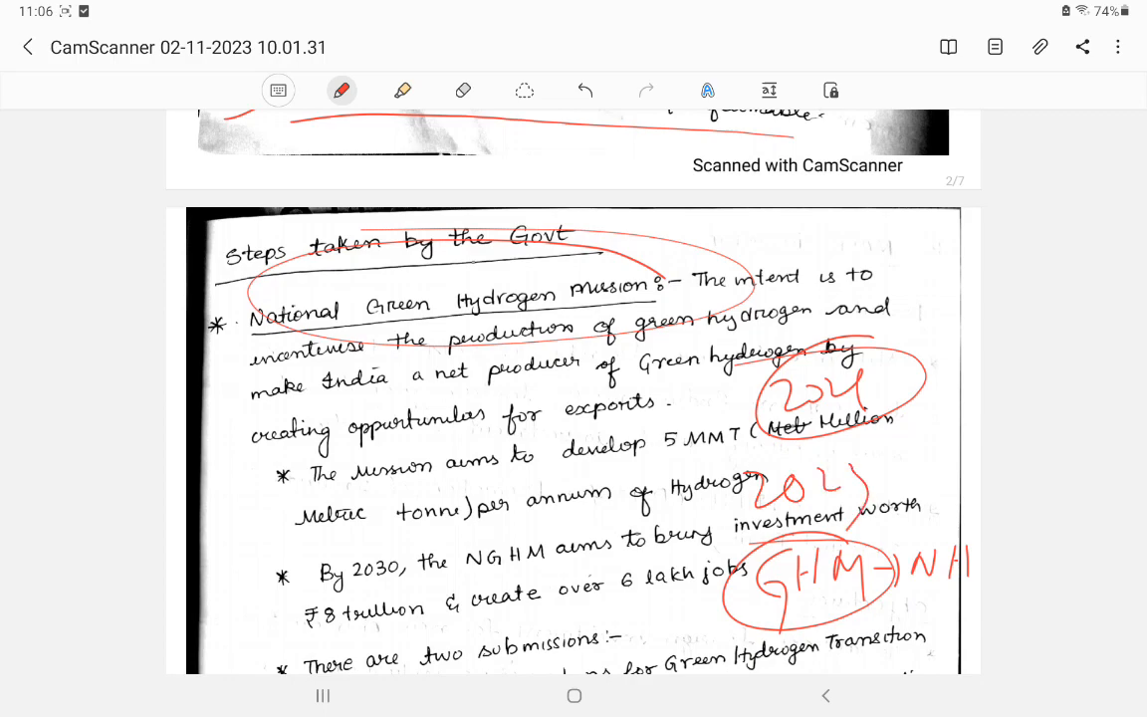
left_click(463, 90)
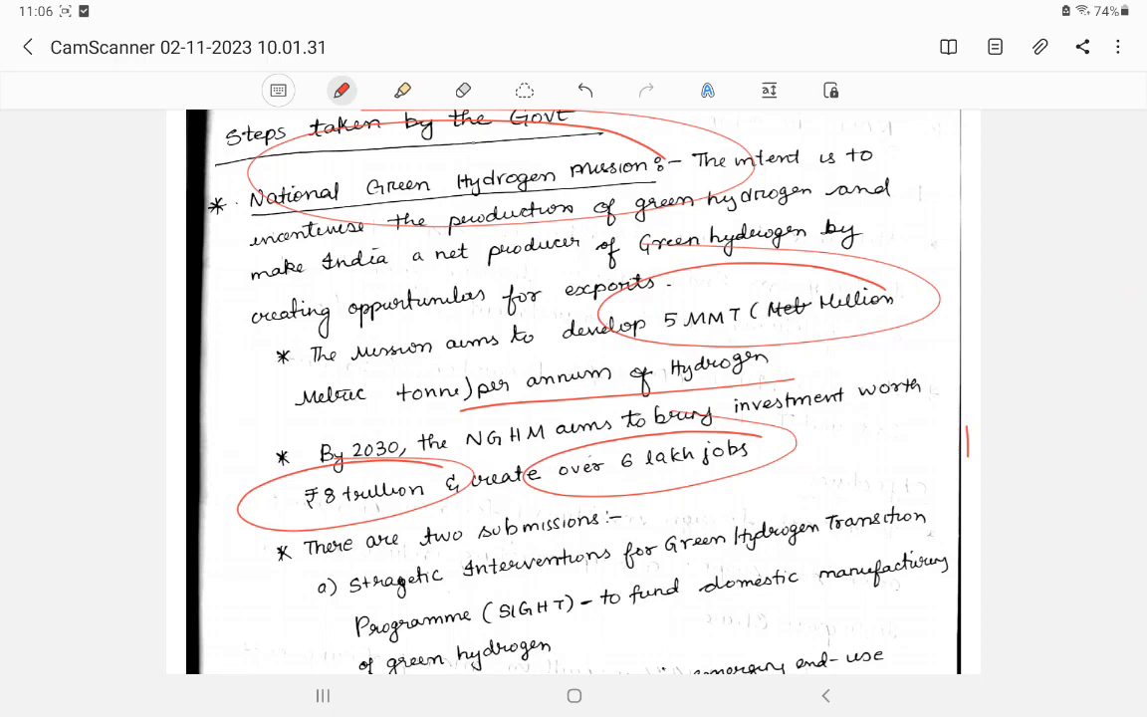
Step: Circle the Kerala Hydrogen Economy Mission heading and add an arrow with a Kerala note
scroll("down", 3)
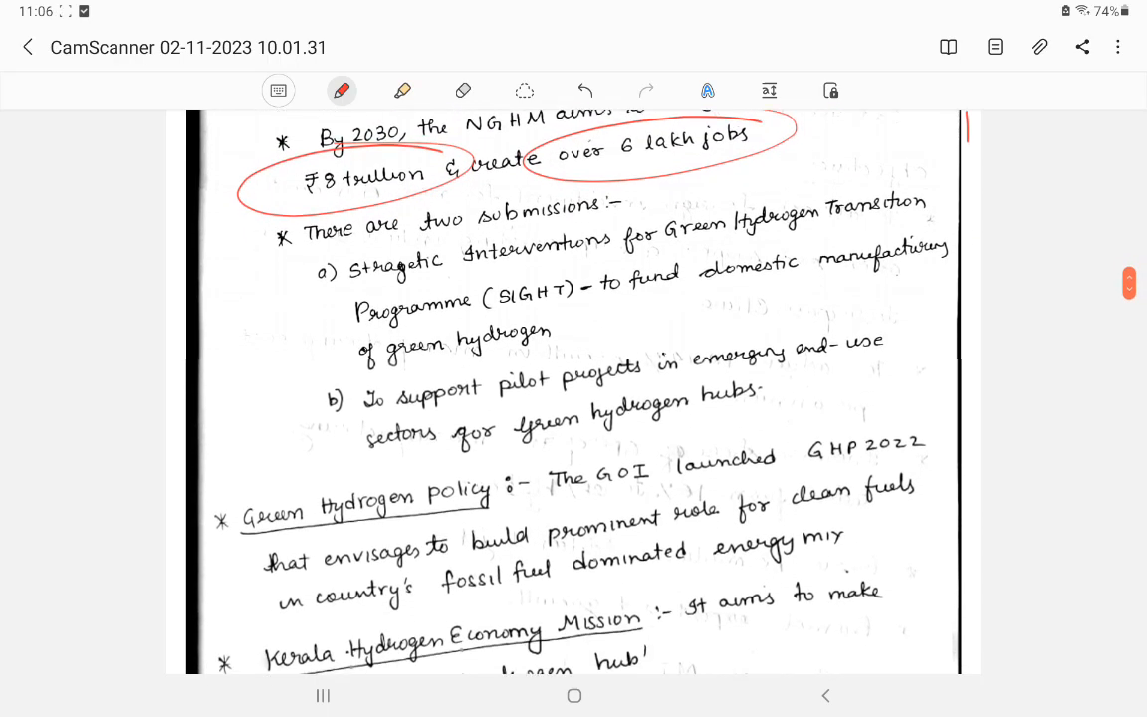
scroll("down", 3)
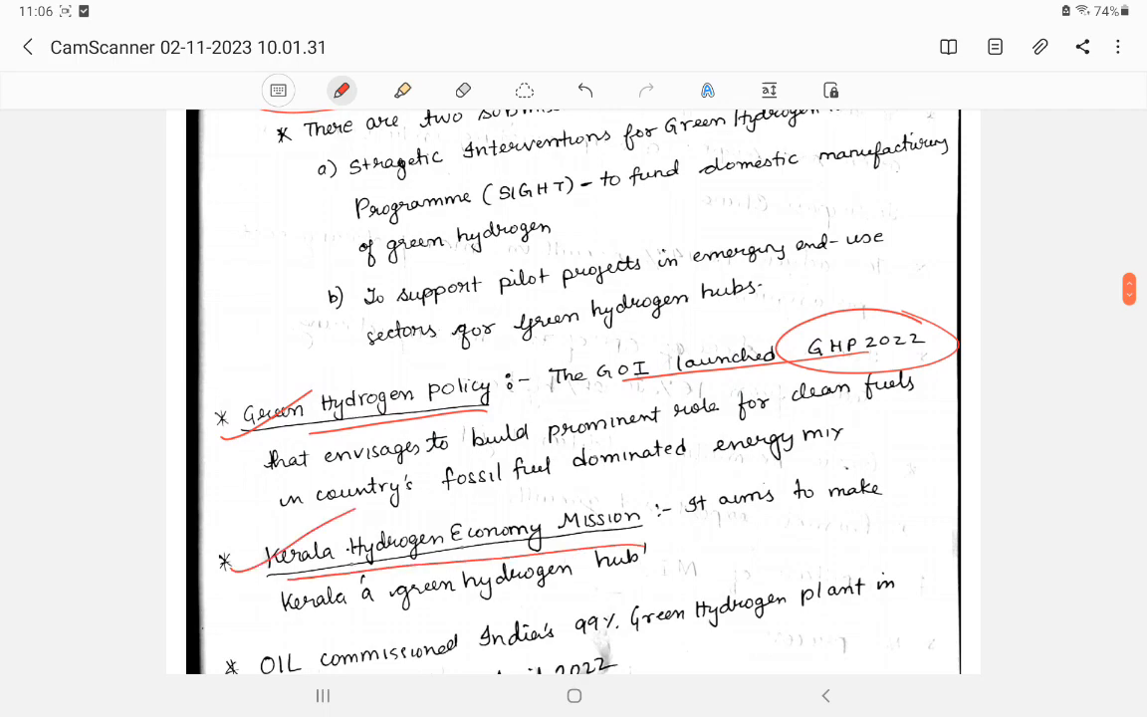
left_click_drag(239, 558, 668, 498)
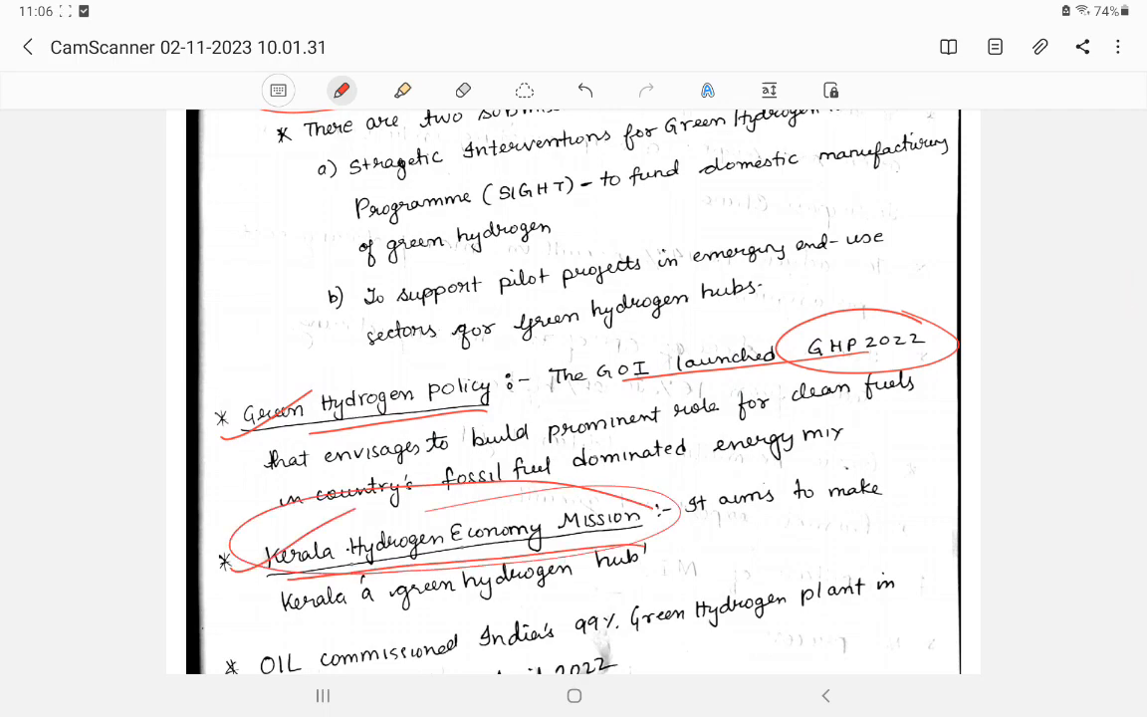
left_click_drag(647, 518, 777, 538)
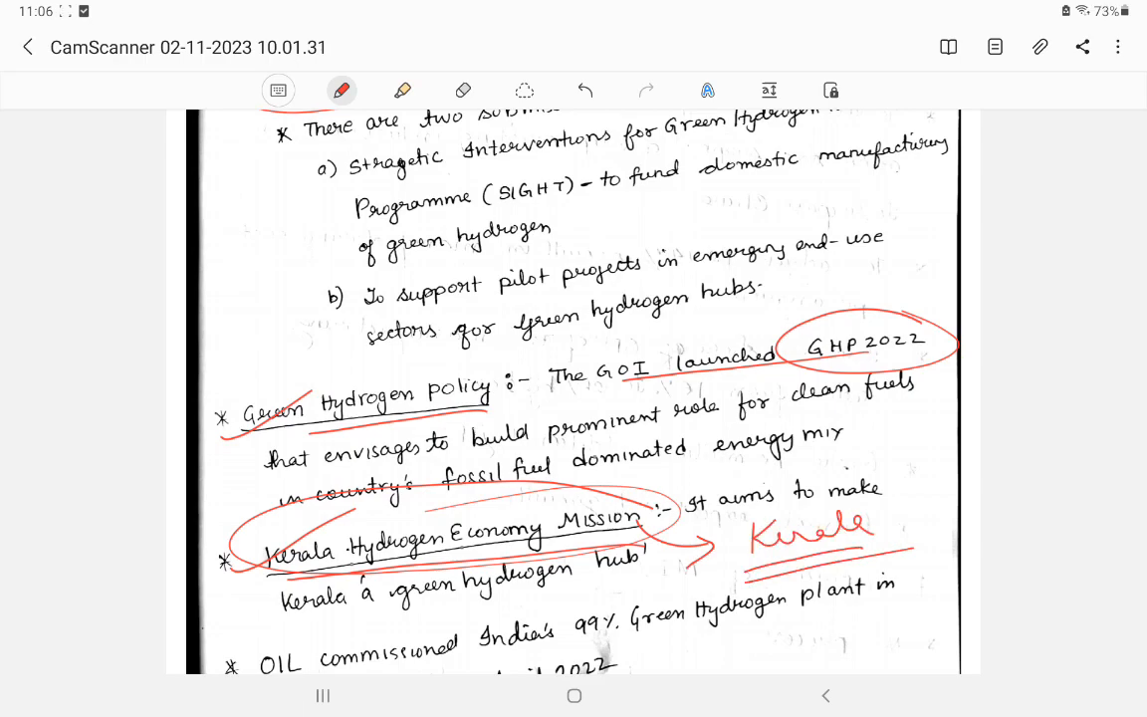
Step: Draw boxes around the Jorhat Assam plant details
scroll("down", 3)
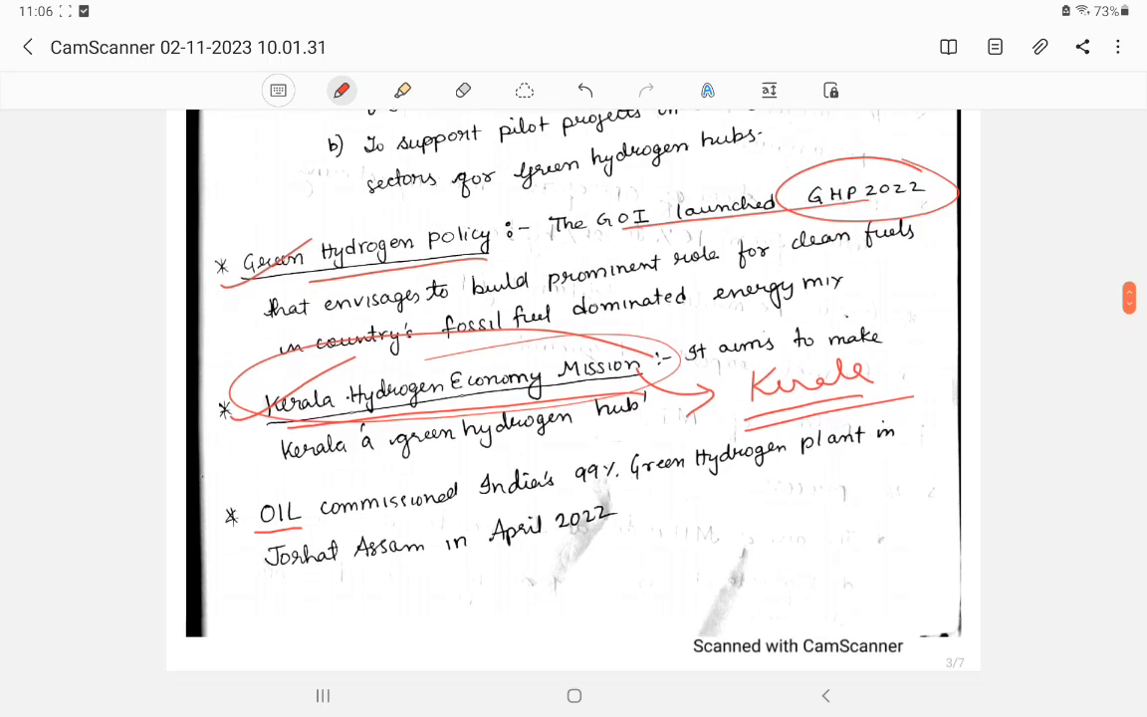
scroll("down", 3)
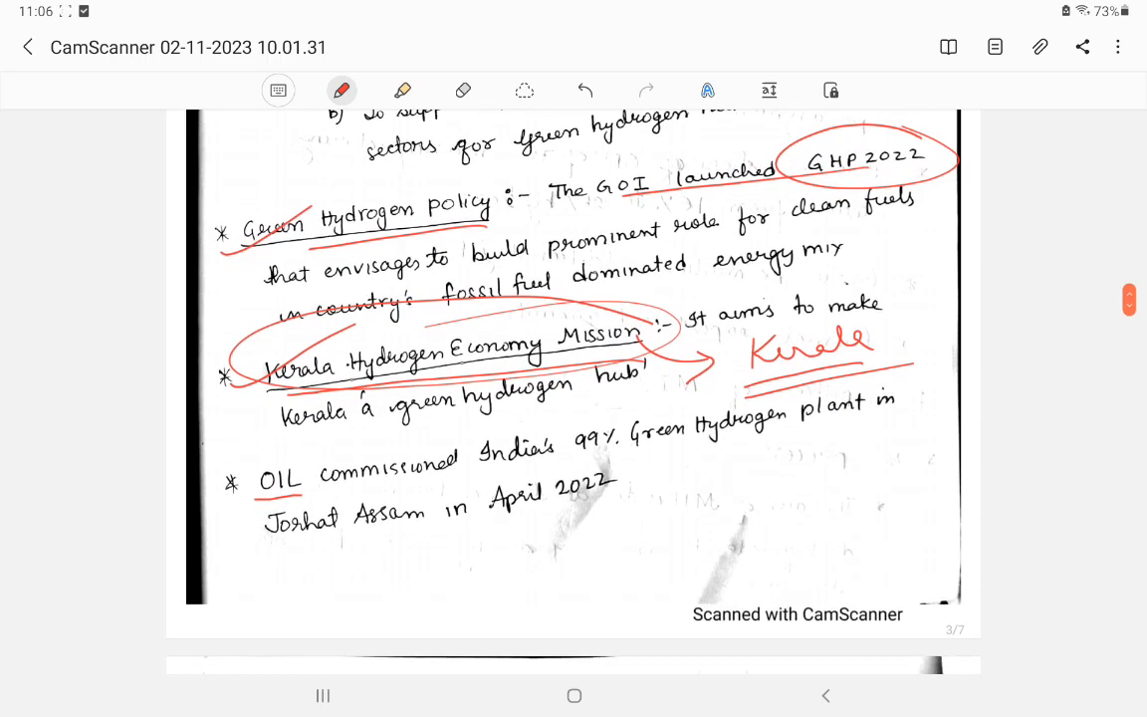
scroll("down", 3)
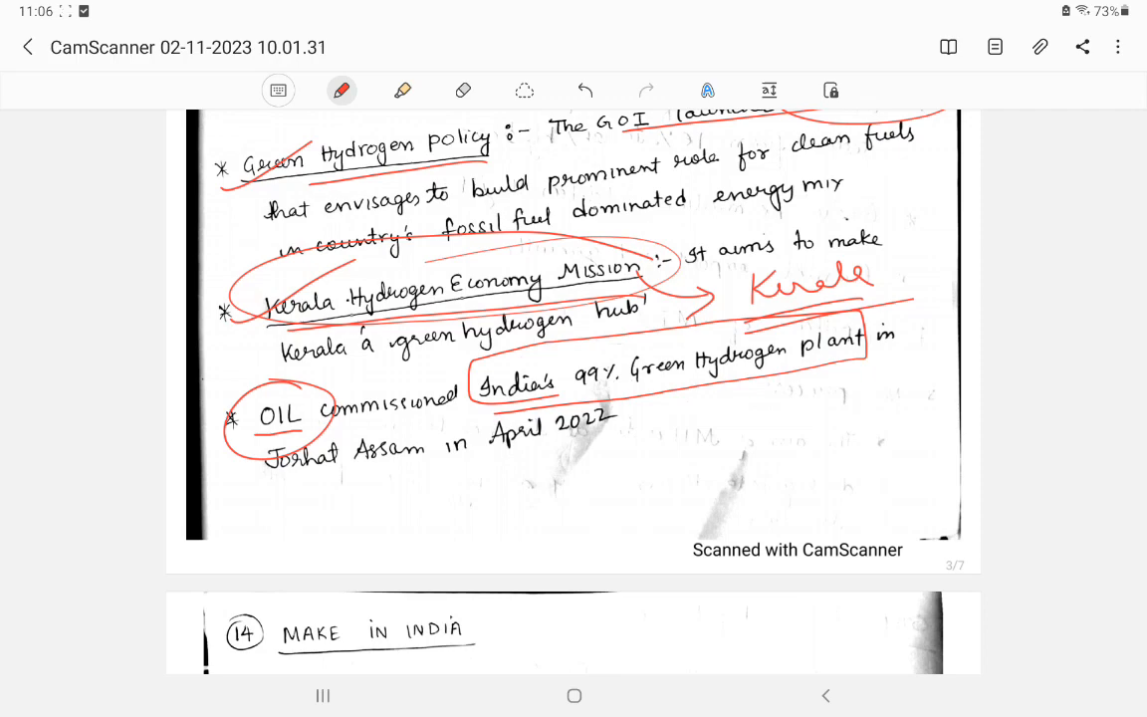
left_click_drag(244, 428, 439, 473)
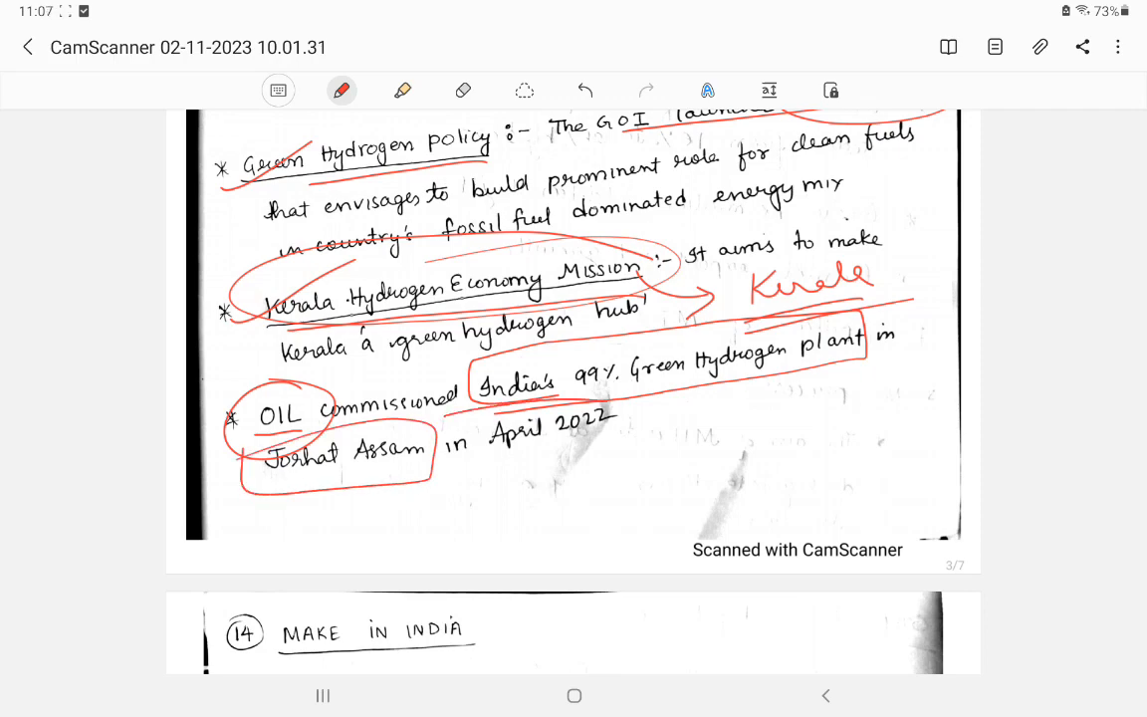
left_click_drag(458, 408, 608, 448)
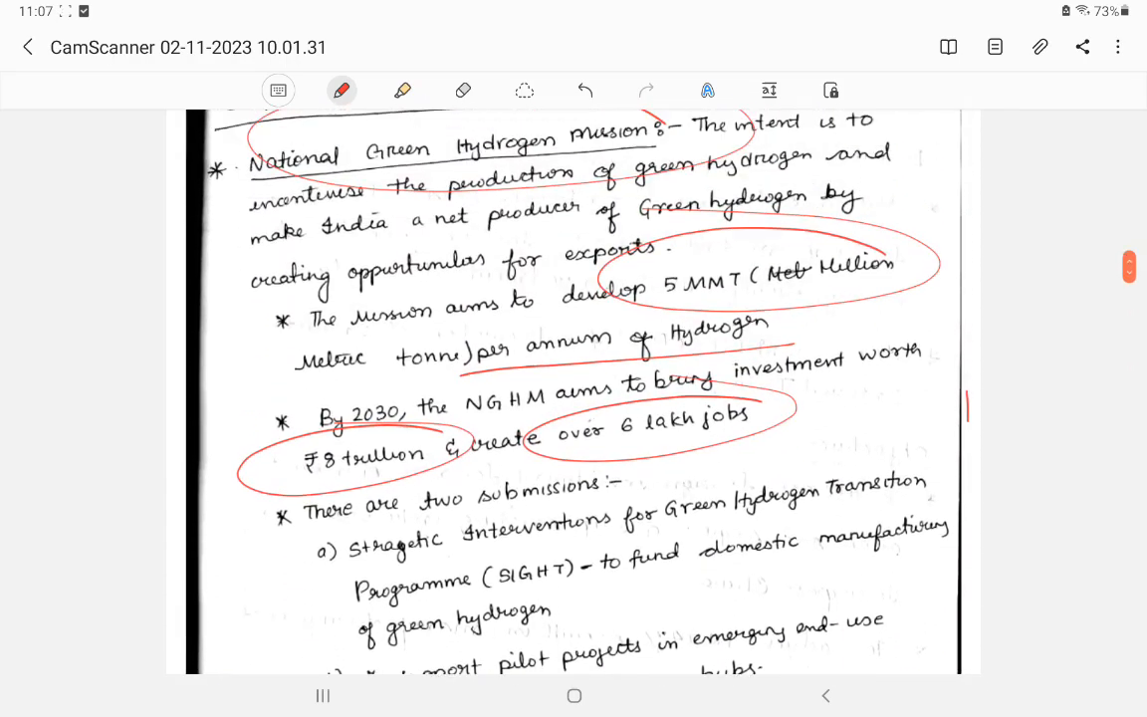
Step: Add a circled 'GBG' note beside the three types of hydrogen
scroll("down", 3)
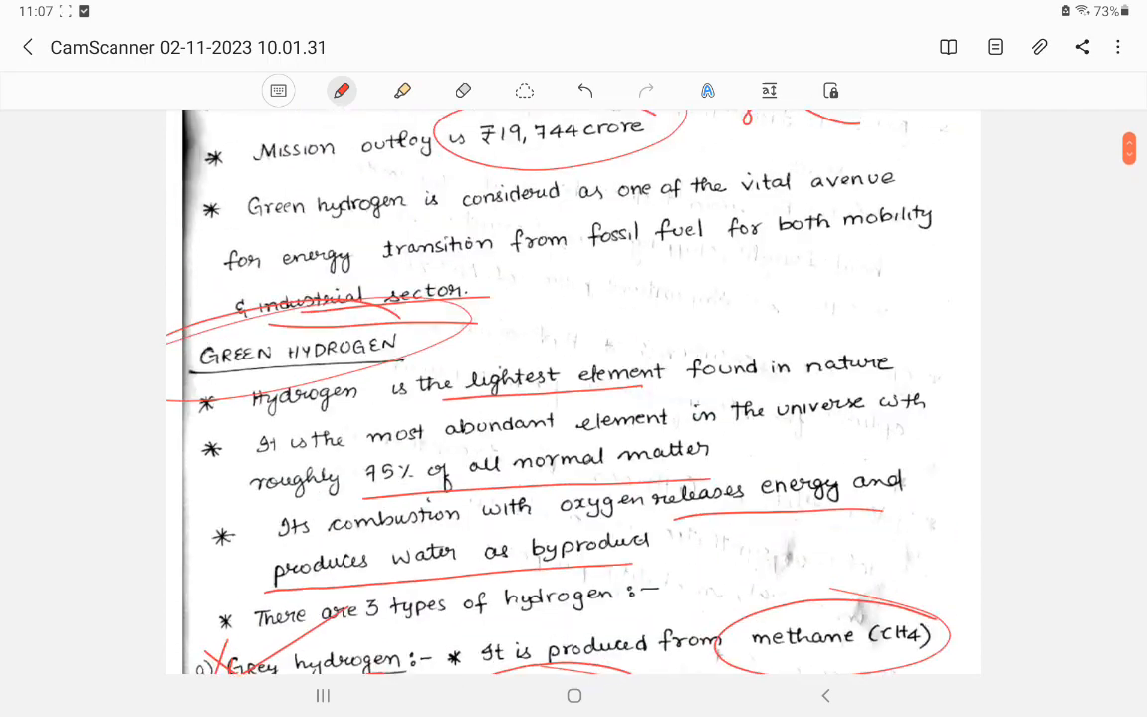
scroll("down", 3)
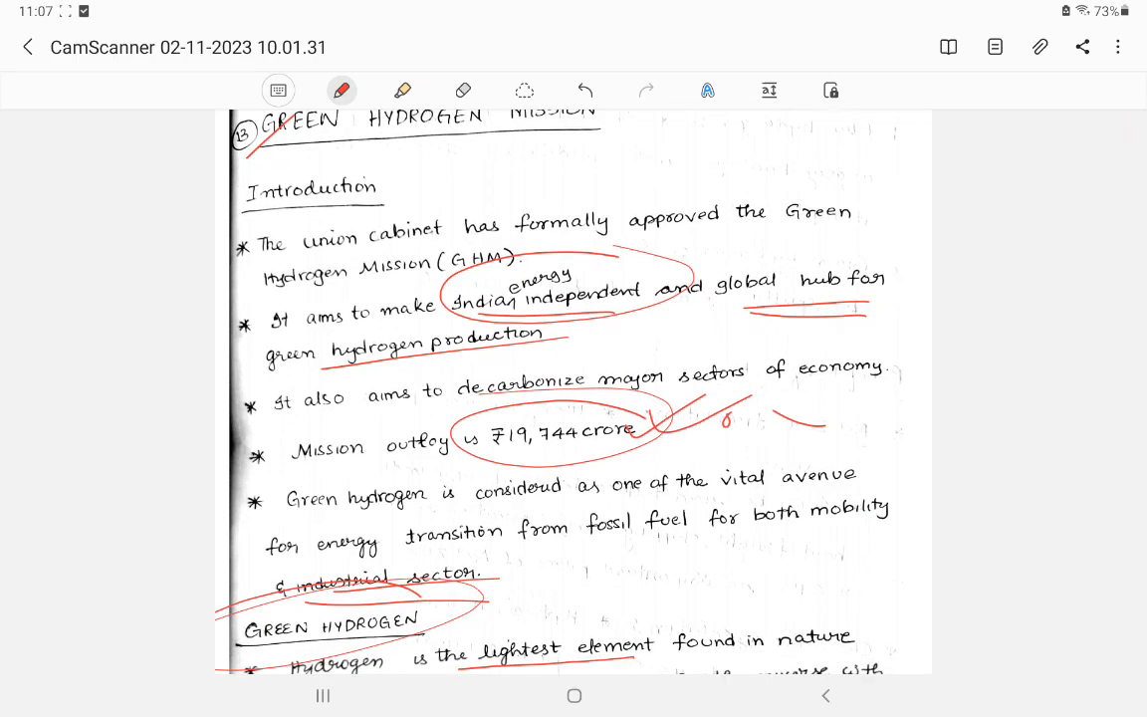
scroll("down", 3)
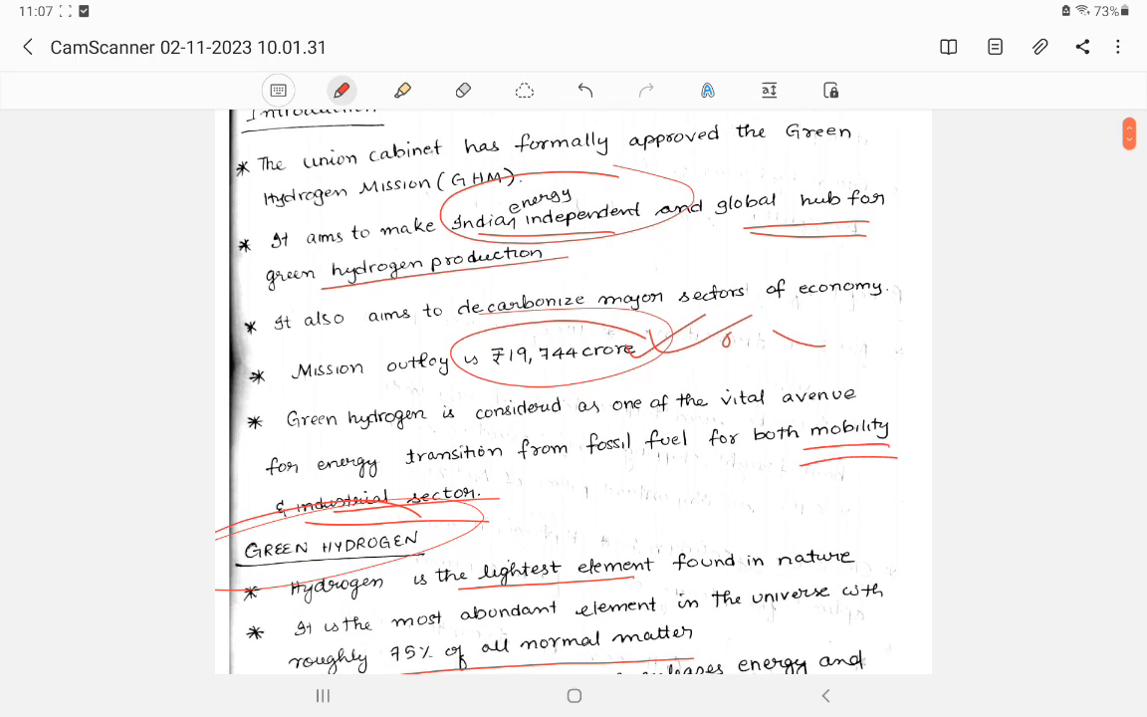
scroll("down", 3)
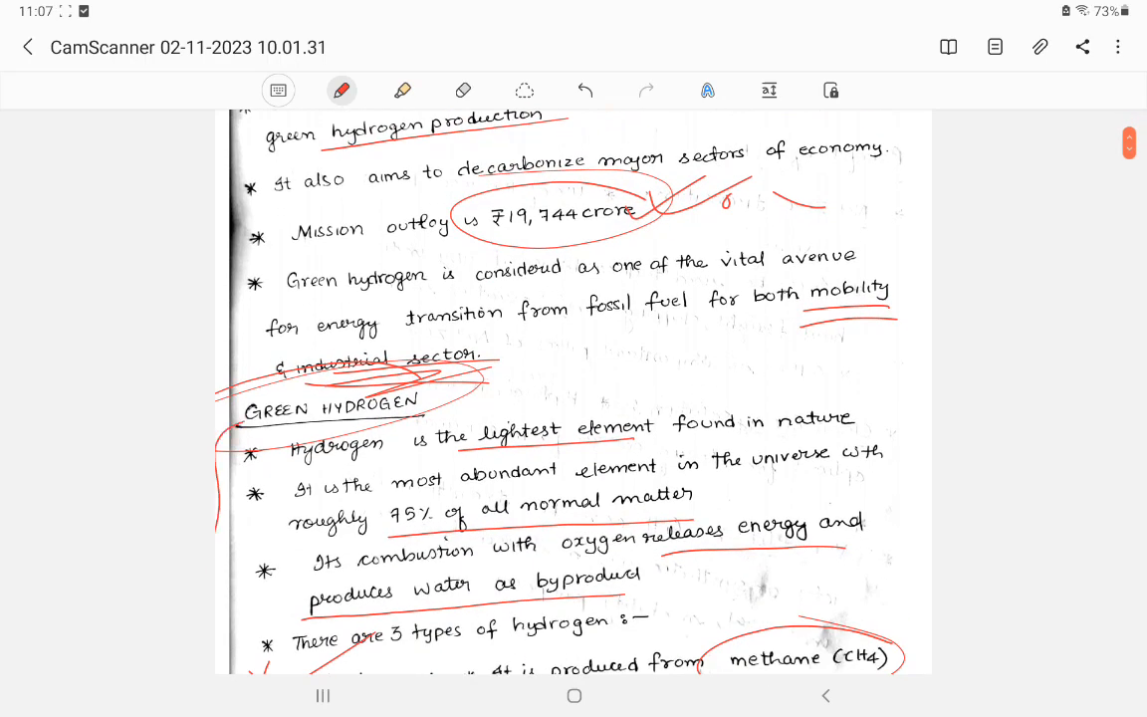
scroll("down", 3)
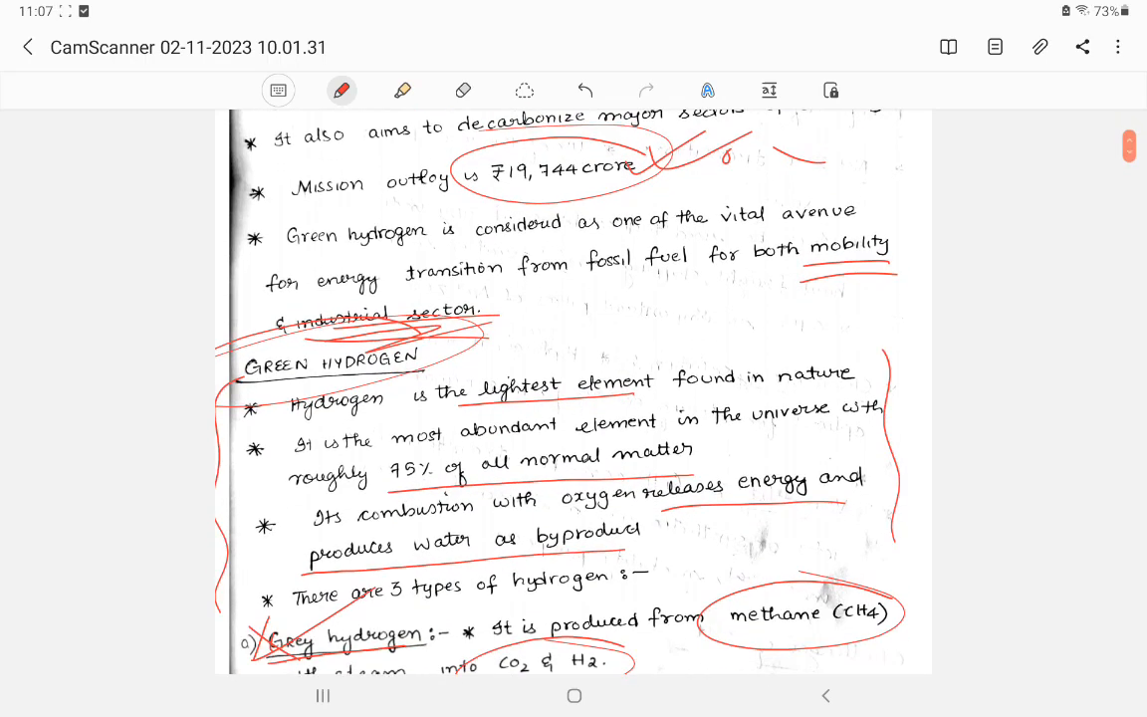
scroll("down", 3)
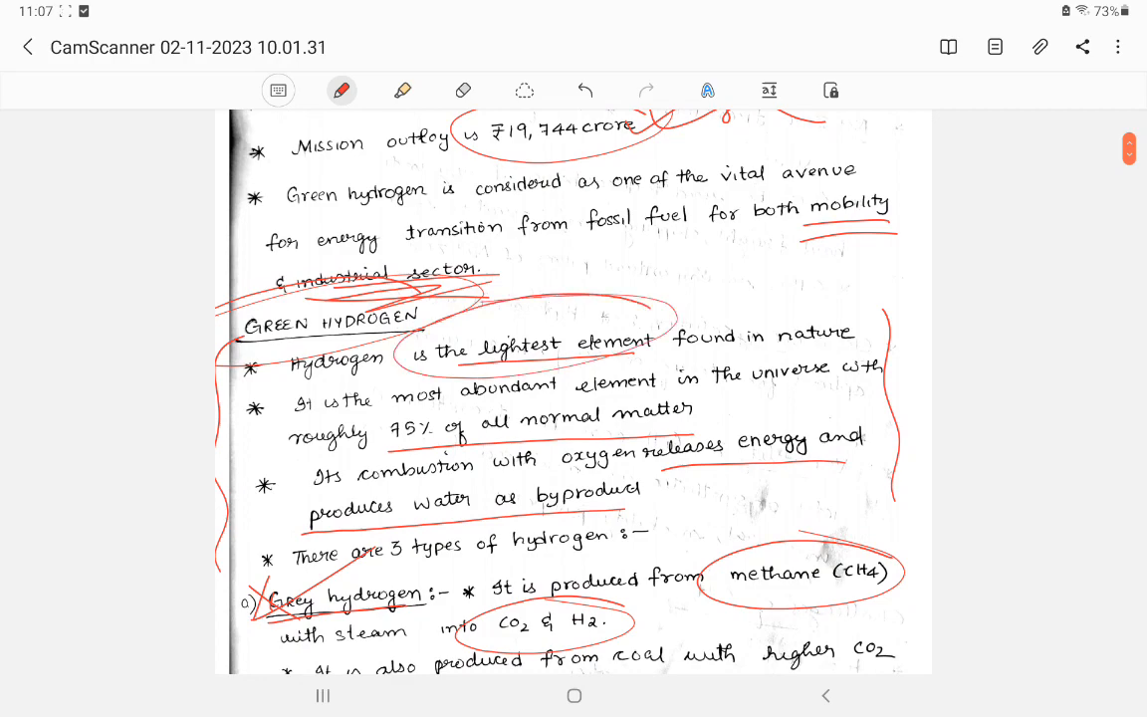
scroll("down", 3)
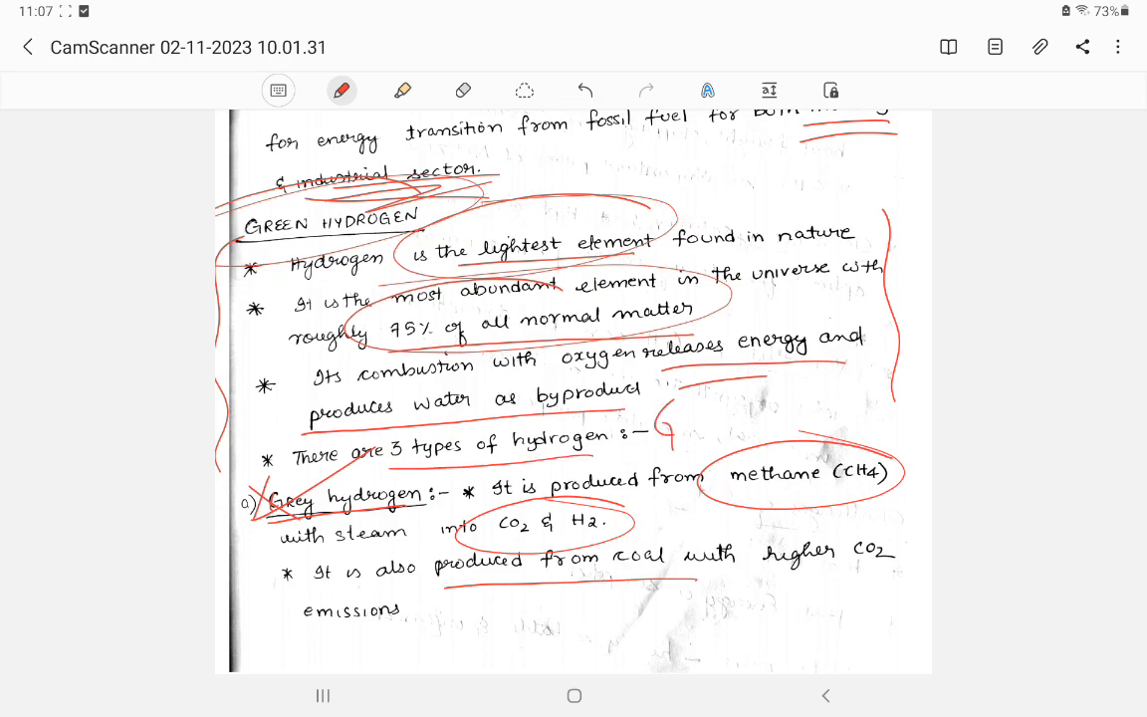
left_click_drag(668, 413, 712, 428)
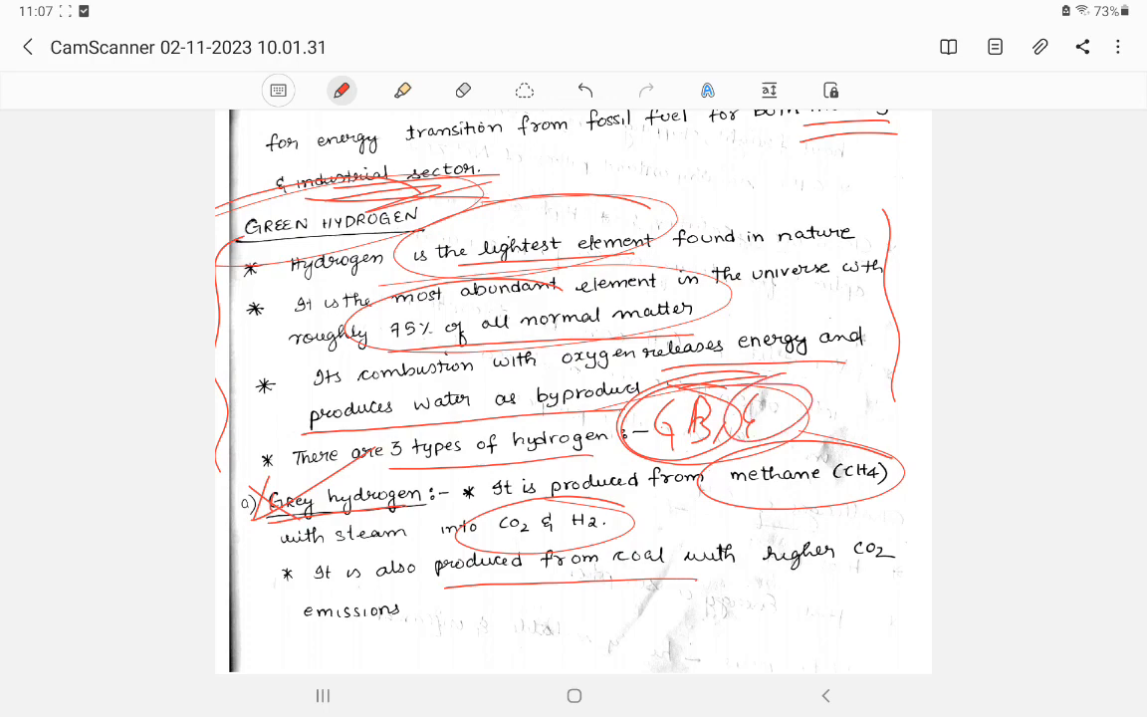
scroll("down", 3)
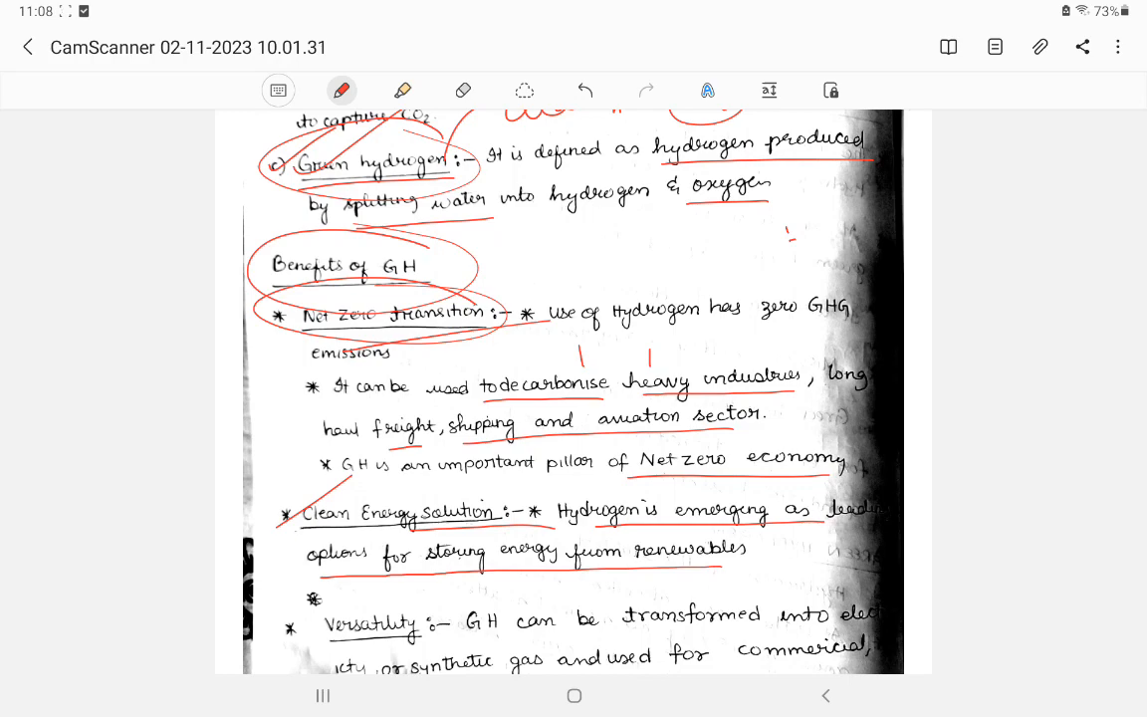
Step: Underline the word commercial in the benefits section
scroll("down", 3)
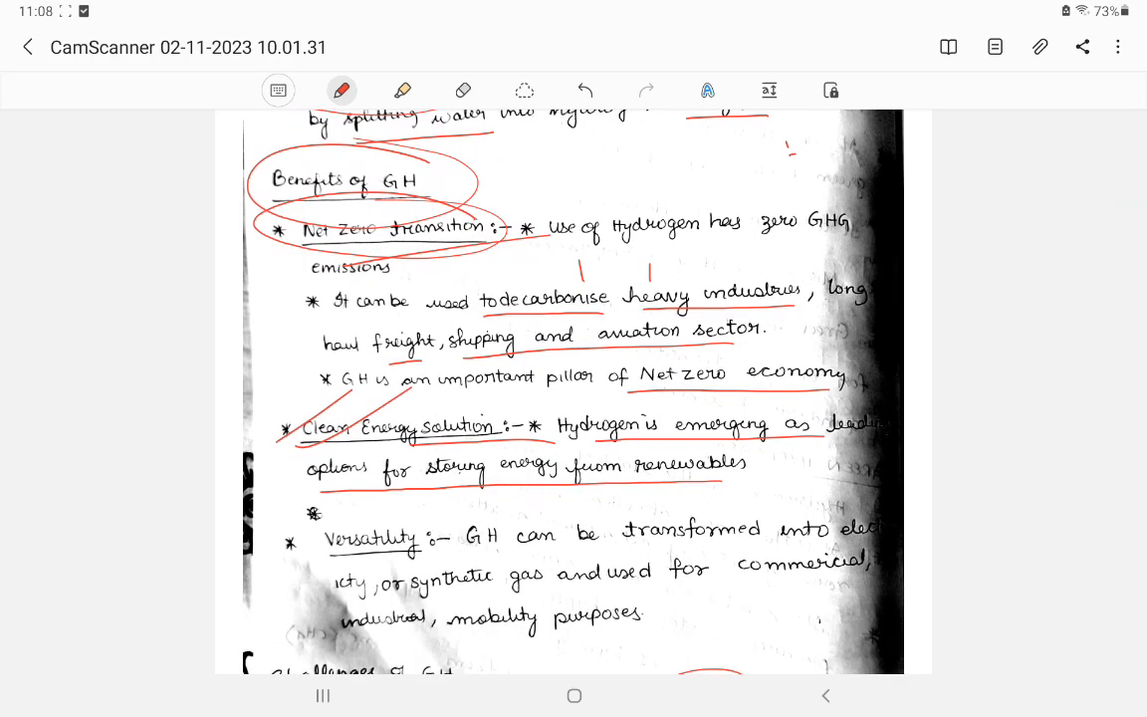
scroll("down", 3)
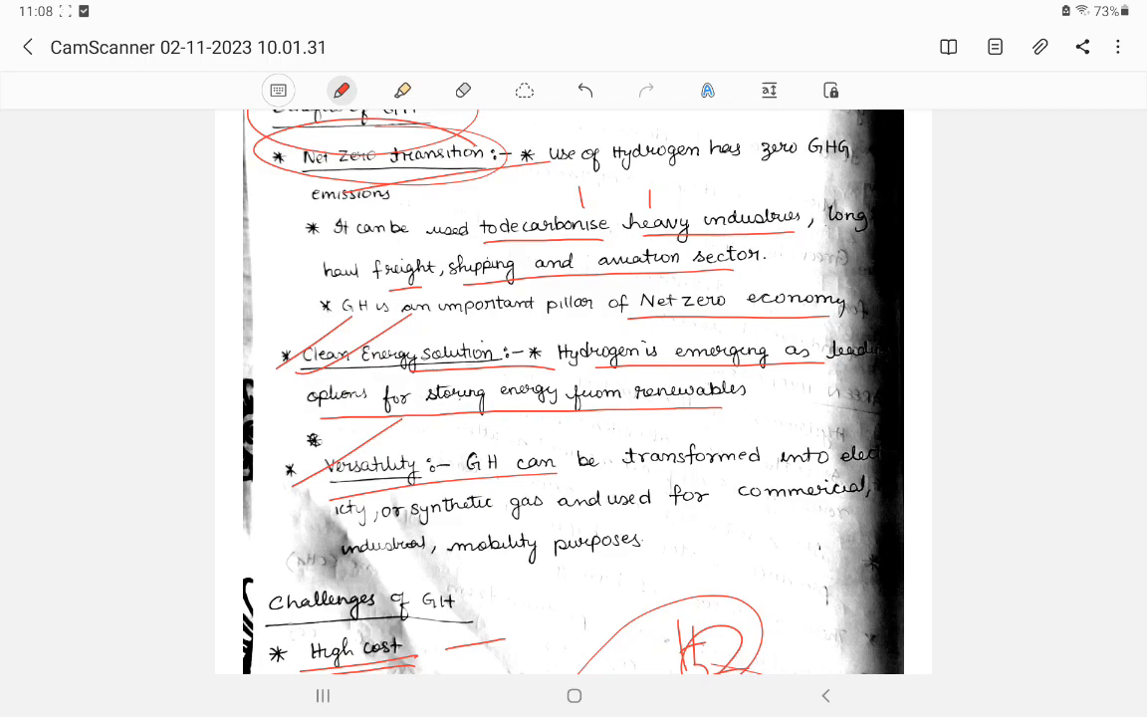
left_click_drag(718, 518, 876, 518)
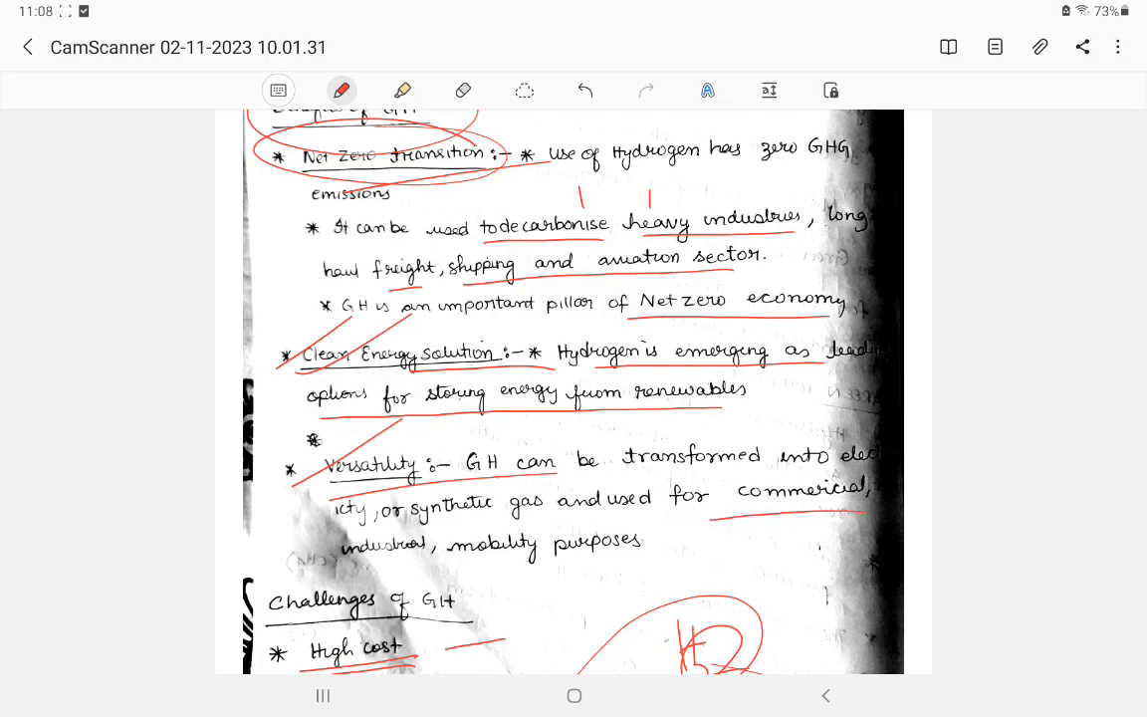
scroll("down", 3)
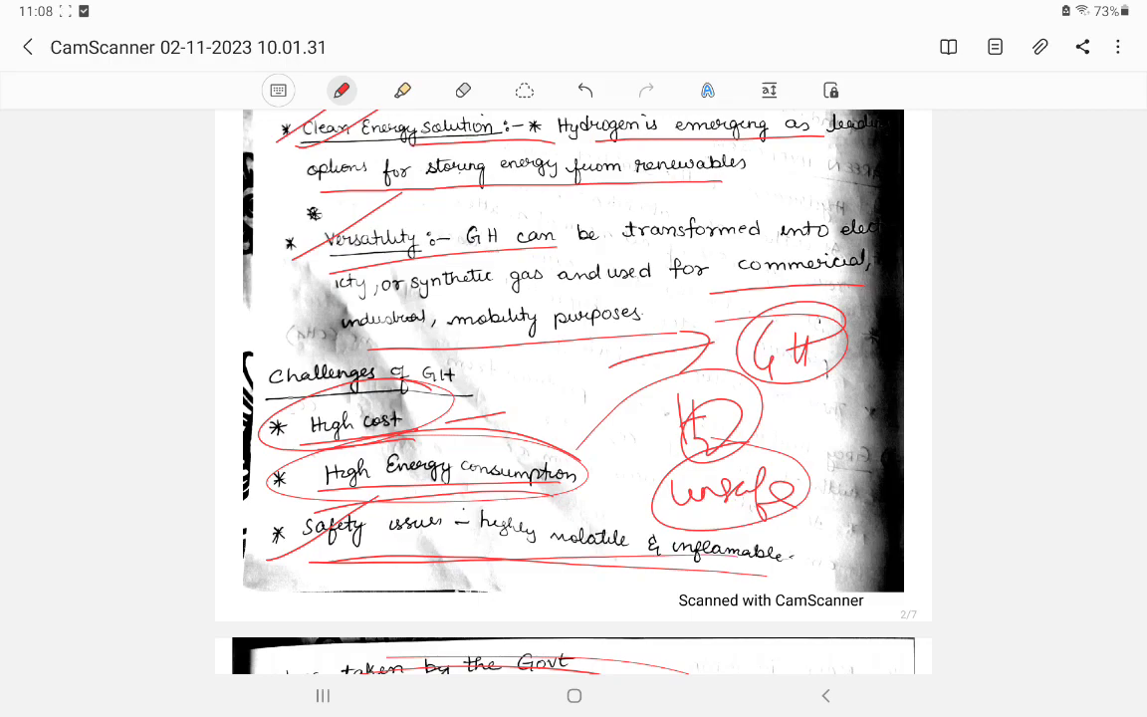
scroll("down", 3)
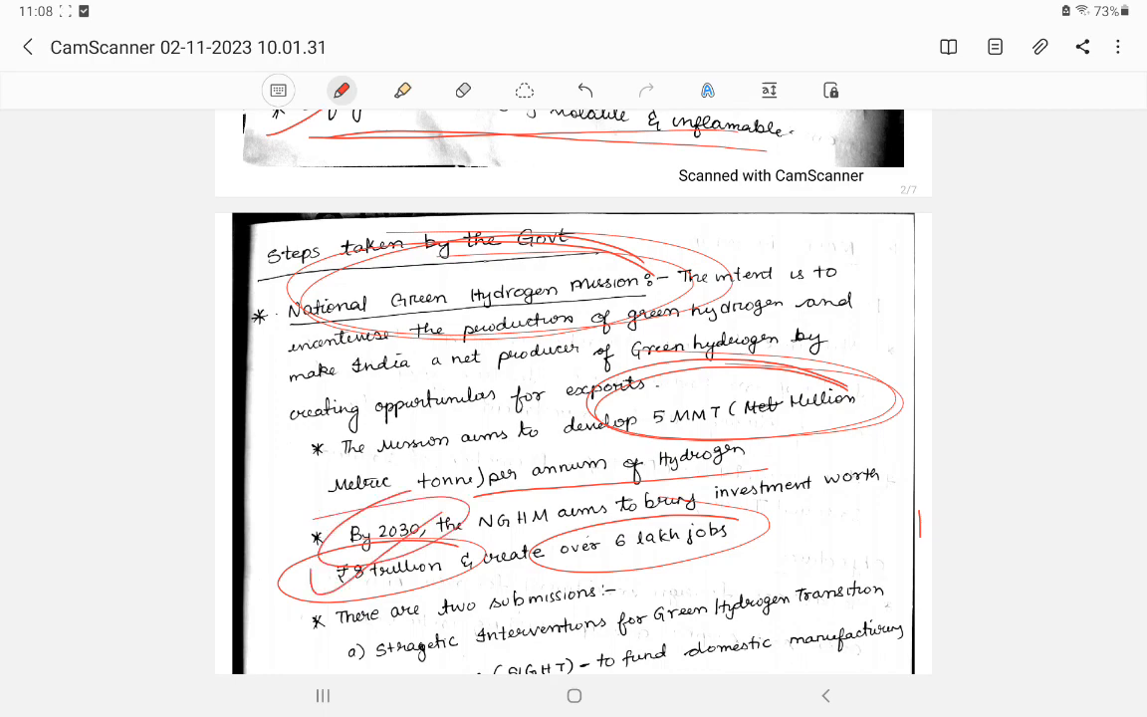
Step: Scroll down the Govt steps page and begin a handwritten note under the OIL plant line
scroll("down", 3)
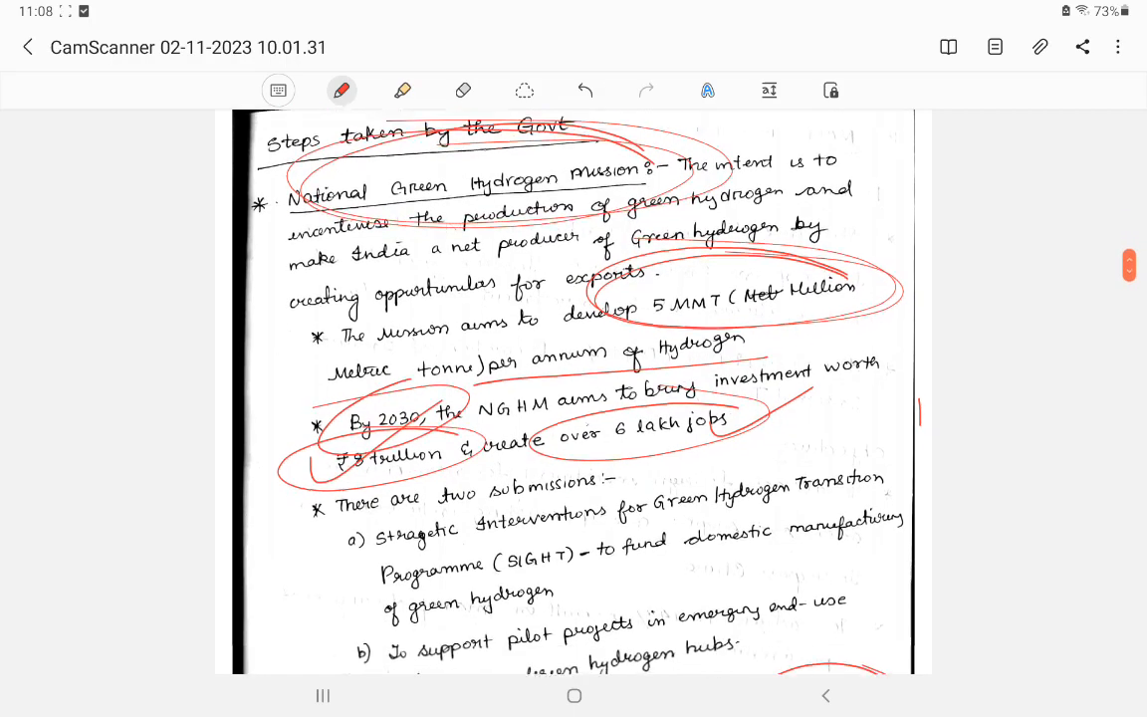
scroll("down", 3)
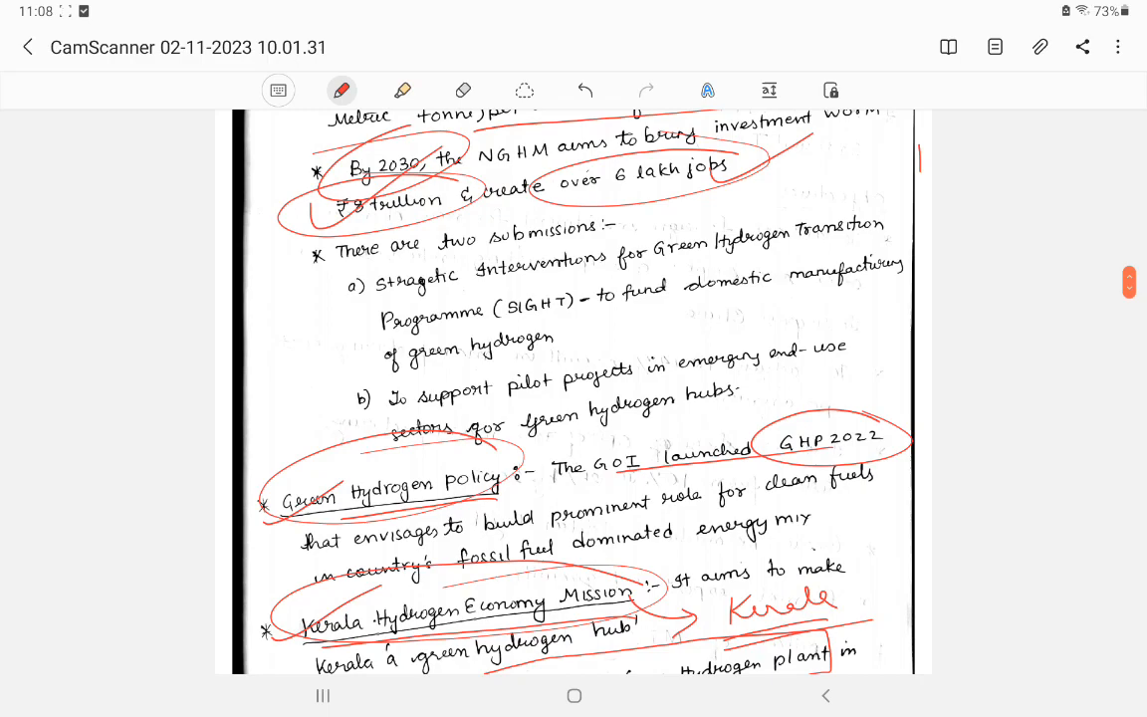
scroll("down", 3)
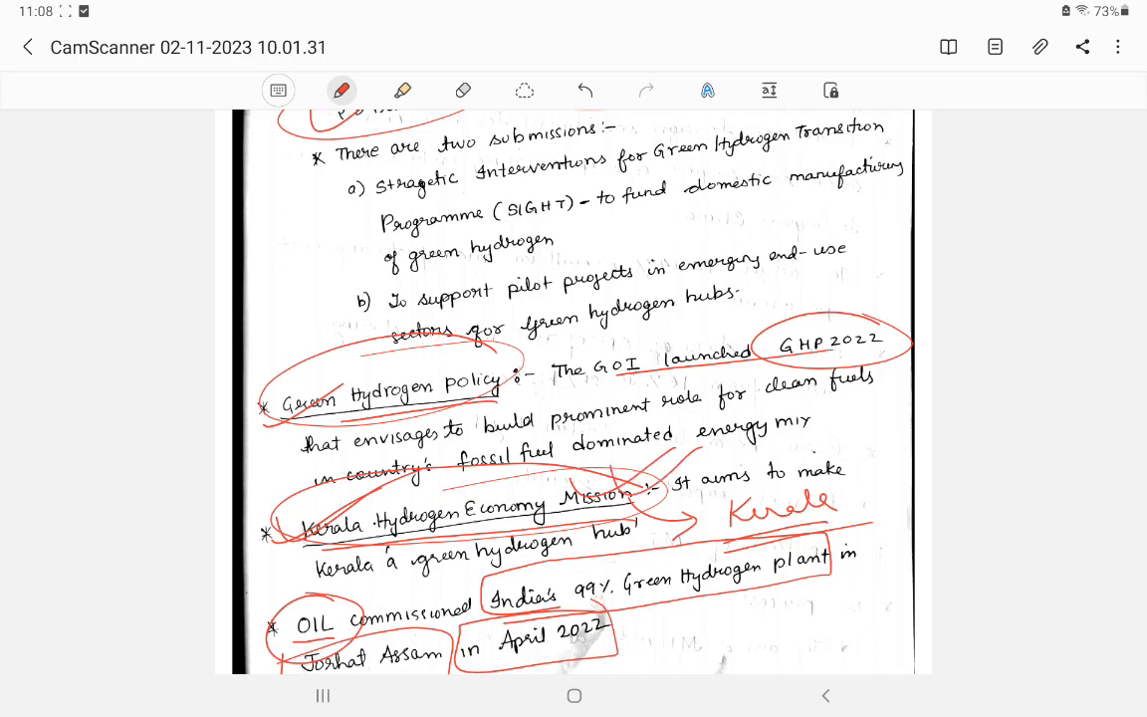
scroll("down", 3)
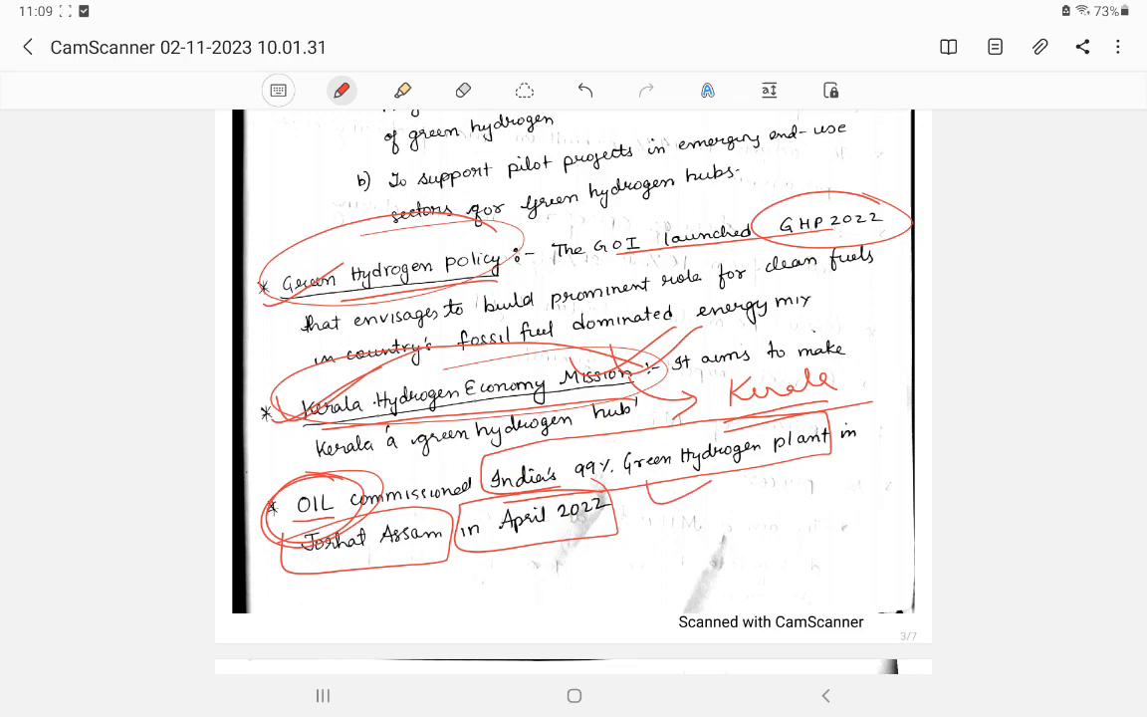
left_click_drag(682, 537, 717, 558)
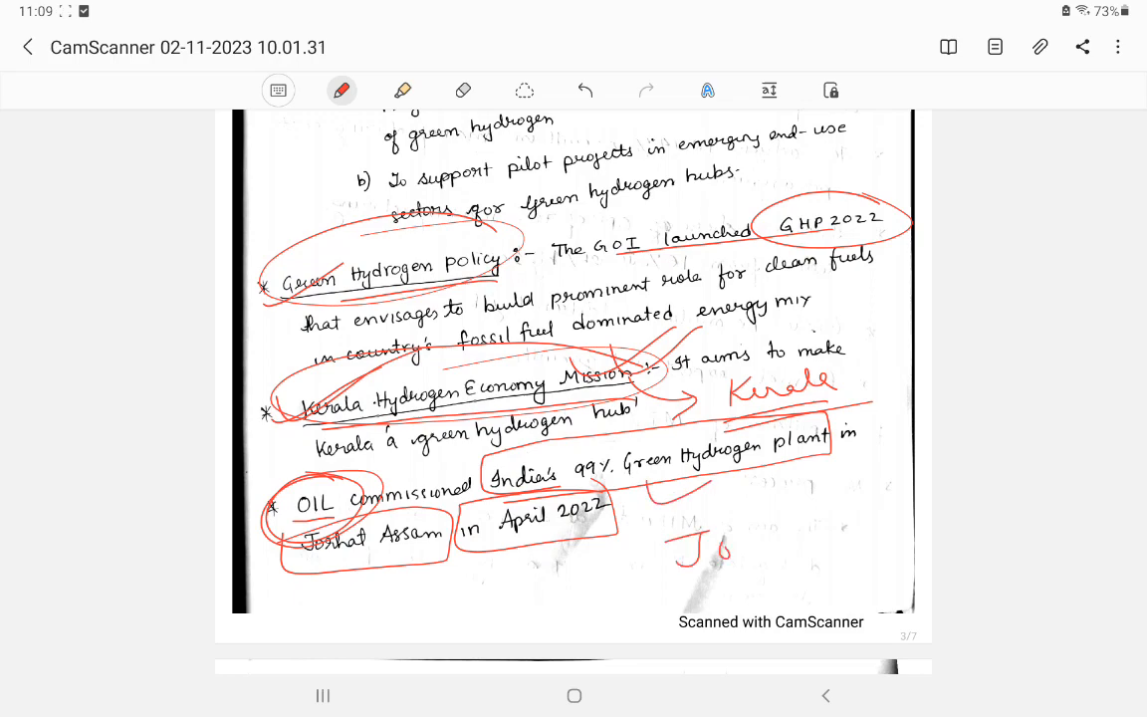